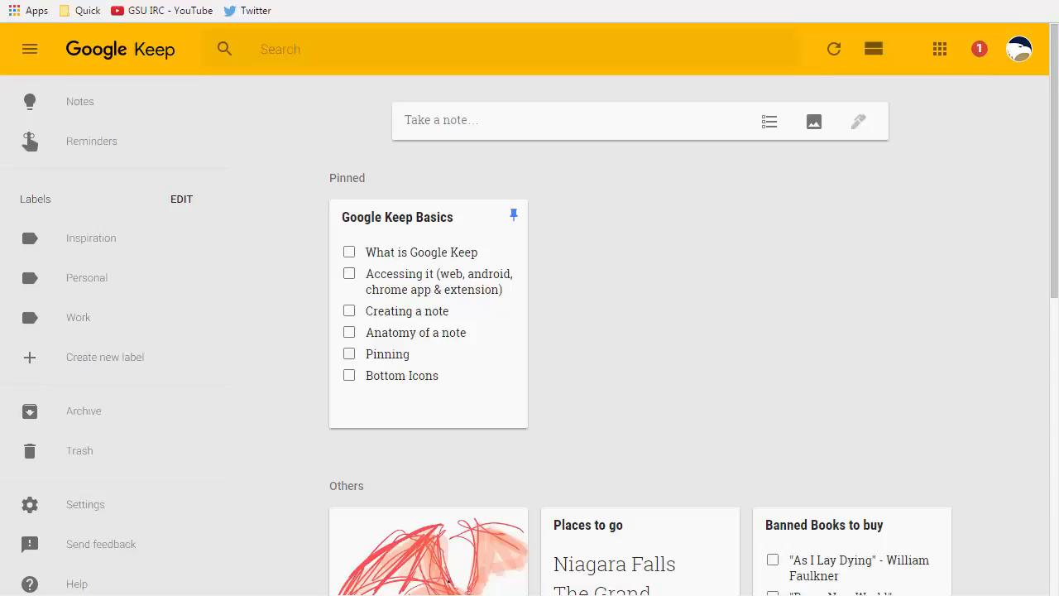
mouse_move(438, 425)
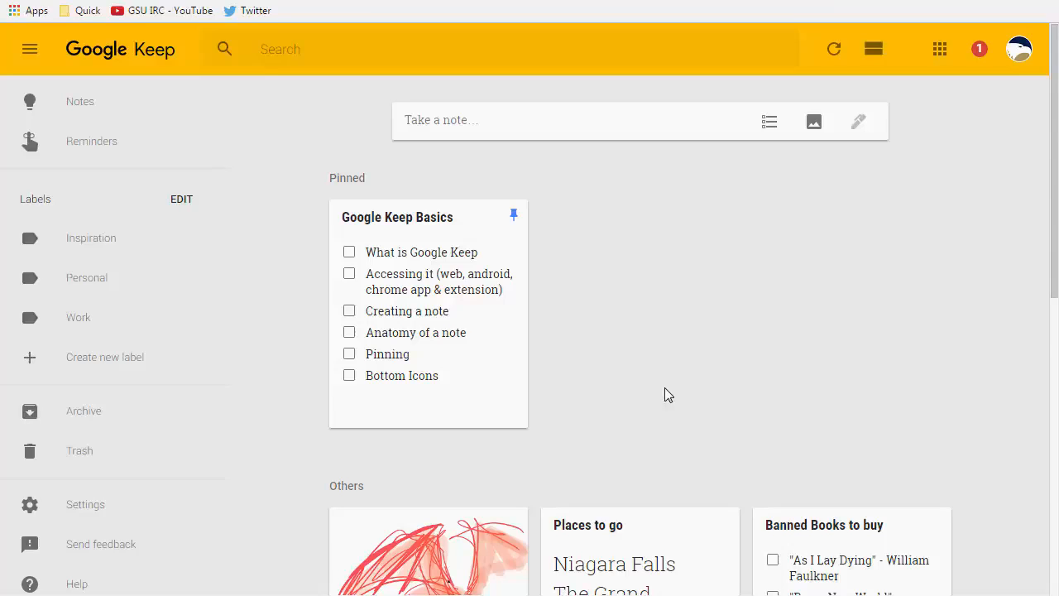
mouse_move(591, 381)
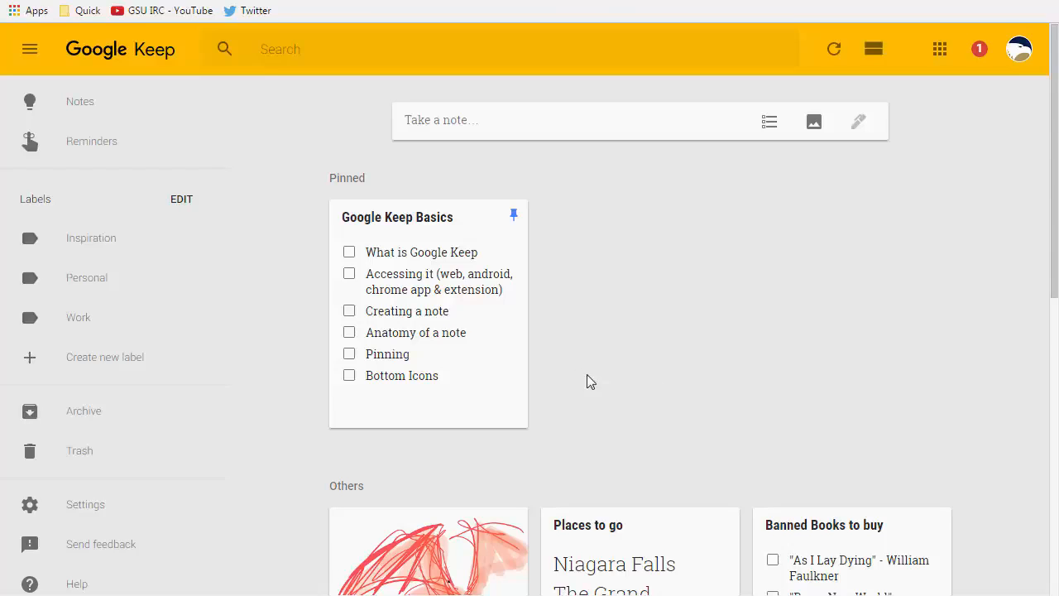
mouse_move(129, 265)
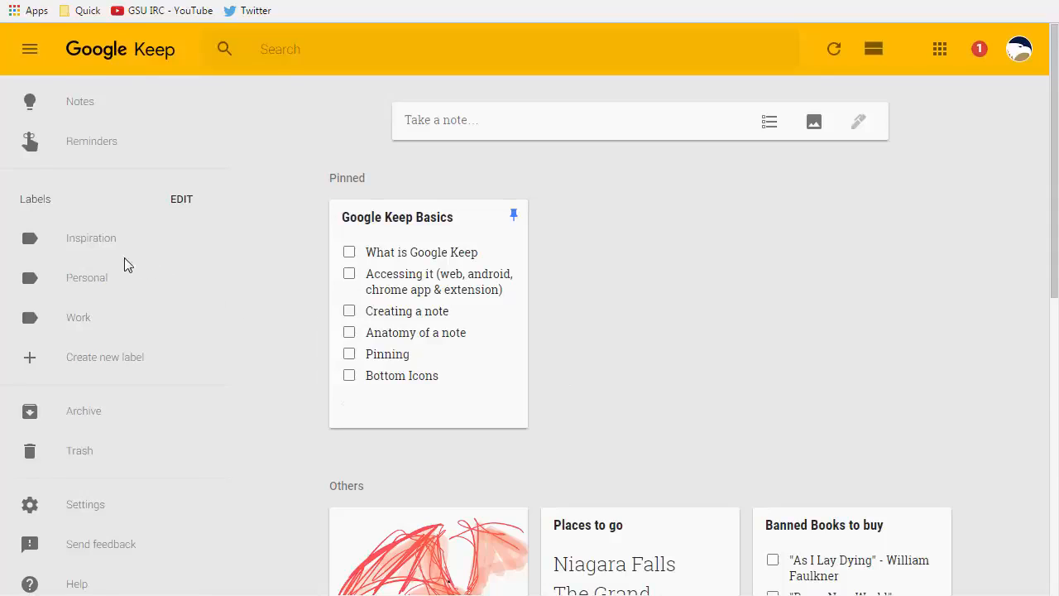
mouse_move(86, 278)
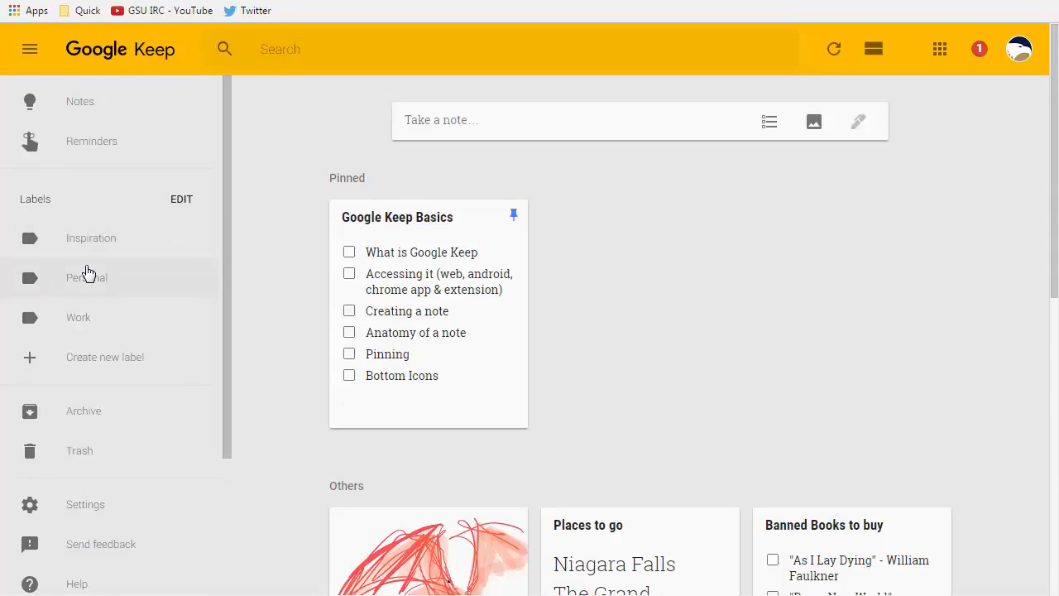
mouse_move(162, 233)
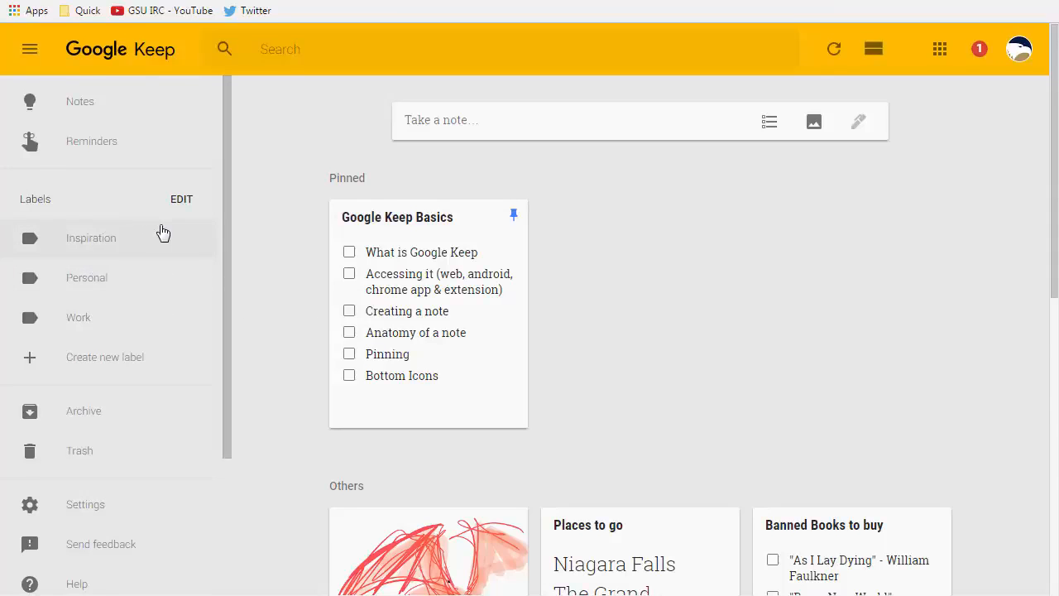
mouse_move(652, 303)
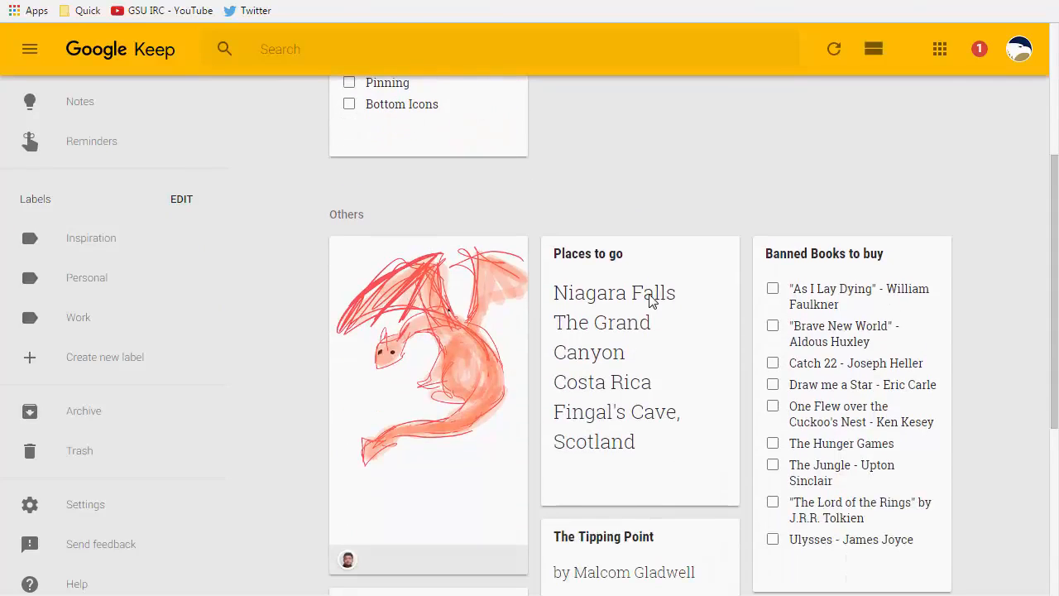
Create a new 'Vacation ideas' label from the note's More menu and attach it to 'Places to go'
scroll(down, 3)
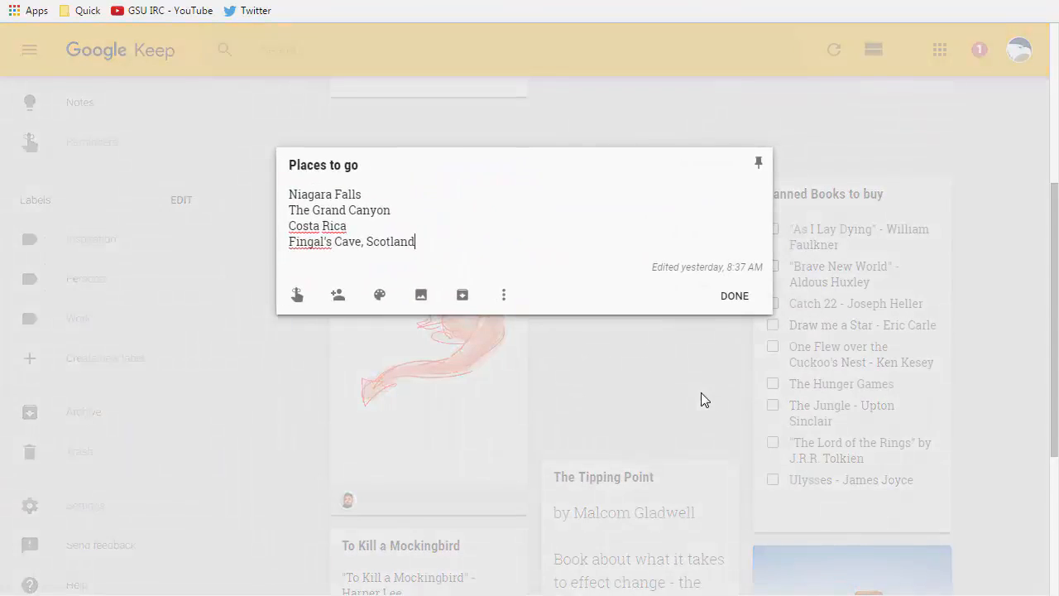
key(enter)
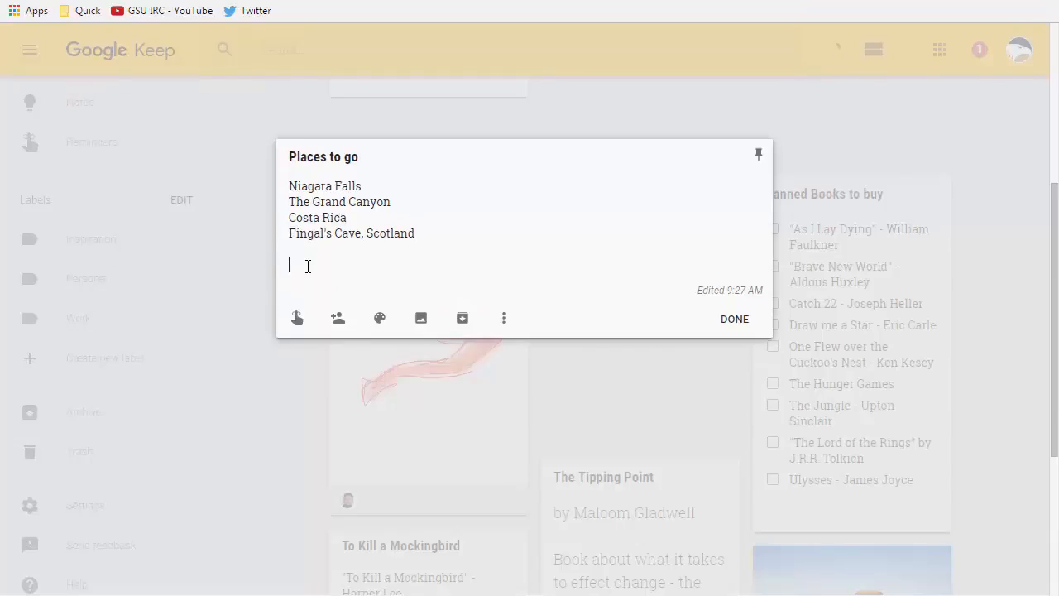
mouse_move(503, 318)
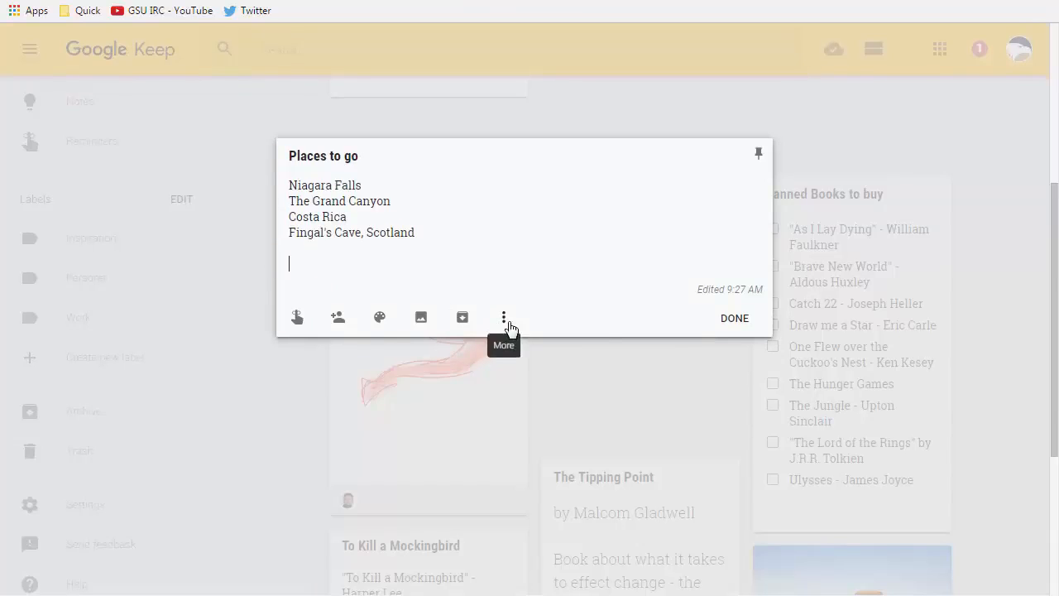
click(503, 318)
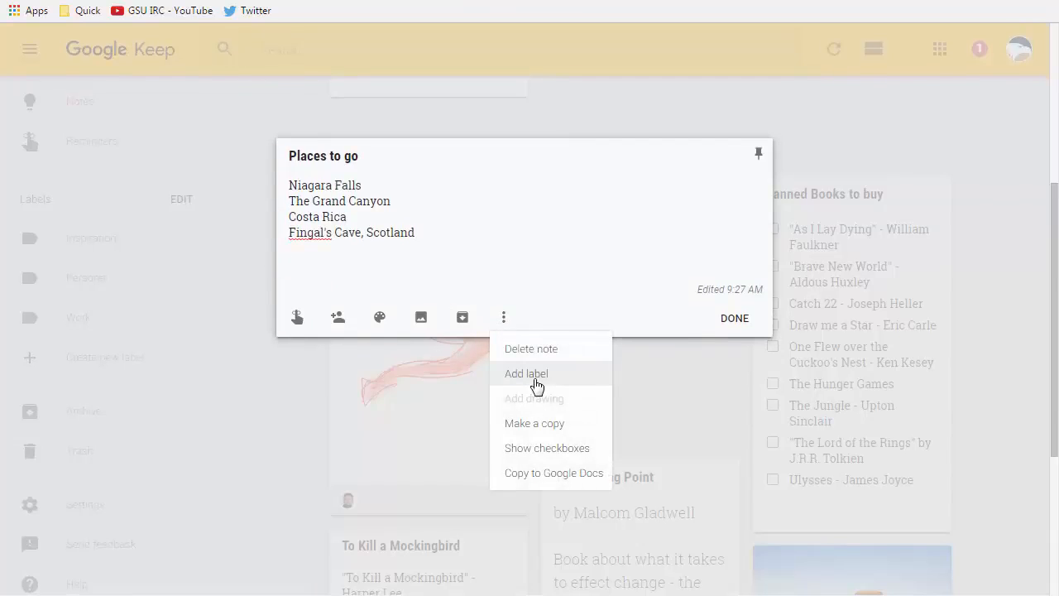
click(527, 374)
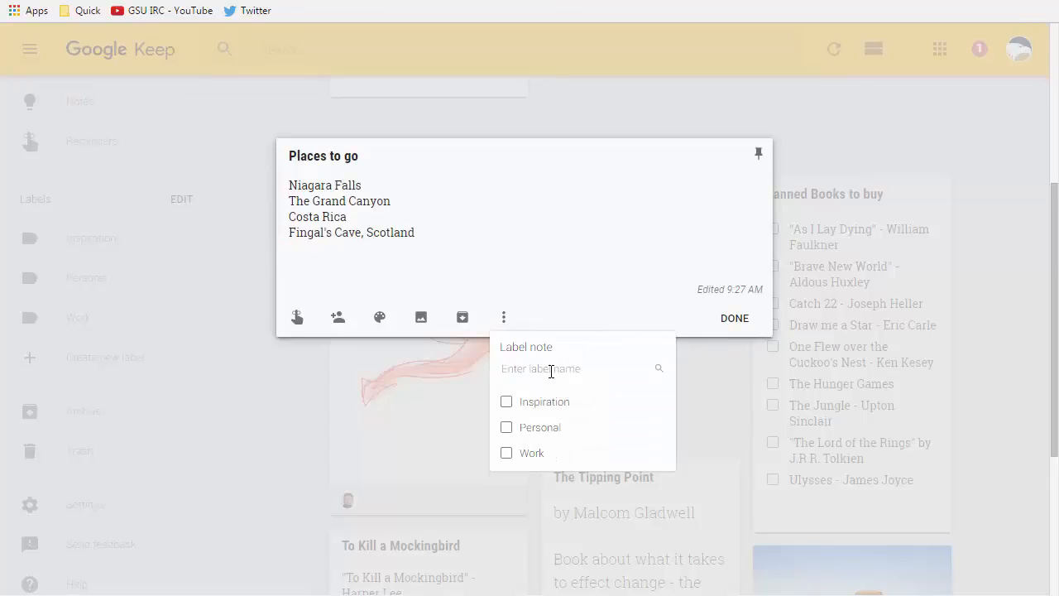
text(Vacation id)
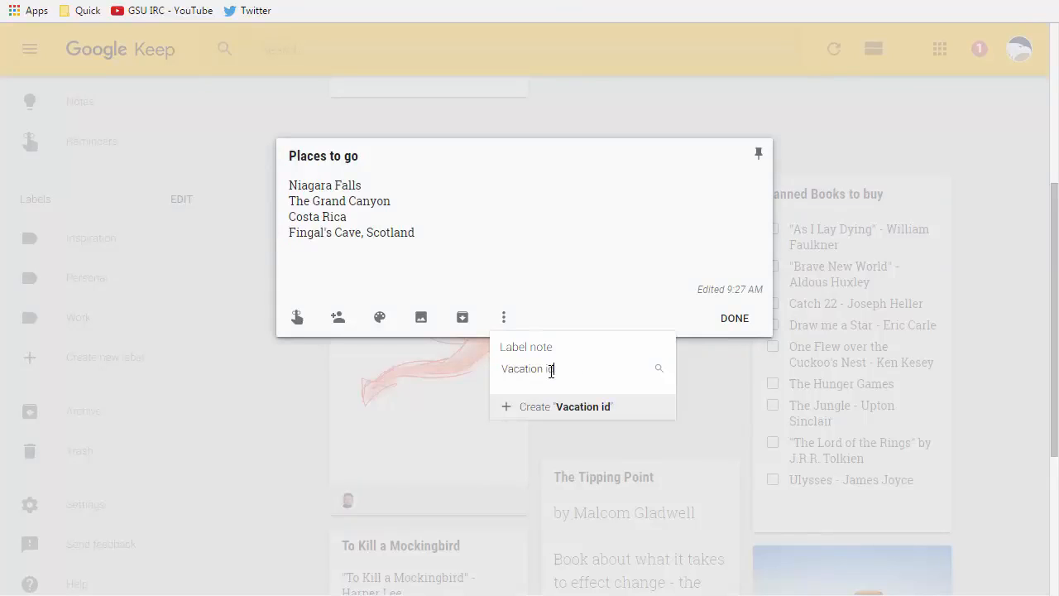
click(565, 407)
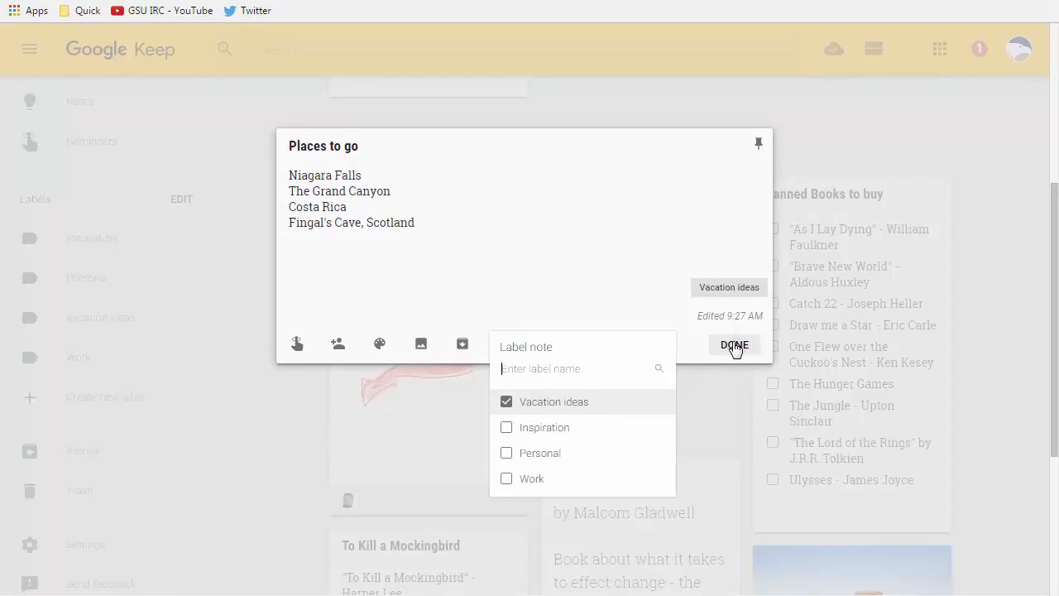
click(735, 346)
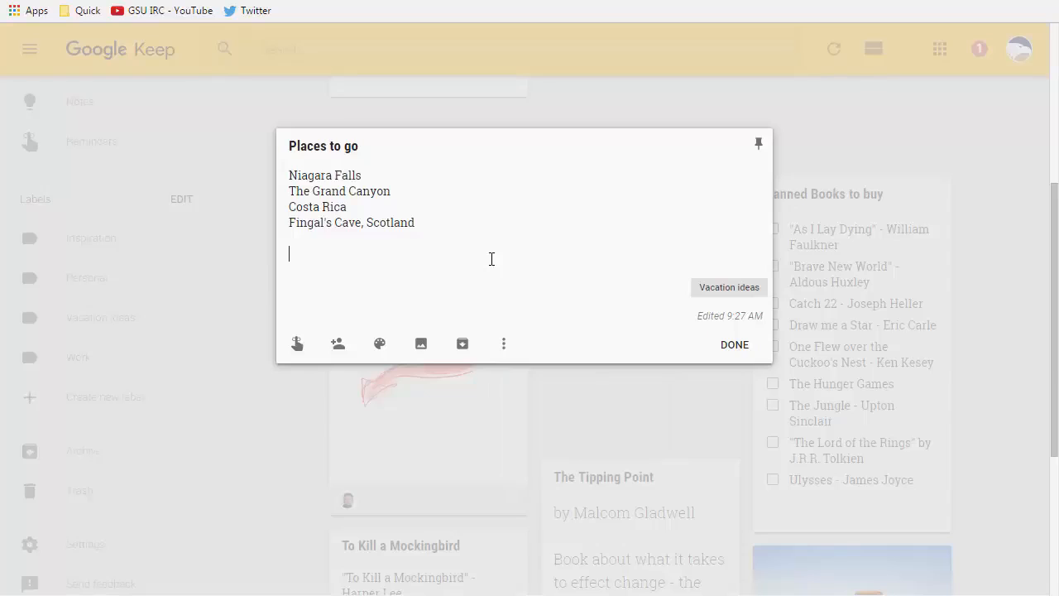
Write '#bucketlist' in the note and create the bucketlist label from the hashtag
text(#)
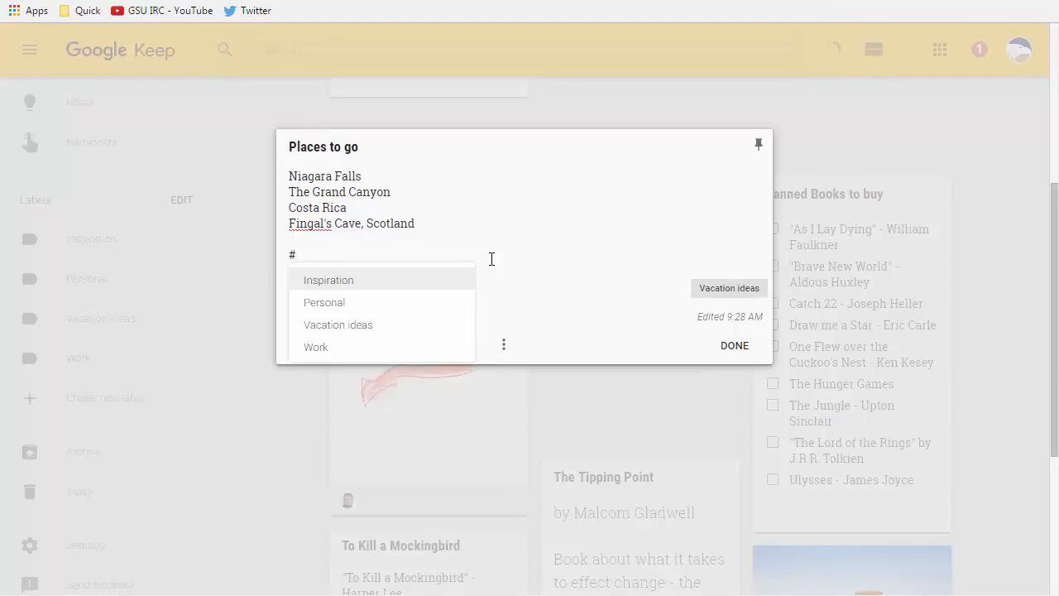
text(bucketl)
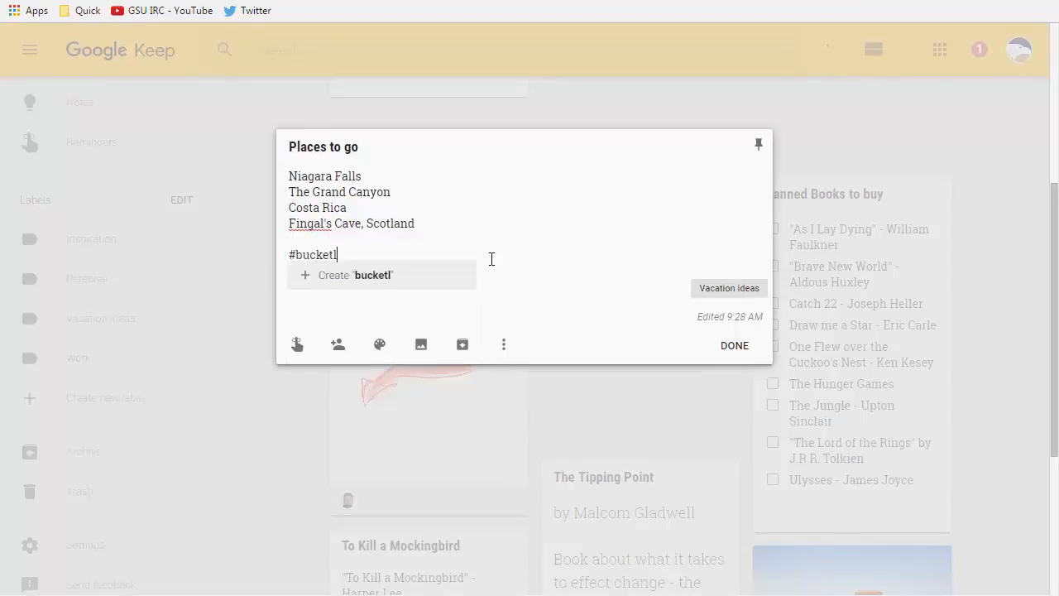
text(ist)
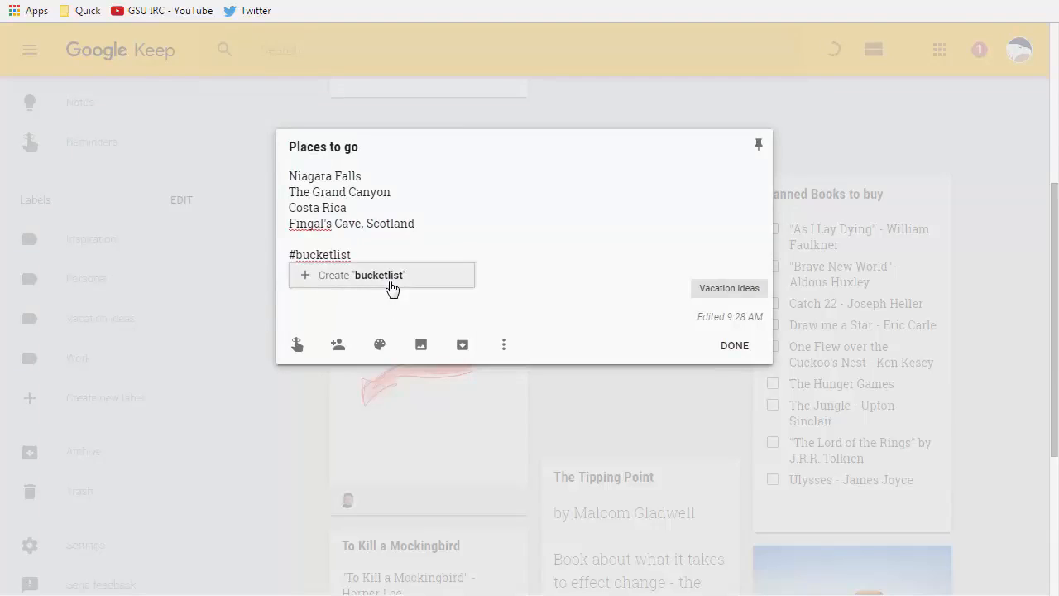
click(360, 274)
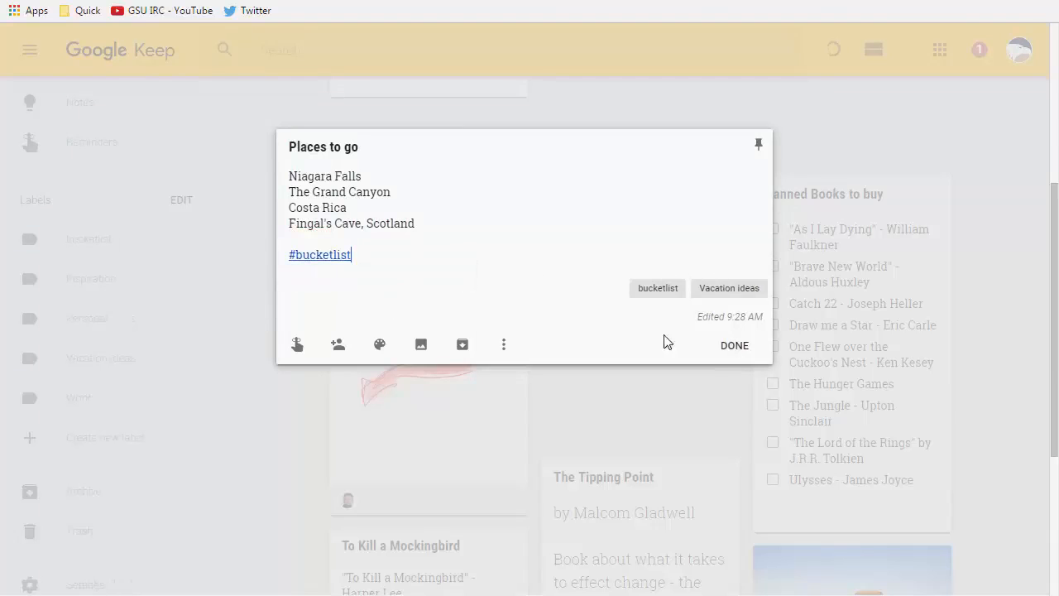
Follow the hashtag link to show all notes labelled bucketlist
click(319, 254)
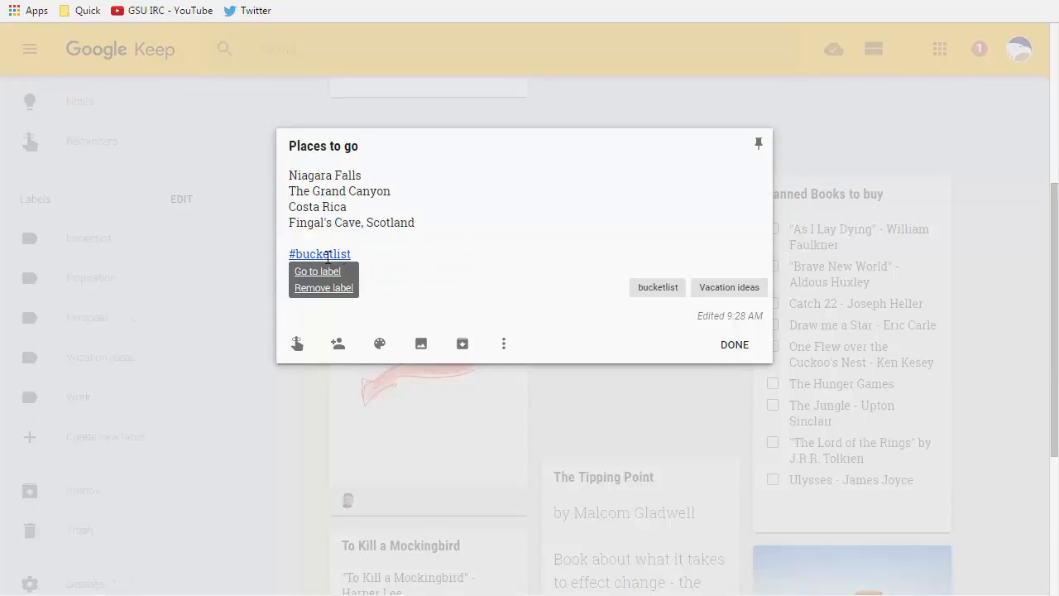
mouse_move(318, 271)
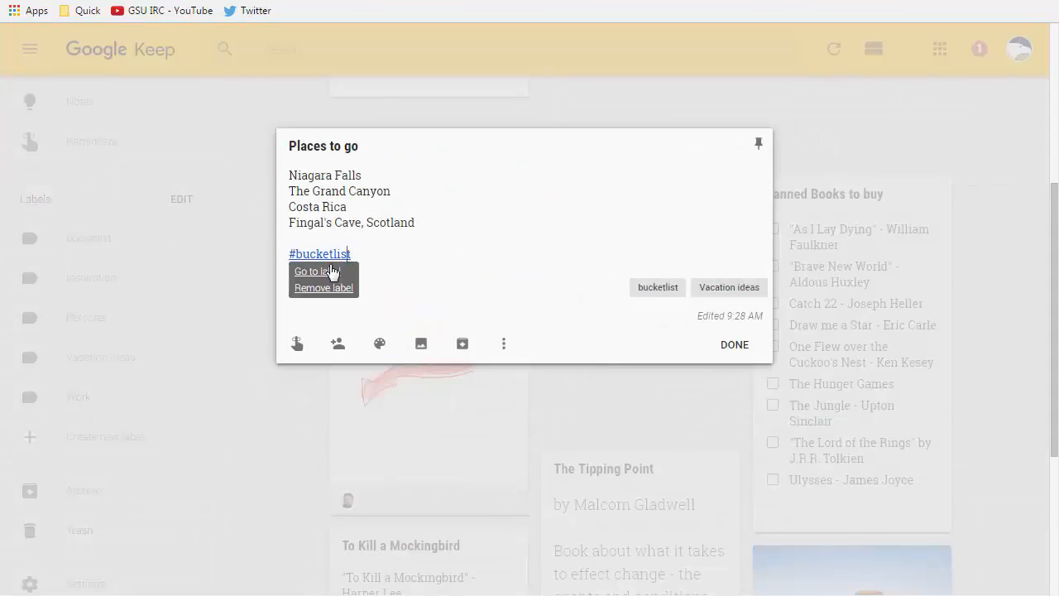
click(311, 272)
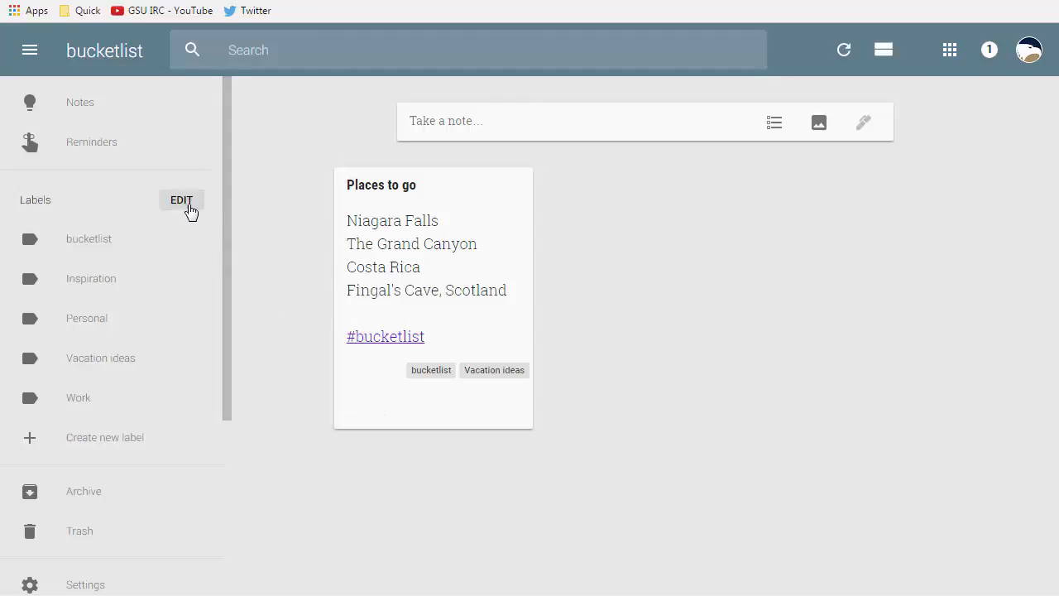
Review the label list, then return to the full Notes overview with the pinned Keep Basics note
click(182, 201)
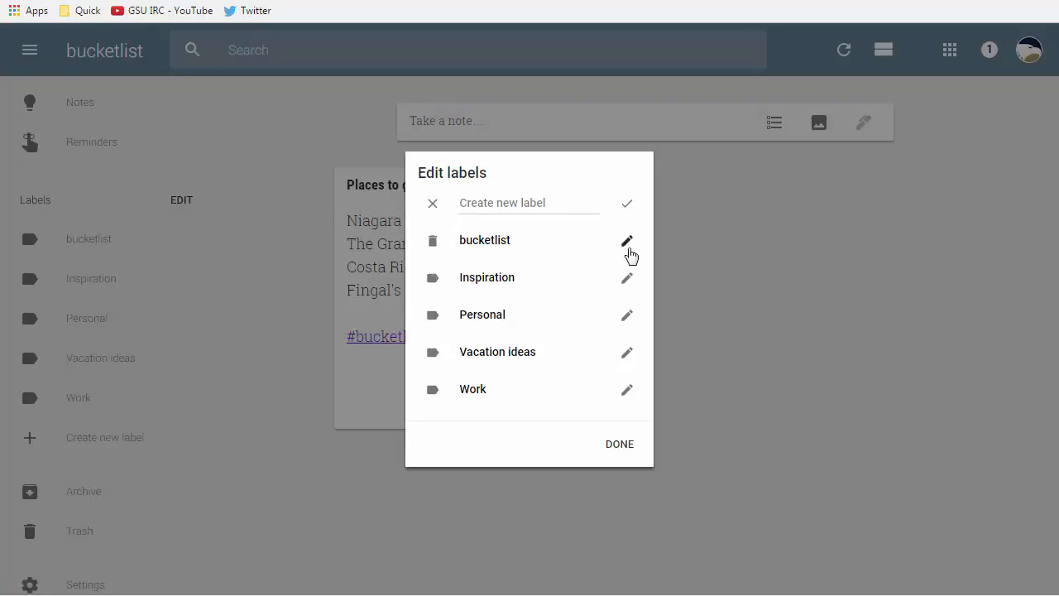
mouse_move(432, 278)
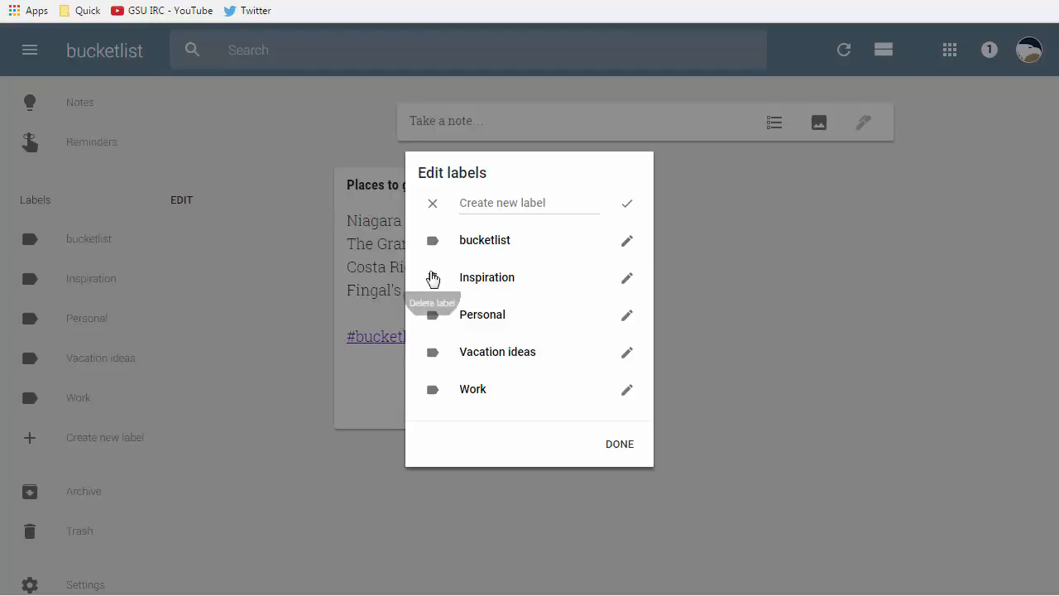
click(619, 444)
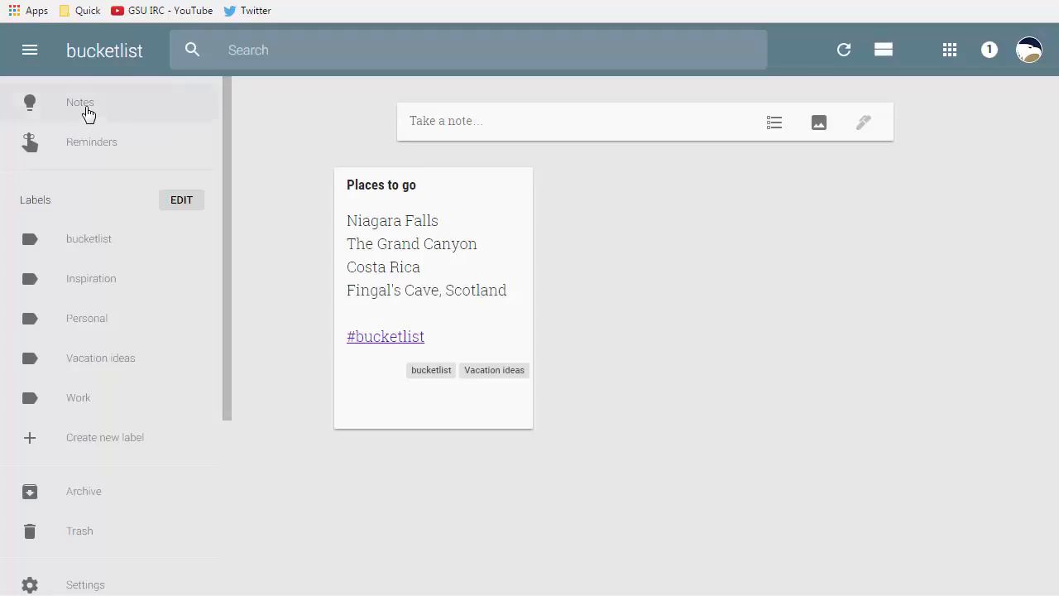
click(80, 102)
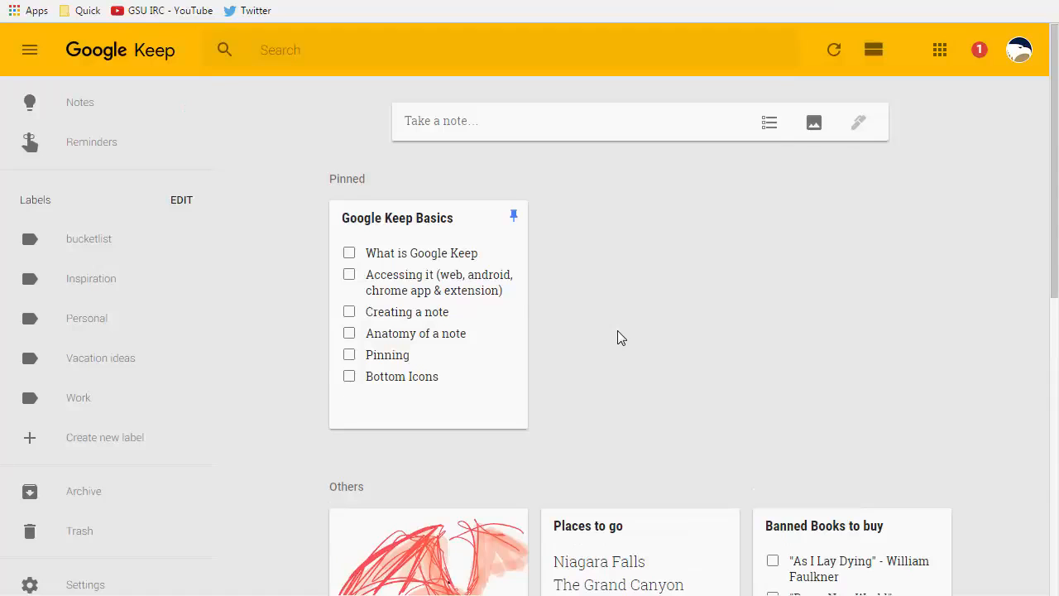
mouse_move(576, 328)
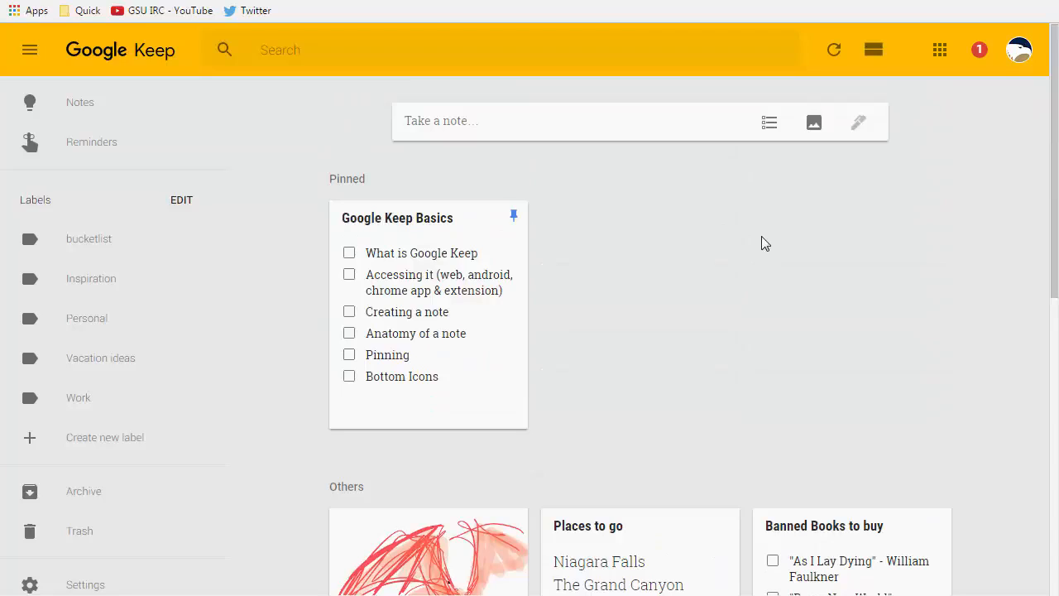
mouse_move(761, 243)
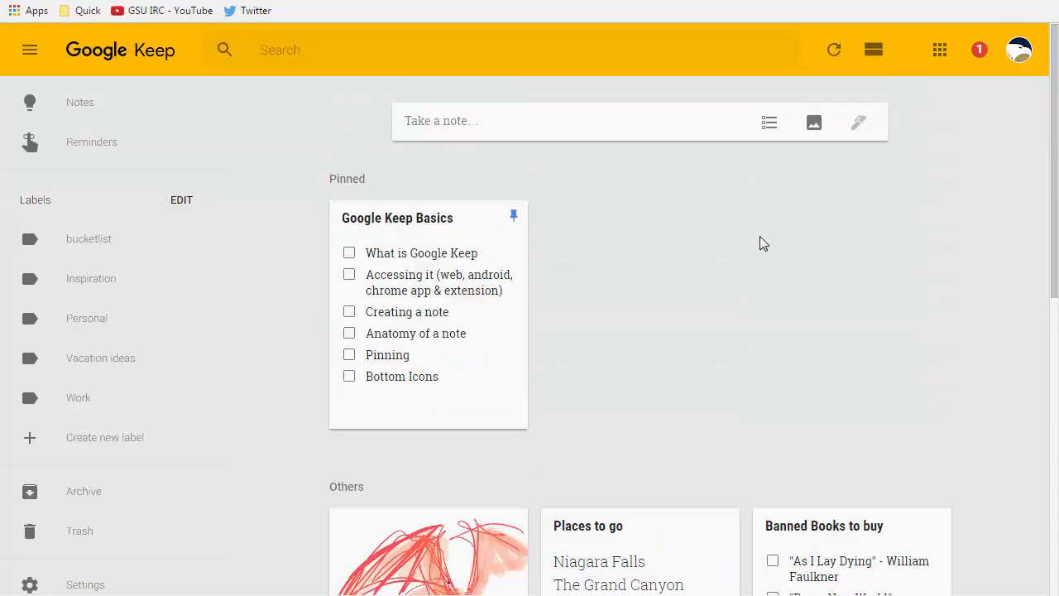
mouse_move(278, 53)
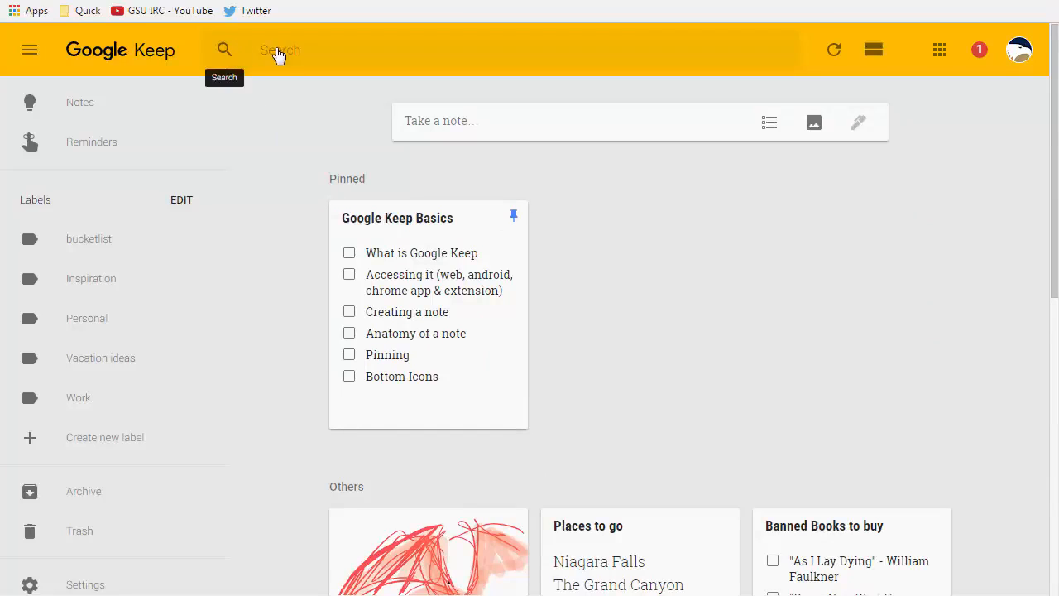
click(281, 49)
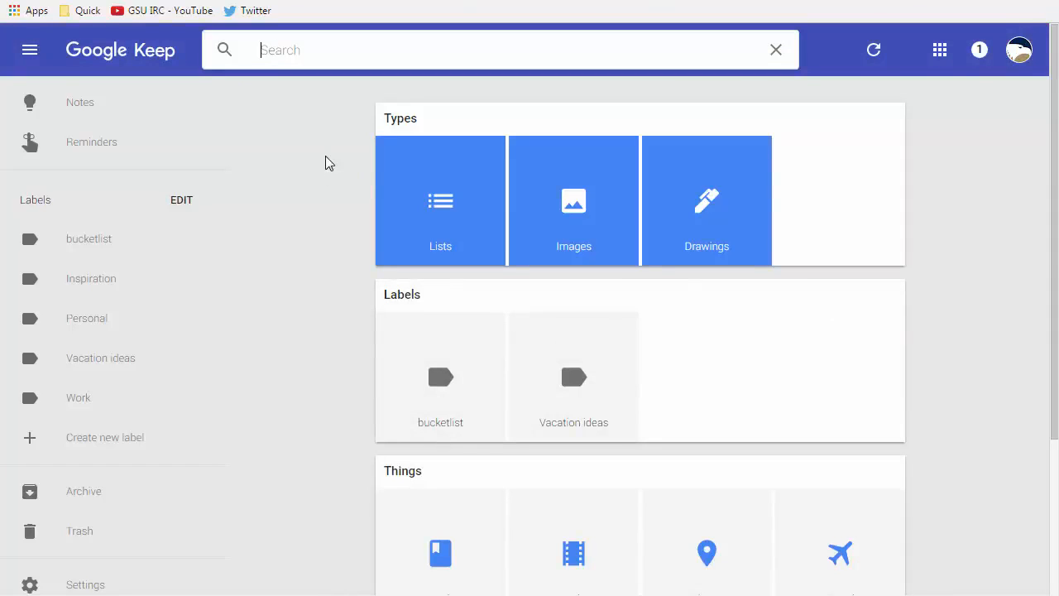
scroll(down, 3)
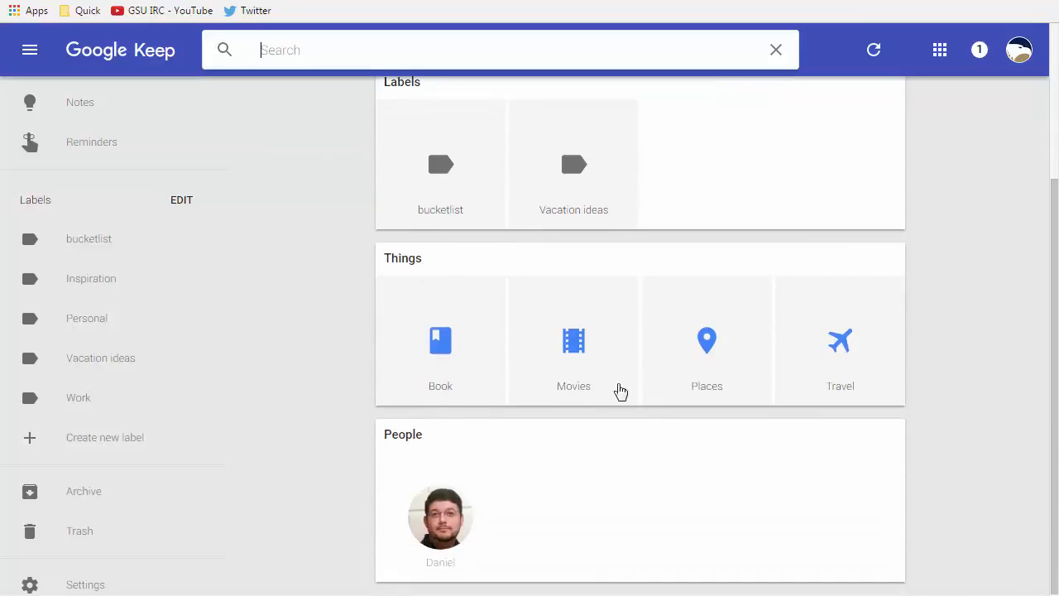
mouse_move(556, 366)
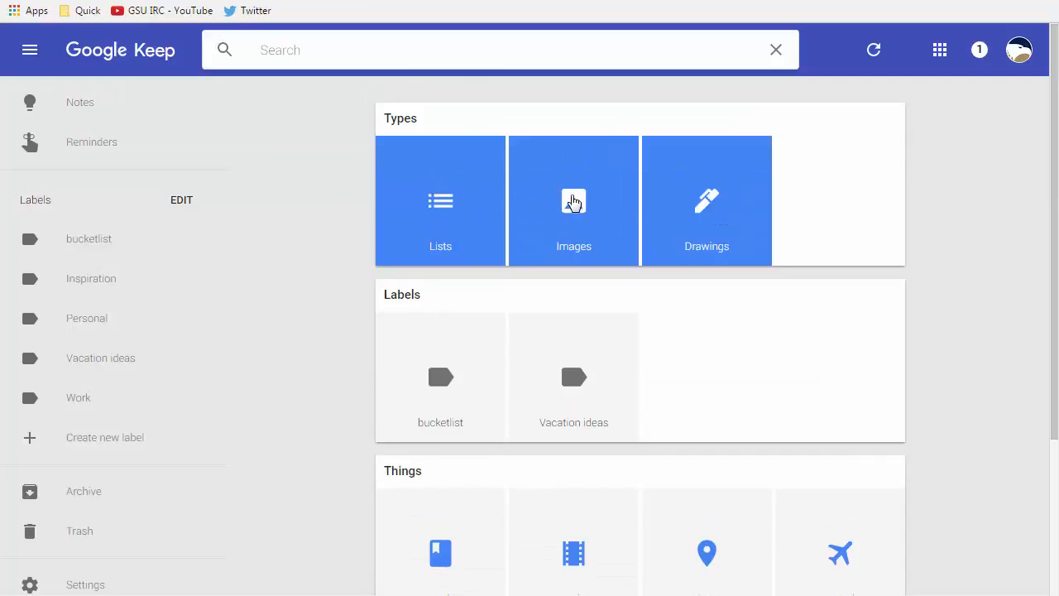
click(573, 200)
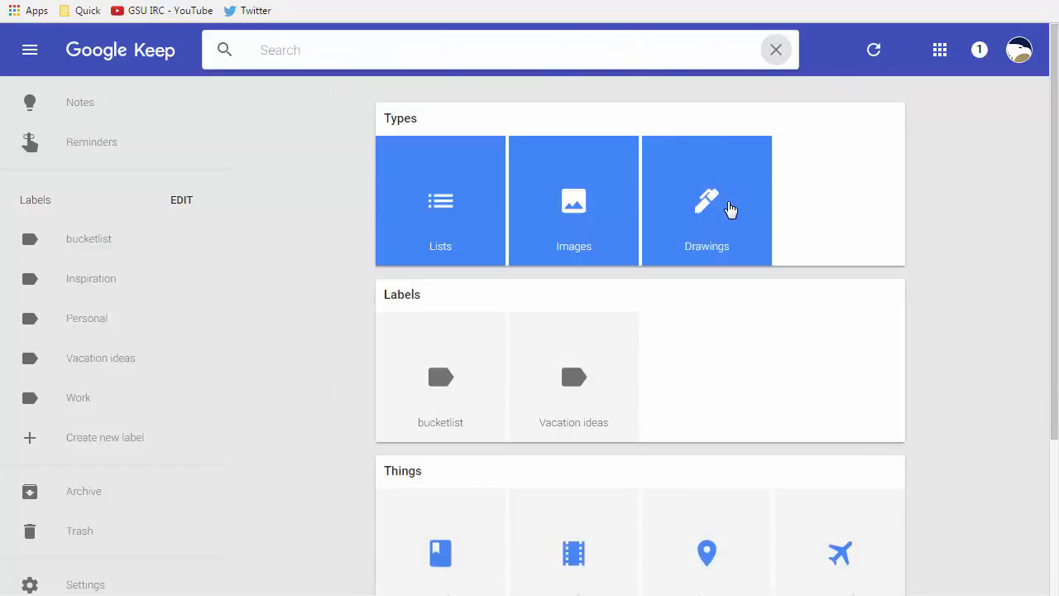
mouse_move(423, 177)
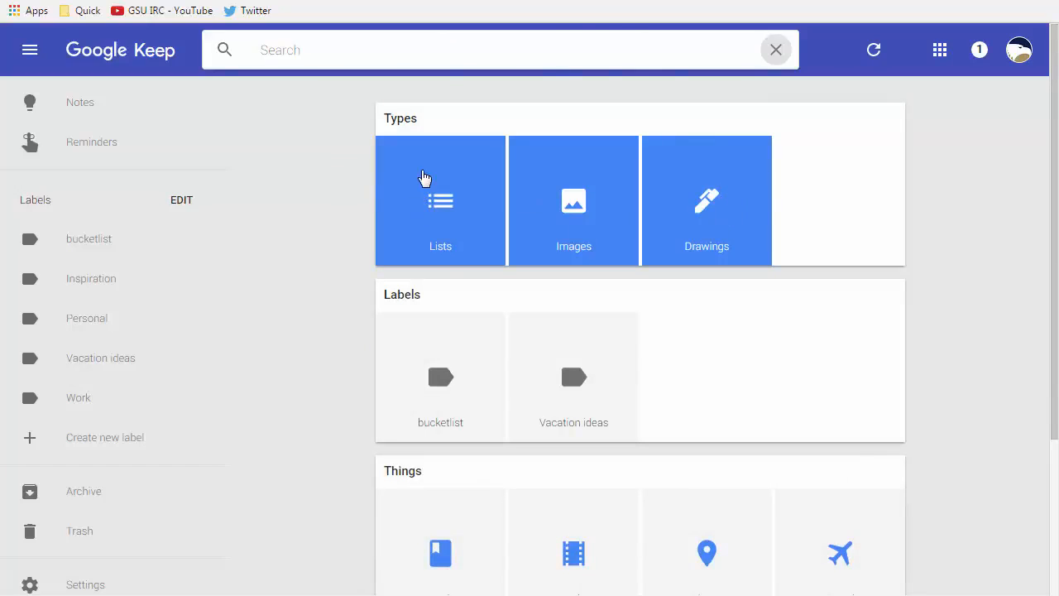
scroll(down, 3)
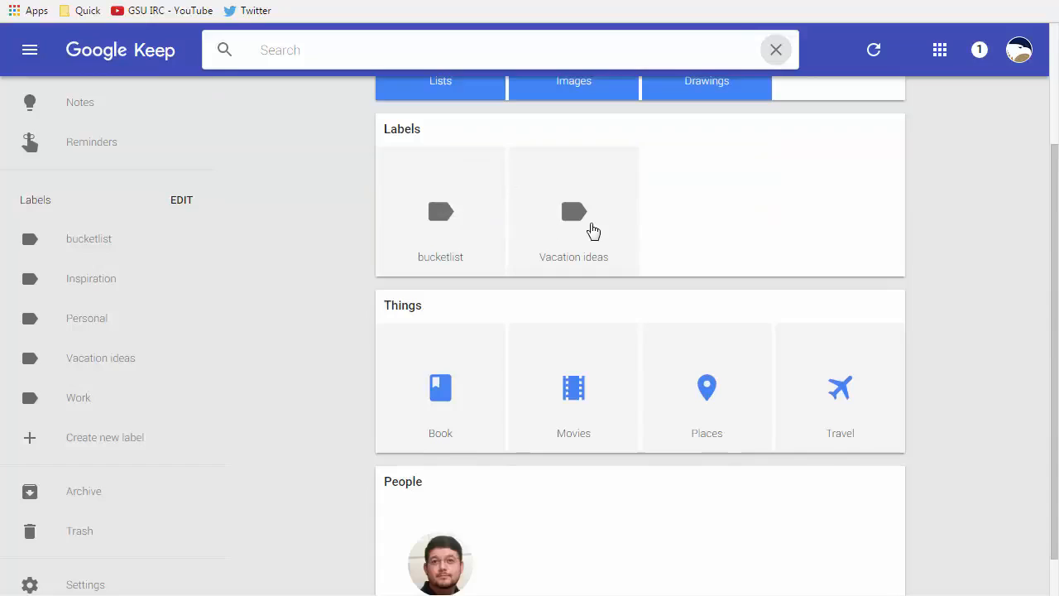
scroll(down, 3)
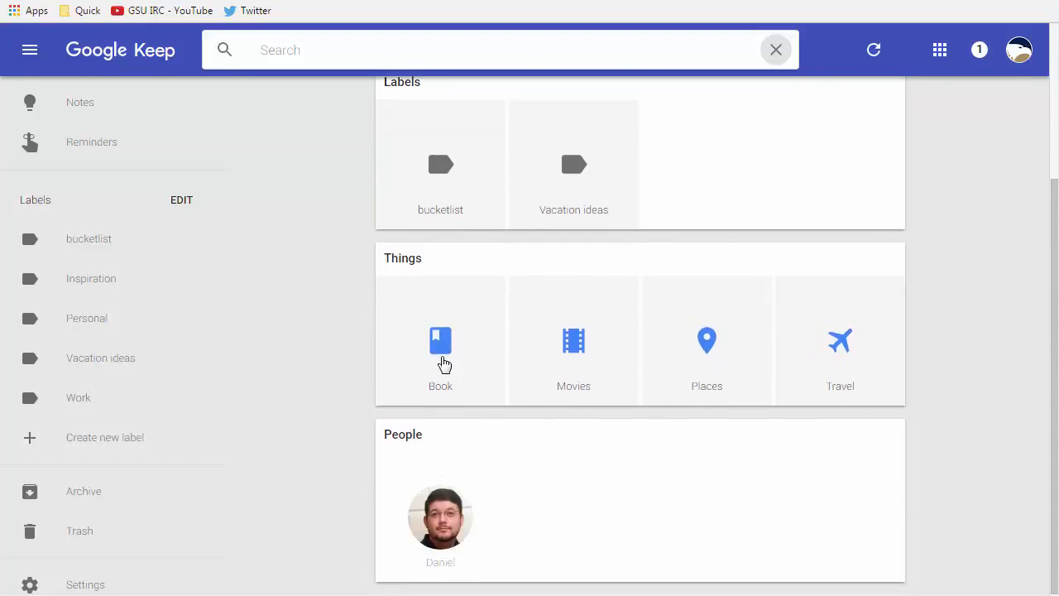
click(440, 340)
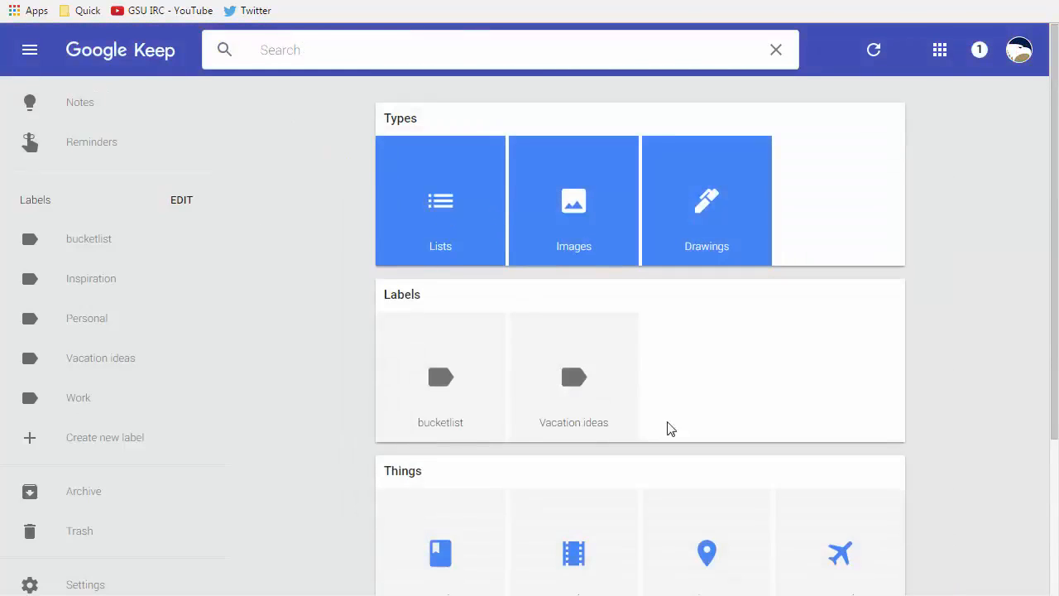
scroll(down, 3)
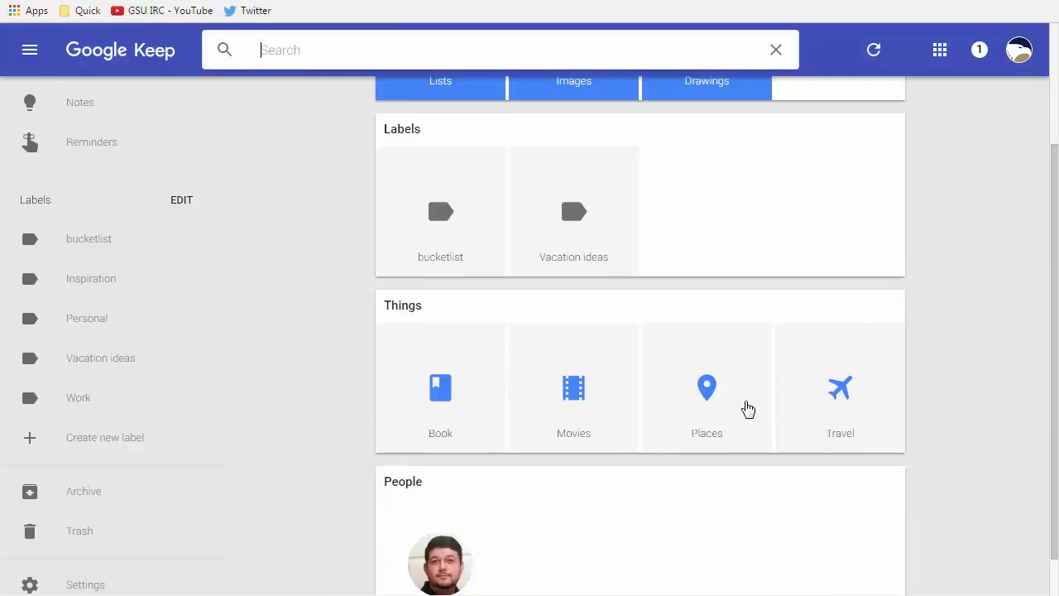
click(707, 405)
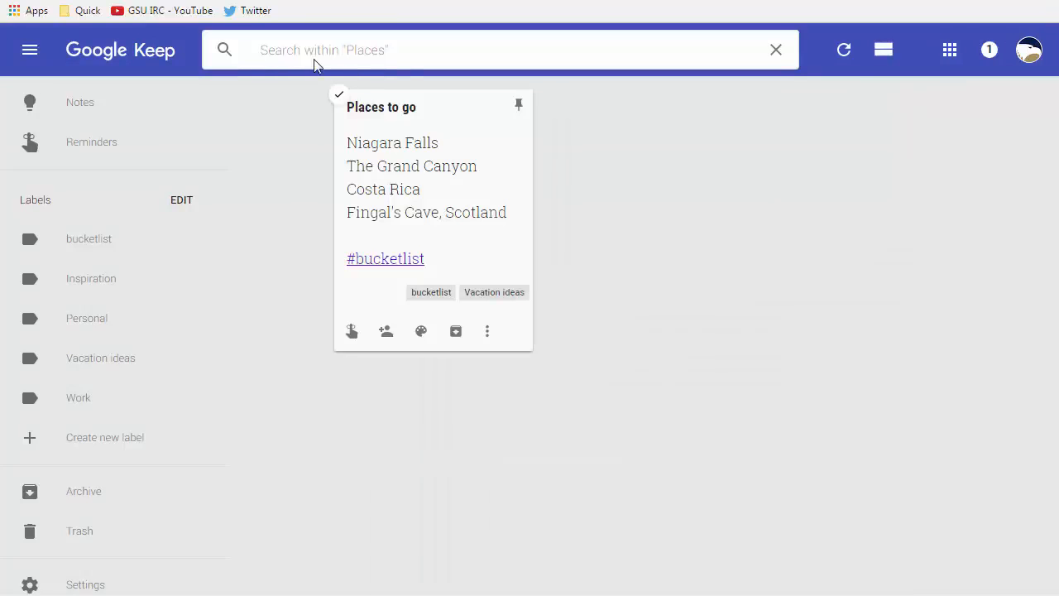
click(774, 50)
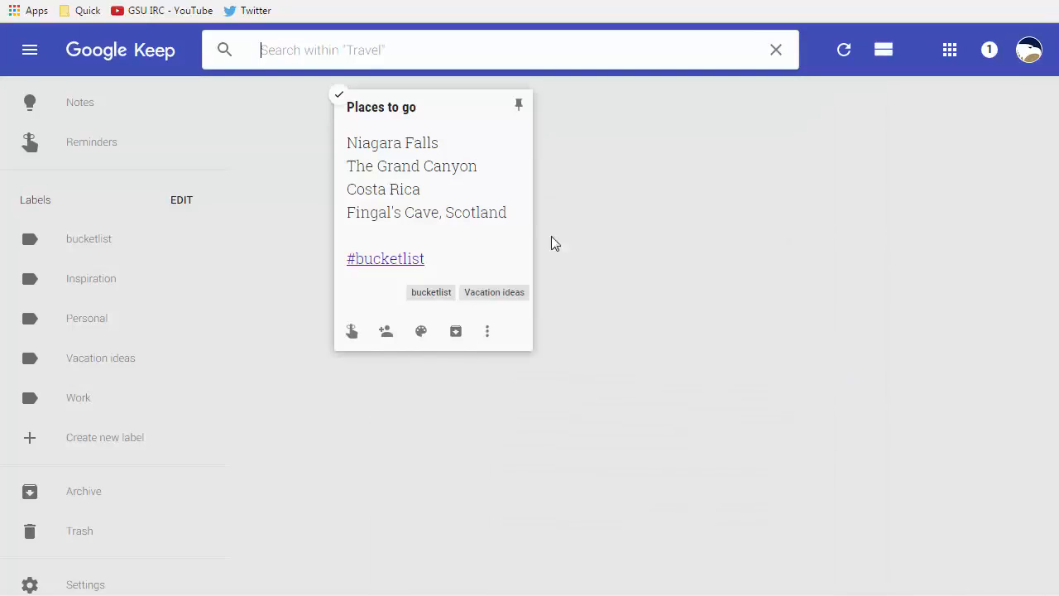
mouse_move(453, 123)
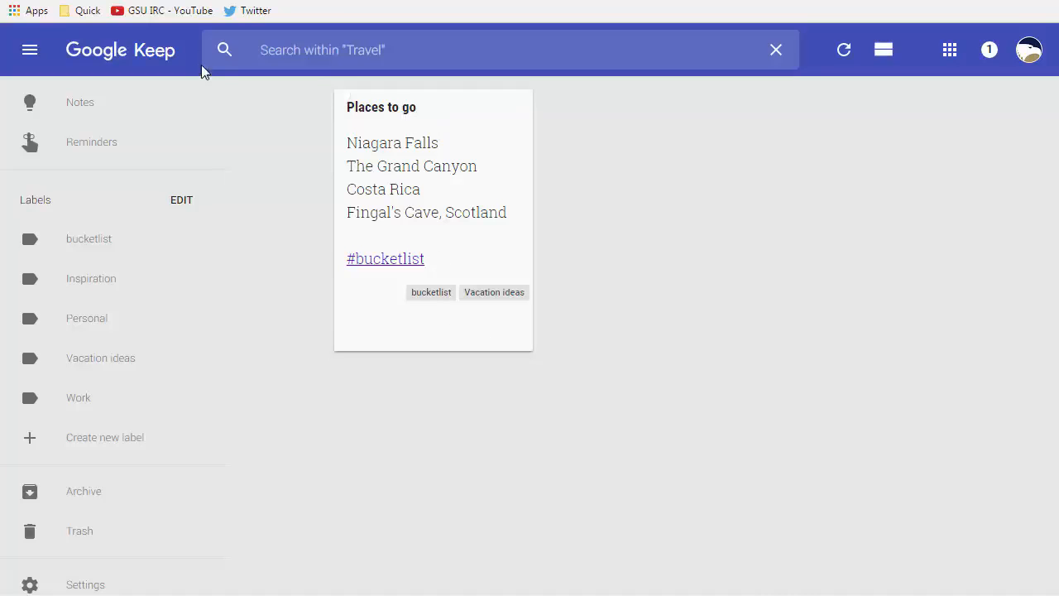
click(775, 50)
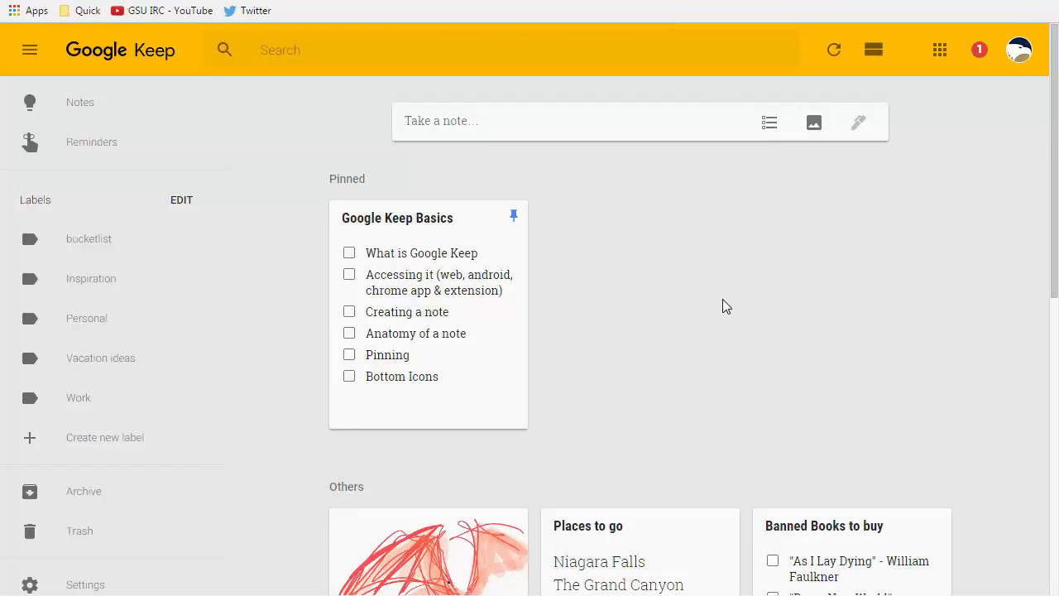
mouse_move(692, 297)
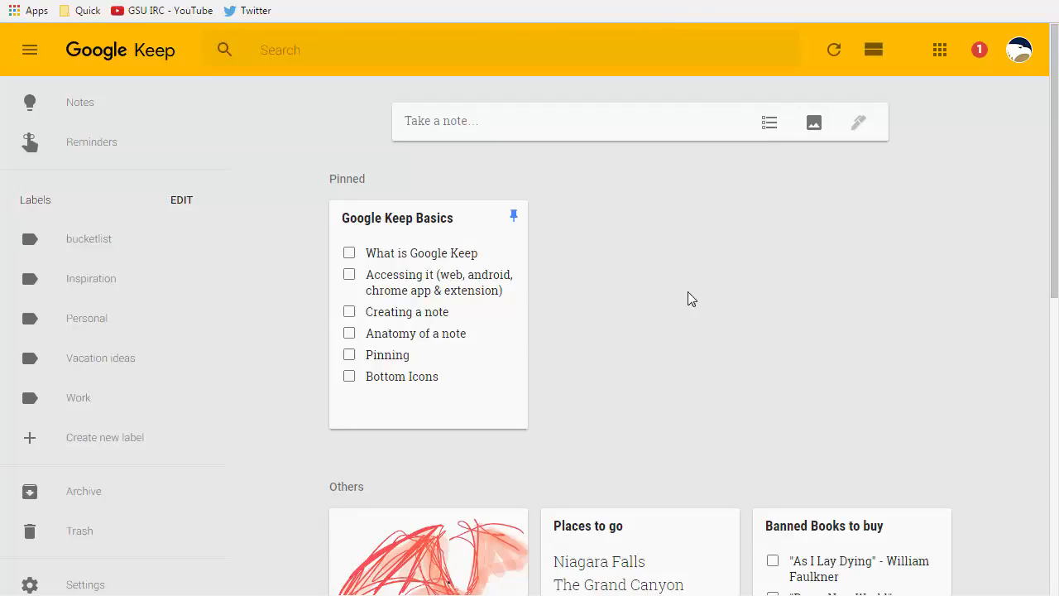
Create a new note containing the Google-search meme image
click(571, 121)
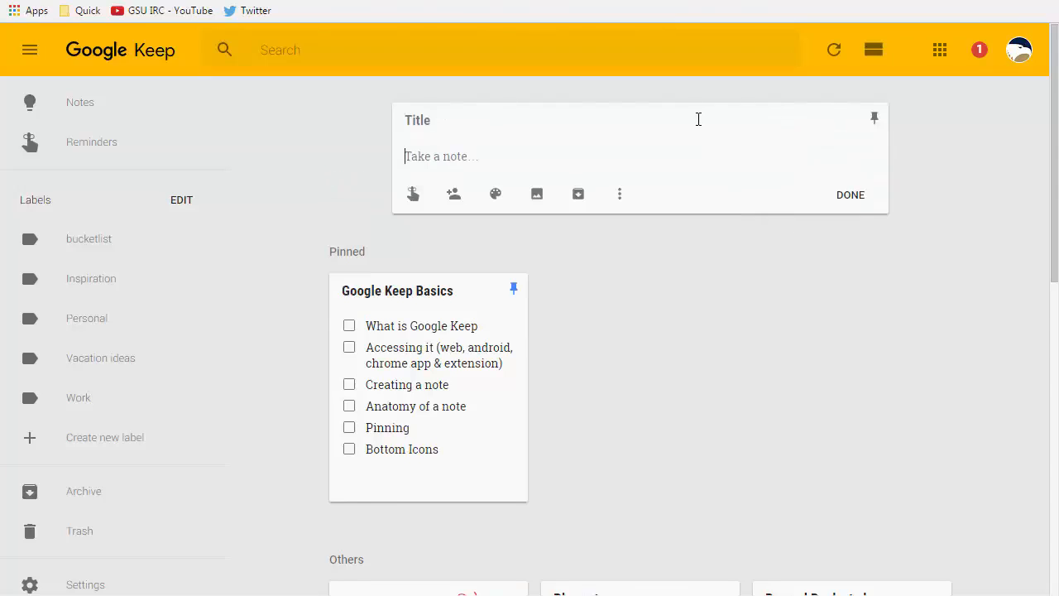
mouse_move(536, 193)
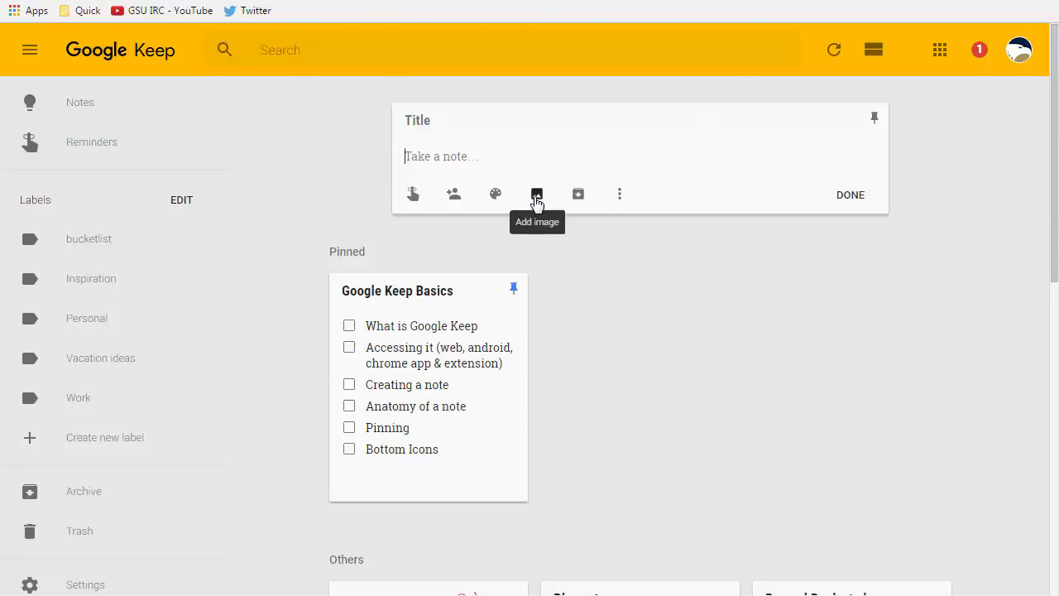
click(536, 194)
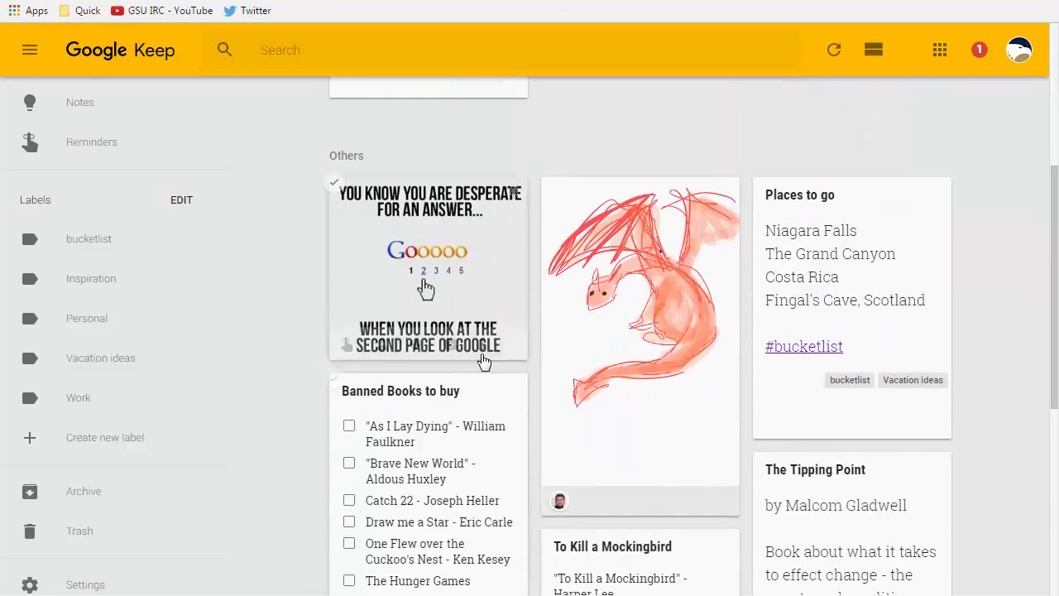
click(427, 264)
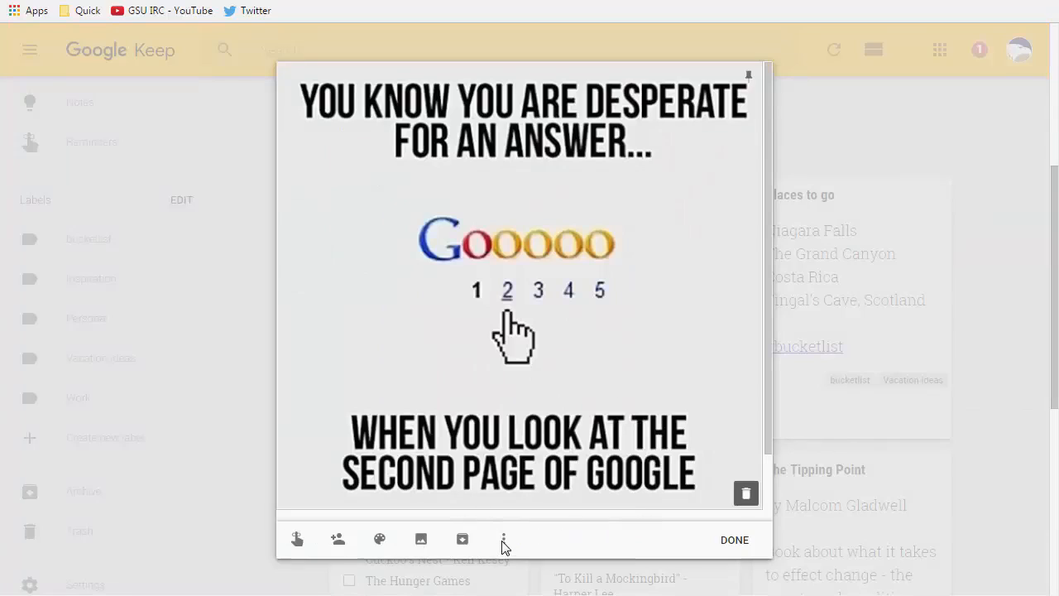
Grab the image's text into the note via More > Grab image text and finish with Done
click(503, 539)
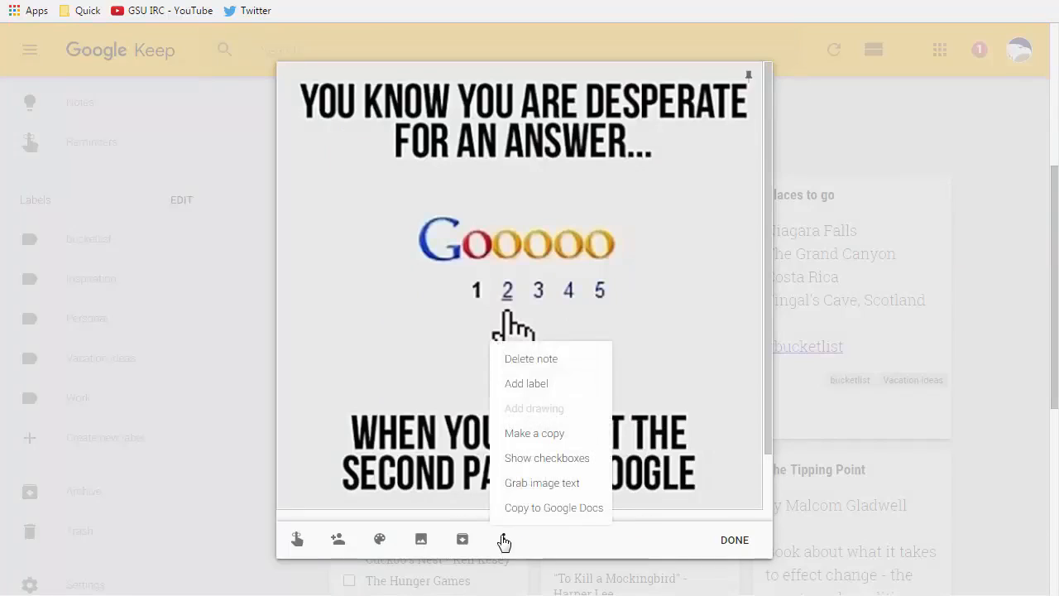
click(543, 483)
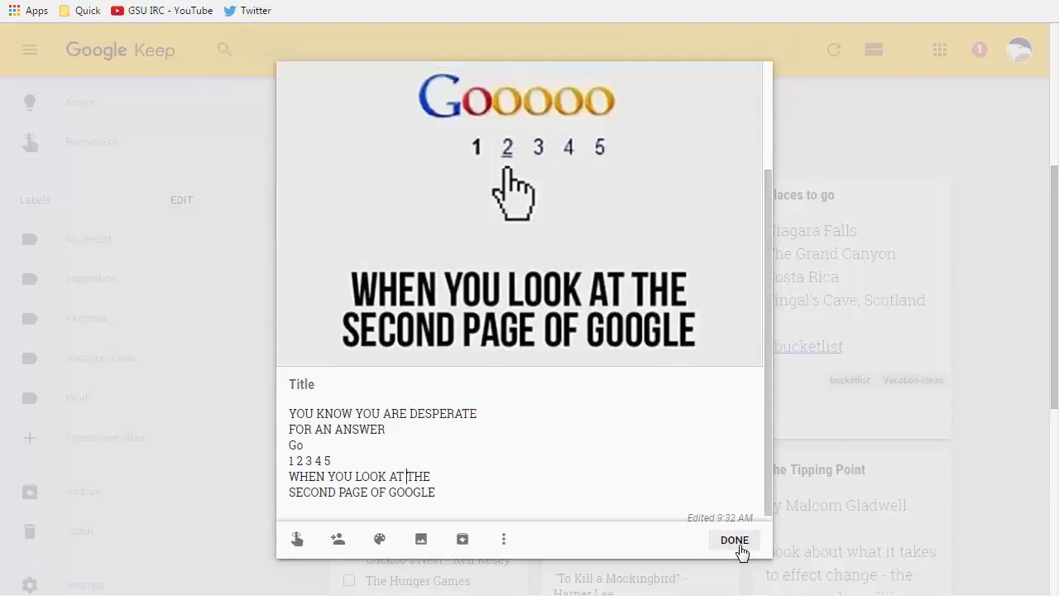
click(734, 539)
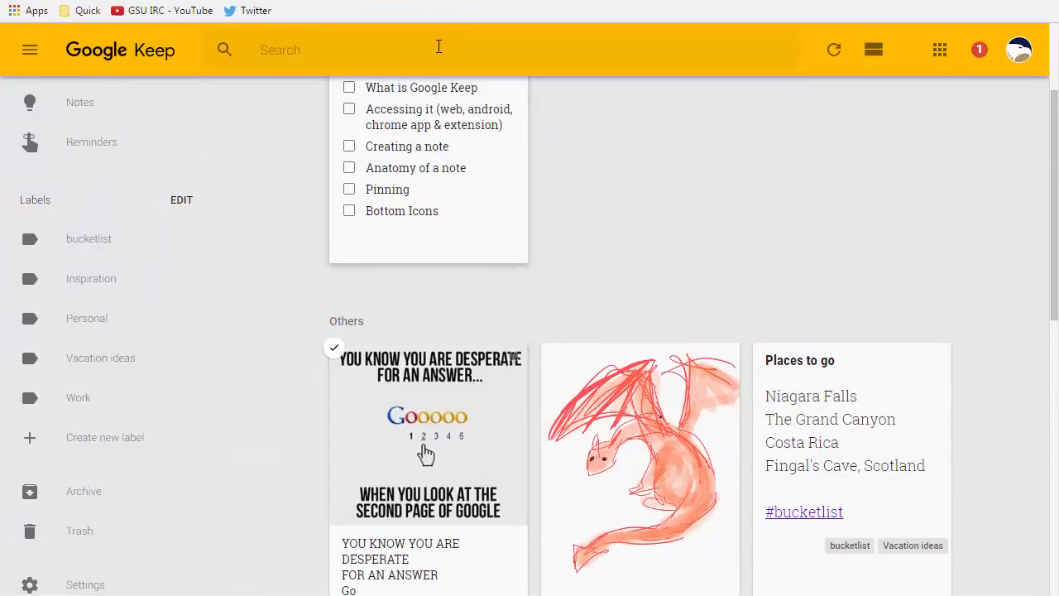
text(answer)
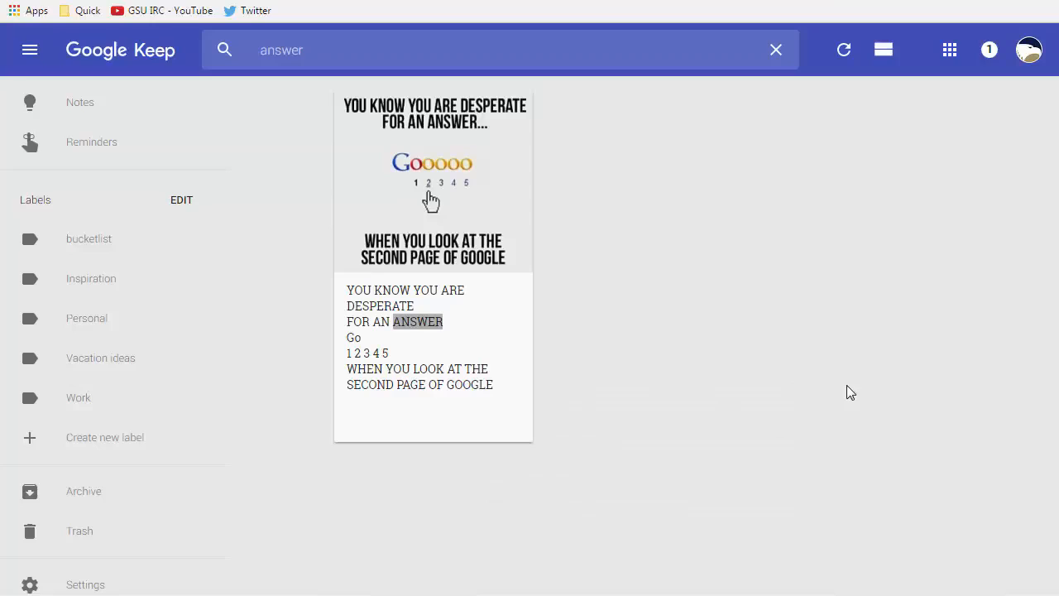
mouse_move(758, 348)
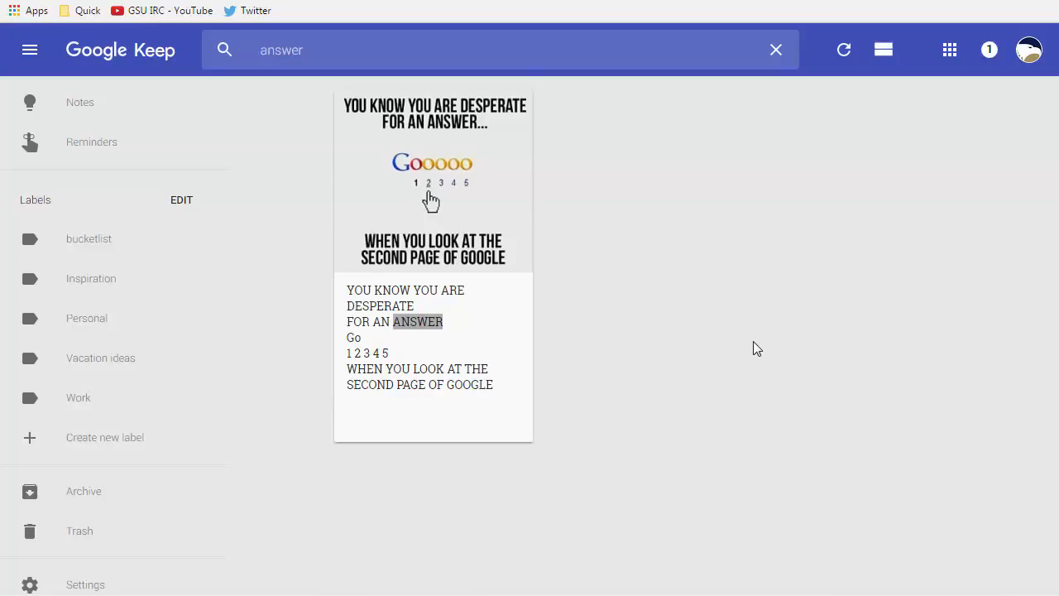
mouse_move(422, 327)
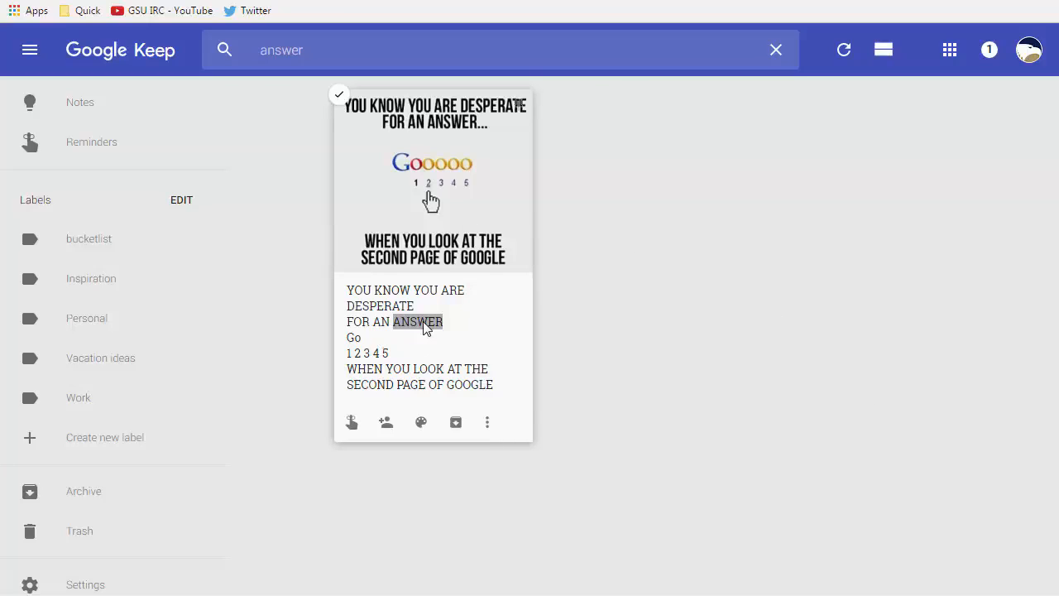
mouse_move(478, 357)
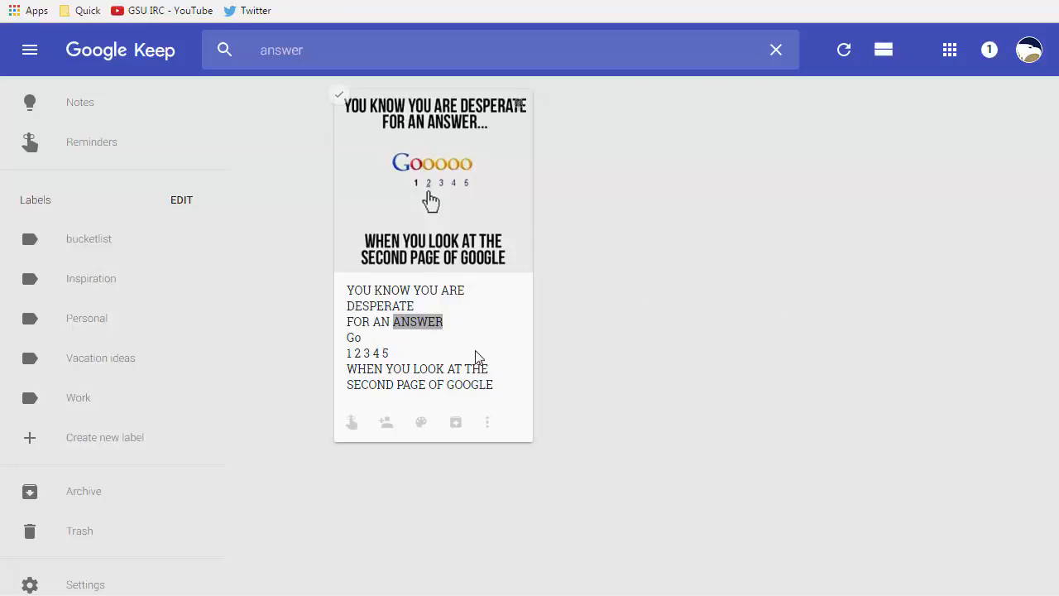
click(433, 182)
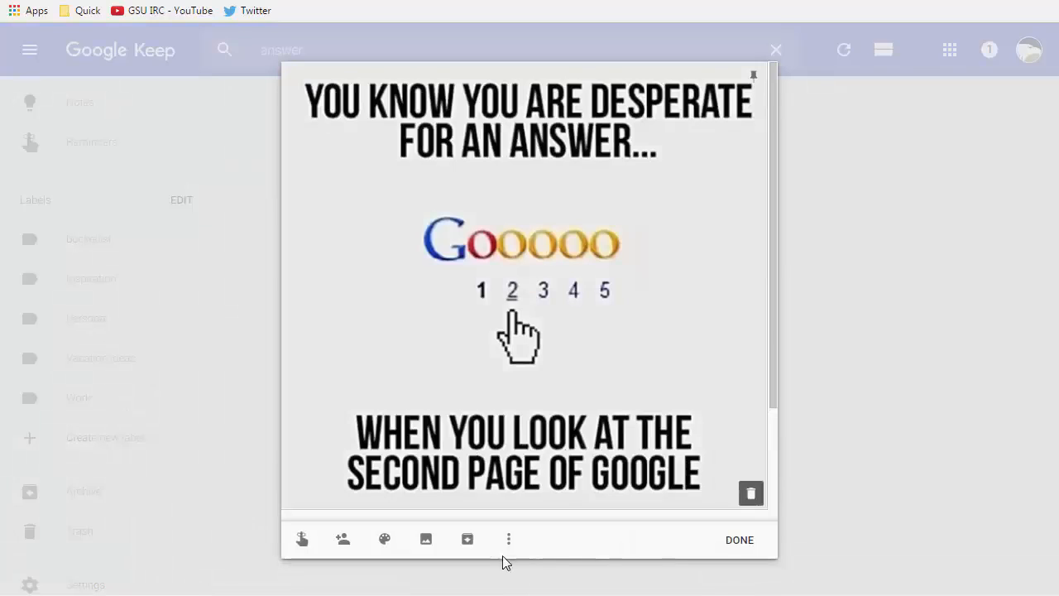
click(738, 539)
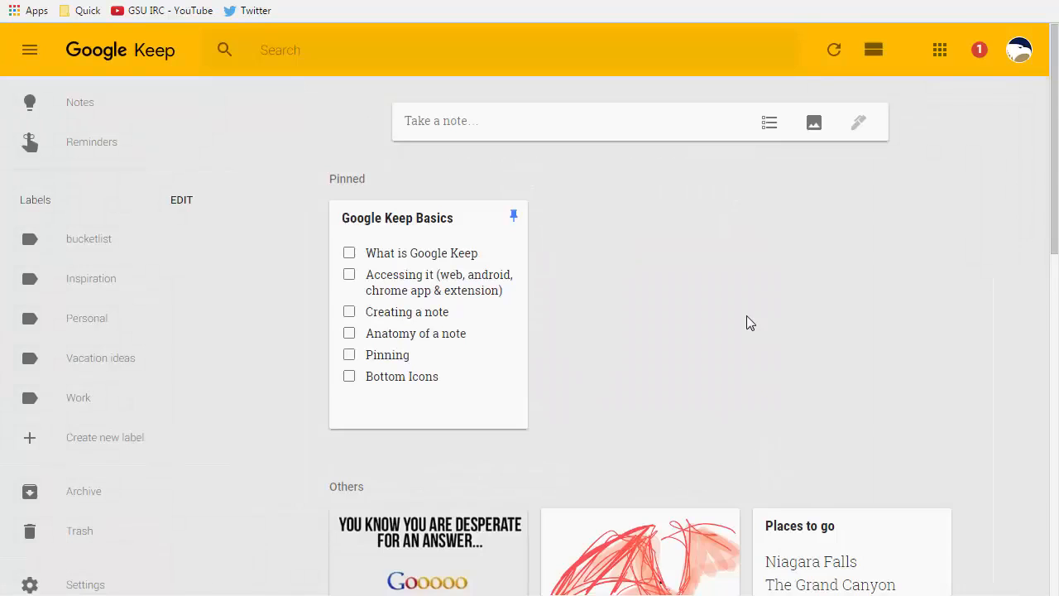
mouse_move(768, 251)
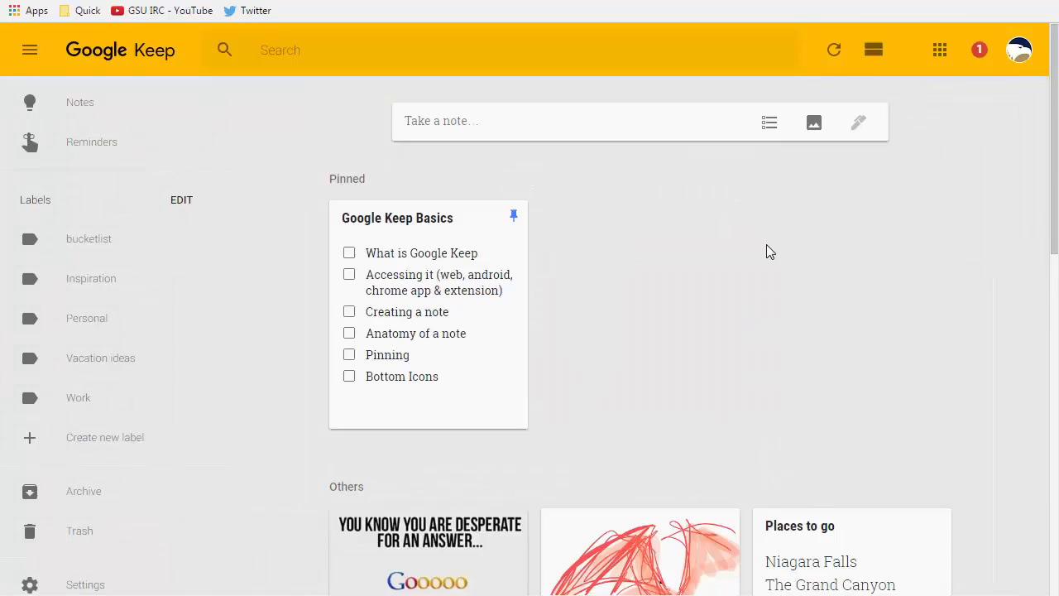
mouse_move(704, 262)
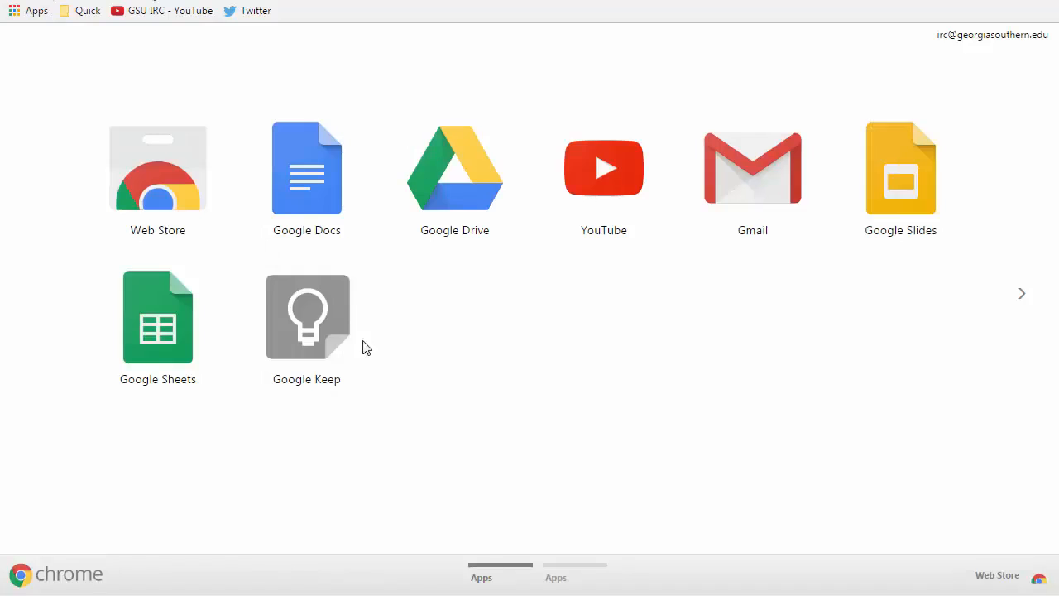
mouse_move(172, 186)
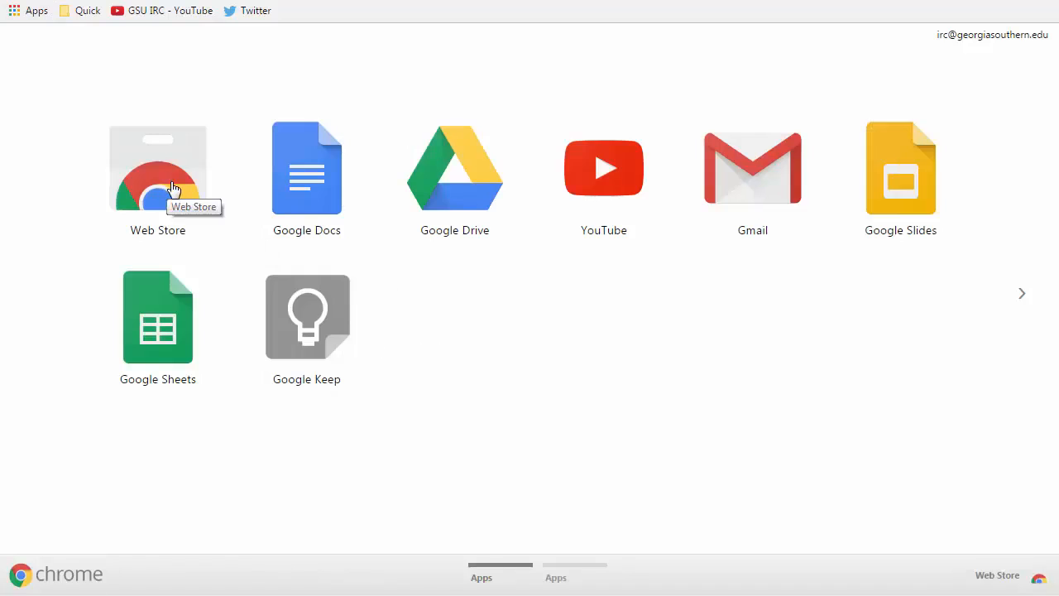
mouse_move(323, 324)
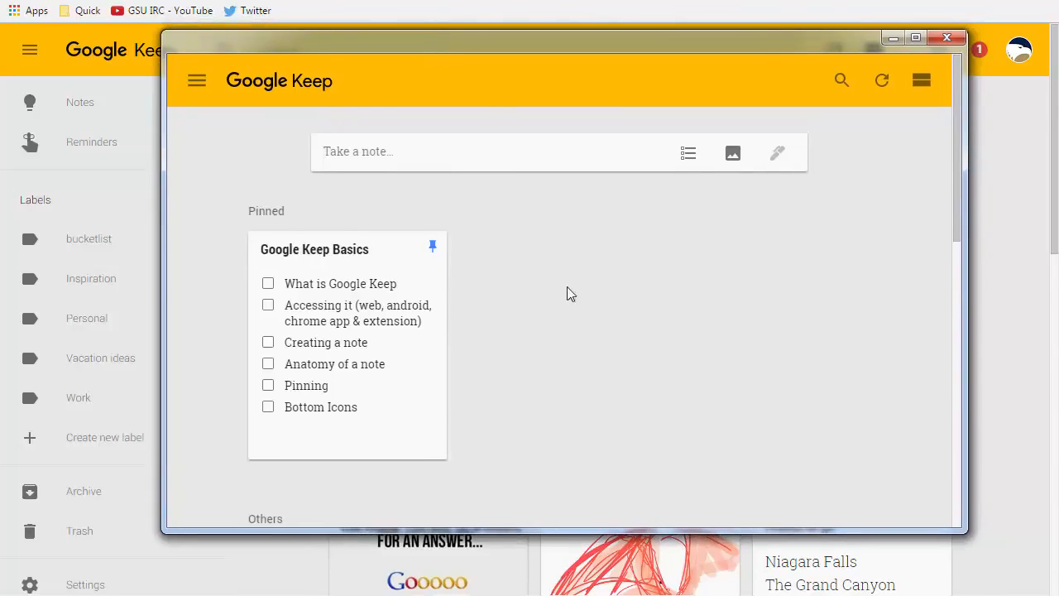
scroll(down, 3)
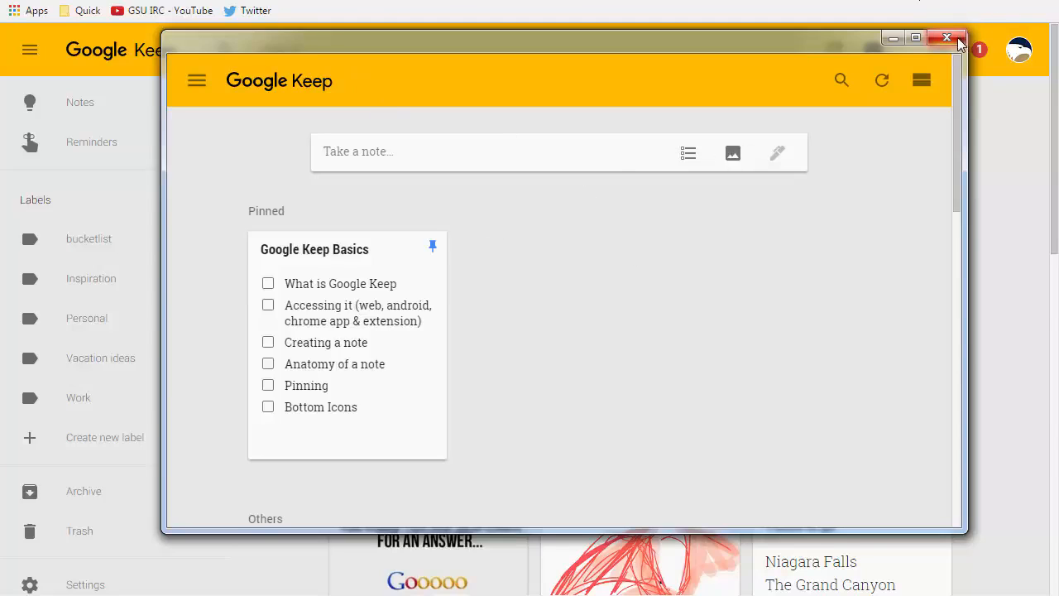
click(915, 38)
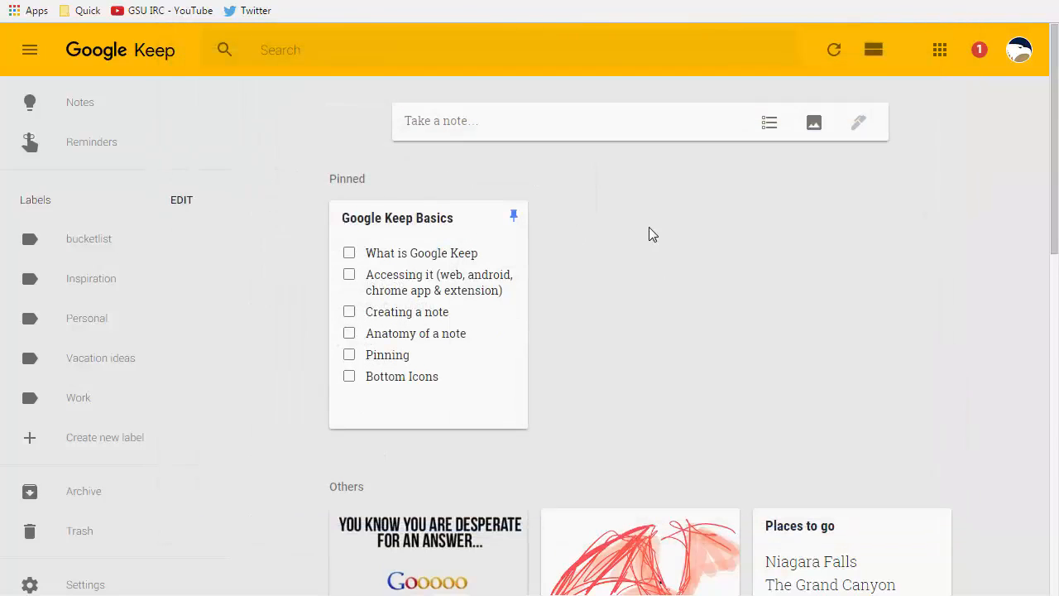
mouse_move(784, 261)
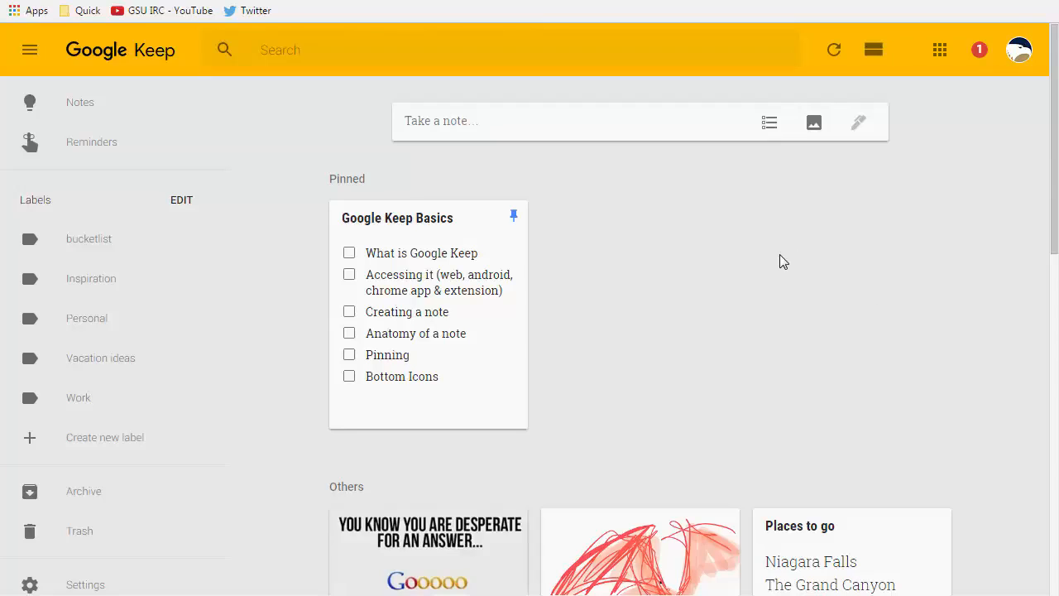
mouse_move(278, 174)
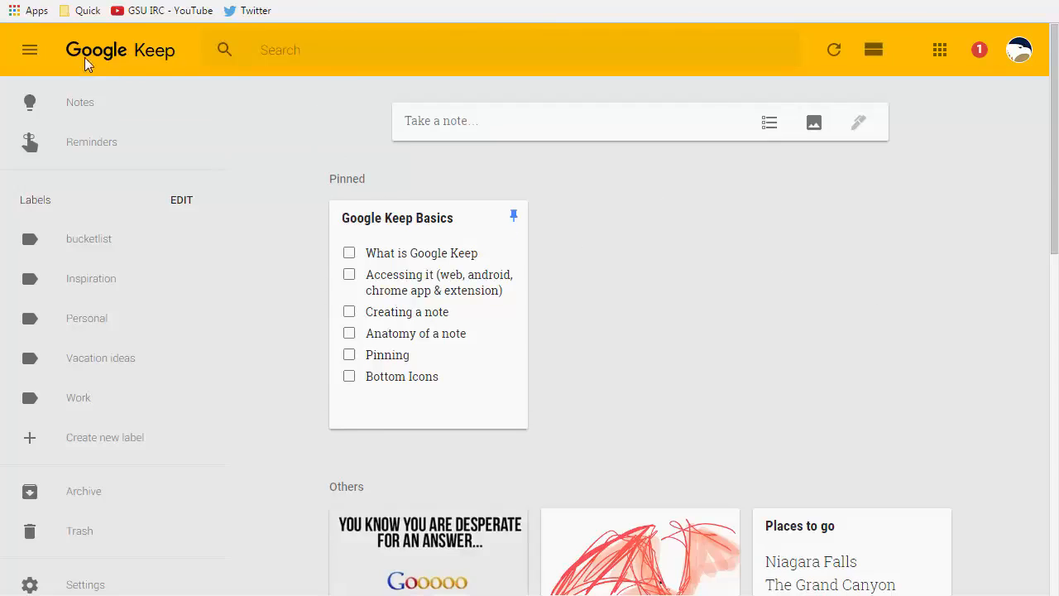
mouse_move(36, 10)
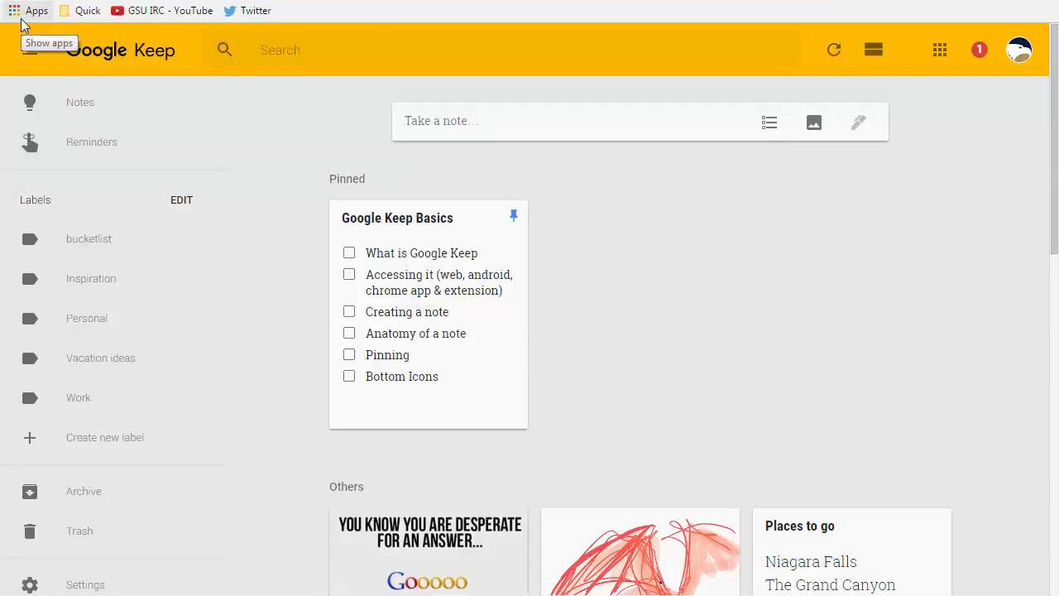
Search the Chrome Web Store for 'google keep' from the Apps launcher
click(37, 10)
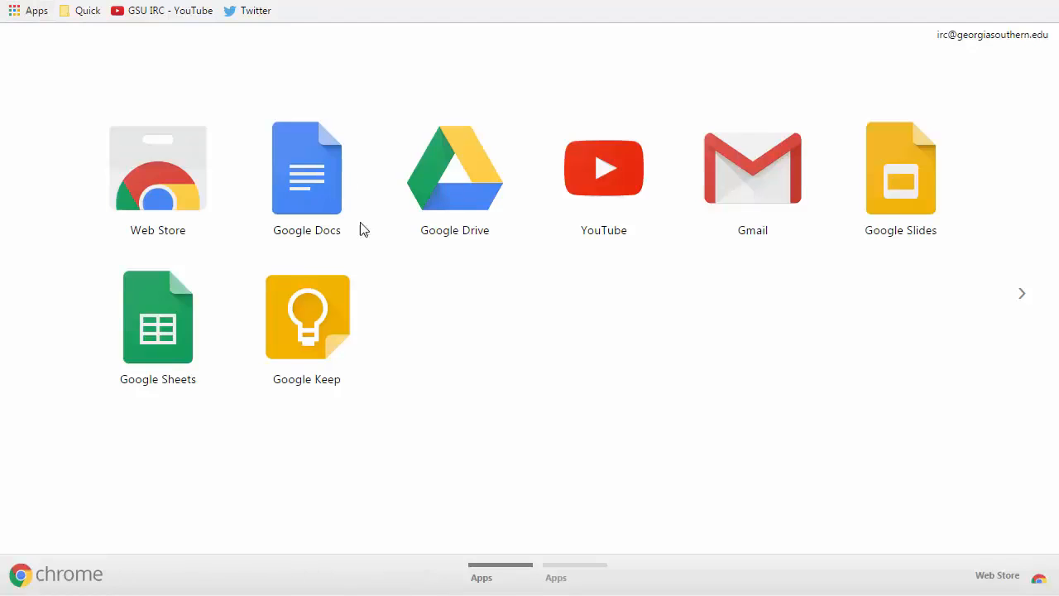
mouse_move(174, 176)
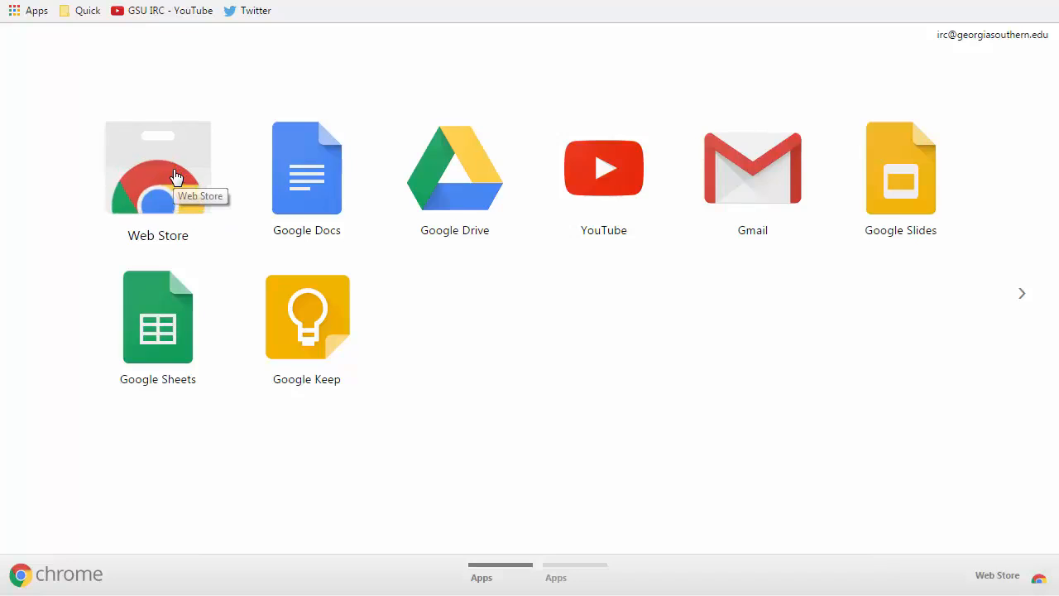
click(158, 169)
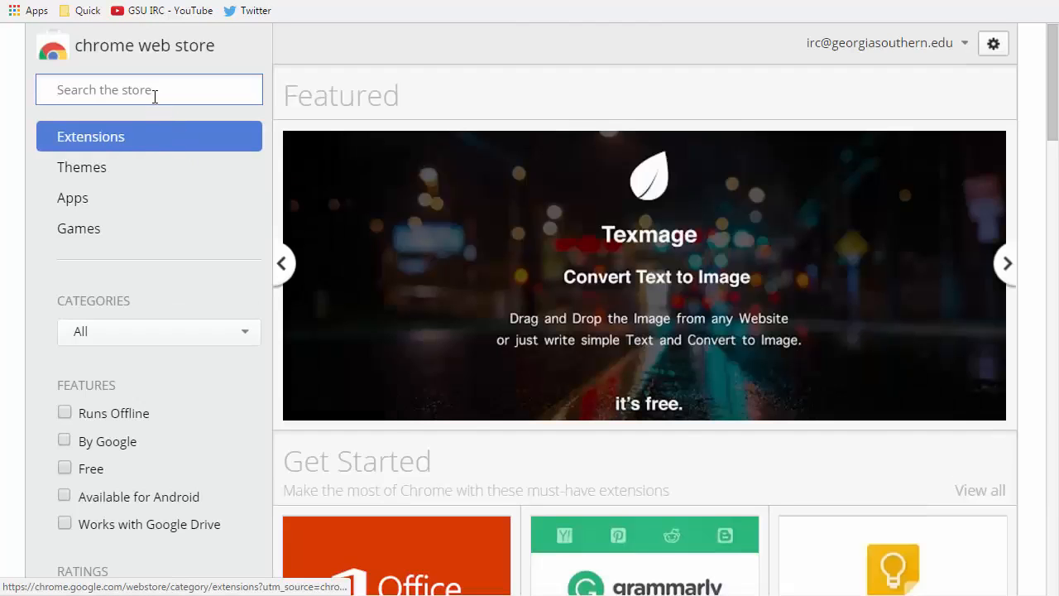
text(google keep)
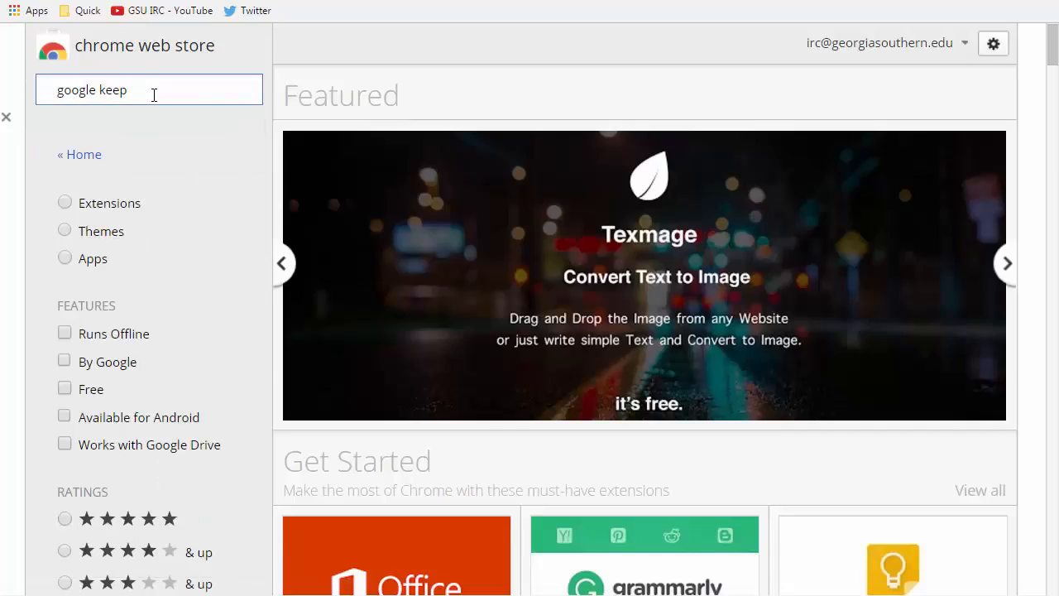
key(Enter)
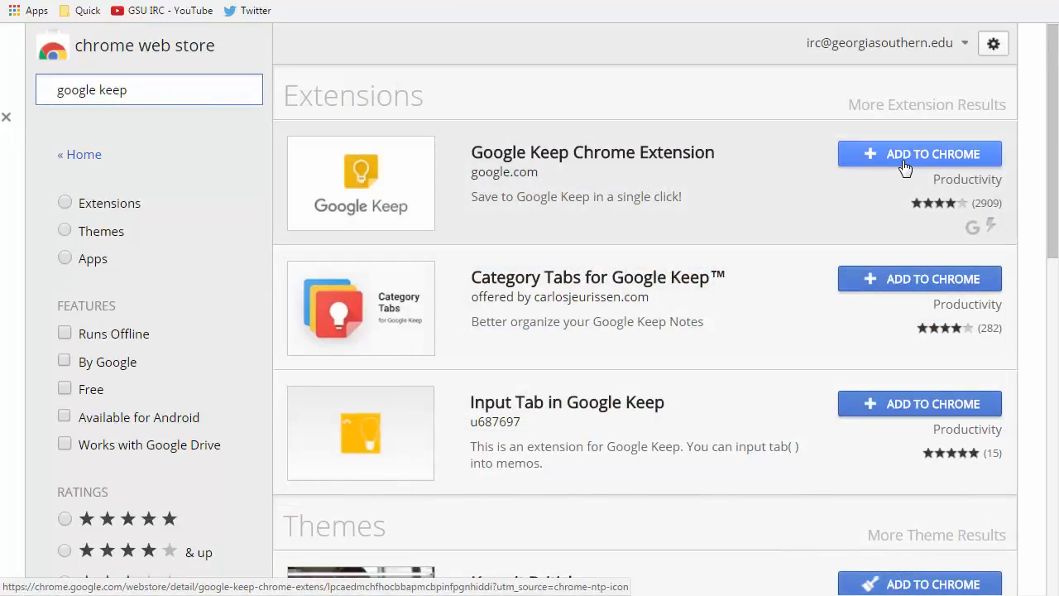
Add the Google Keep Chrome Extension to Chrome and confirm the install
click(920, 154)
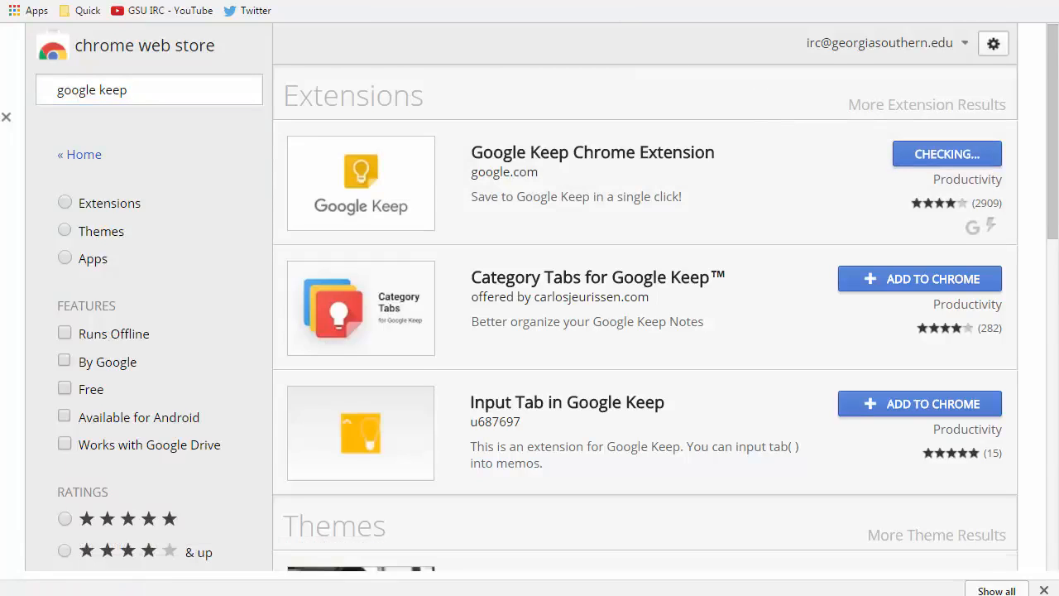
click(946, 154)
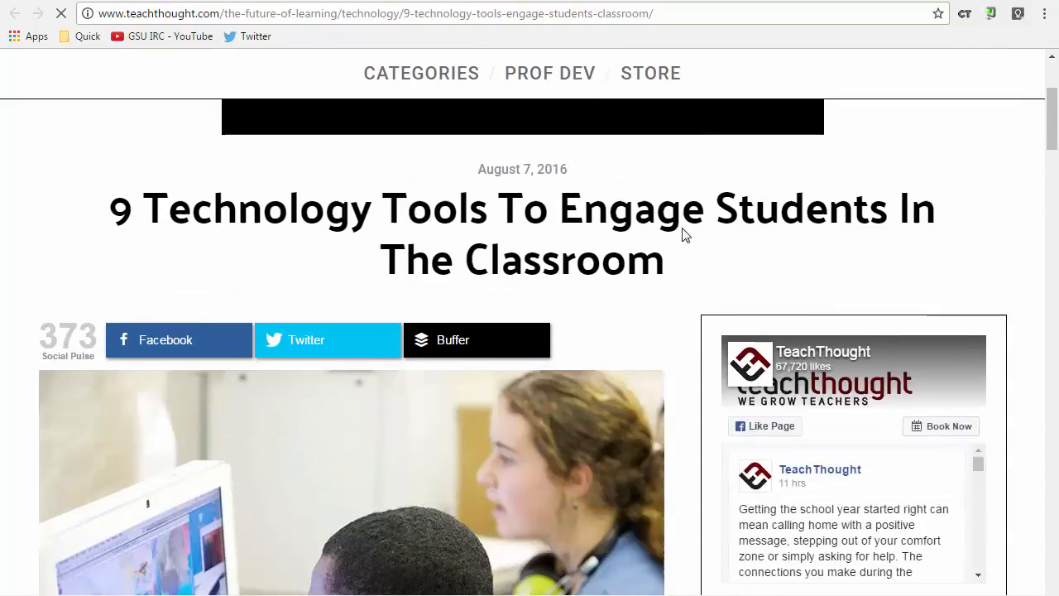
Save the selected White Noise paragraph of the article to Keep via the right-click menu
scroll(down, 3)
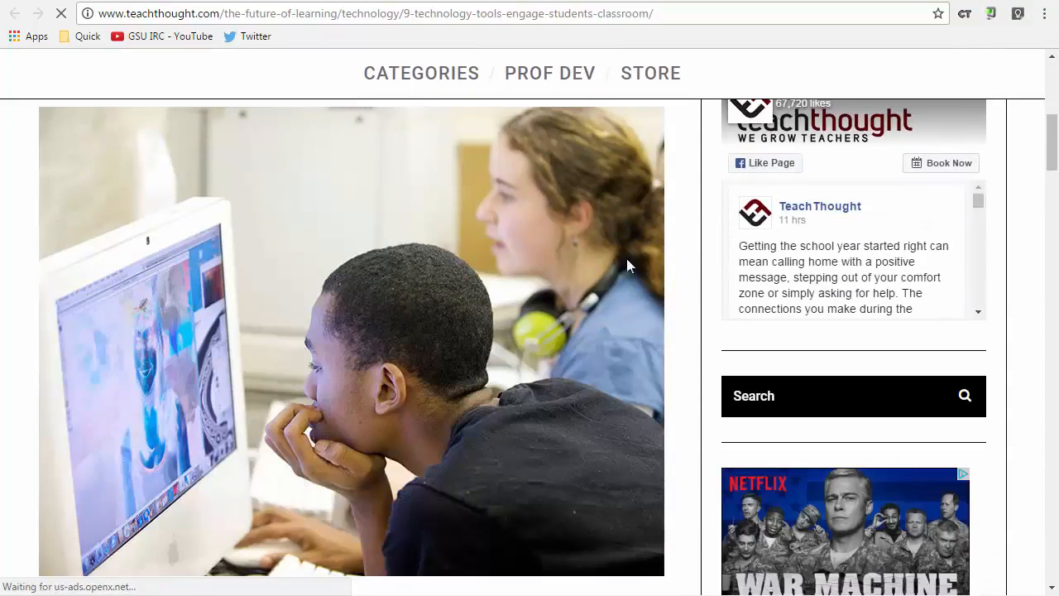
scroll(down, 3)
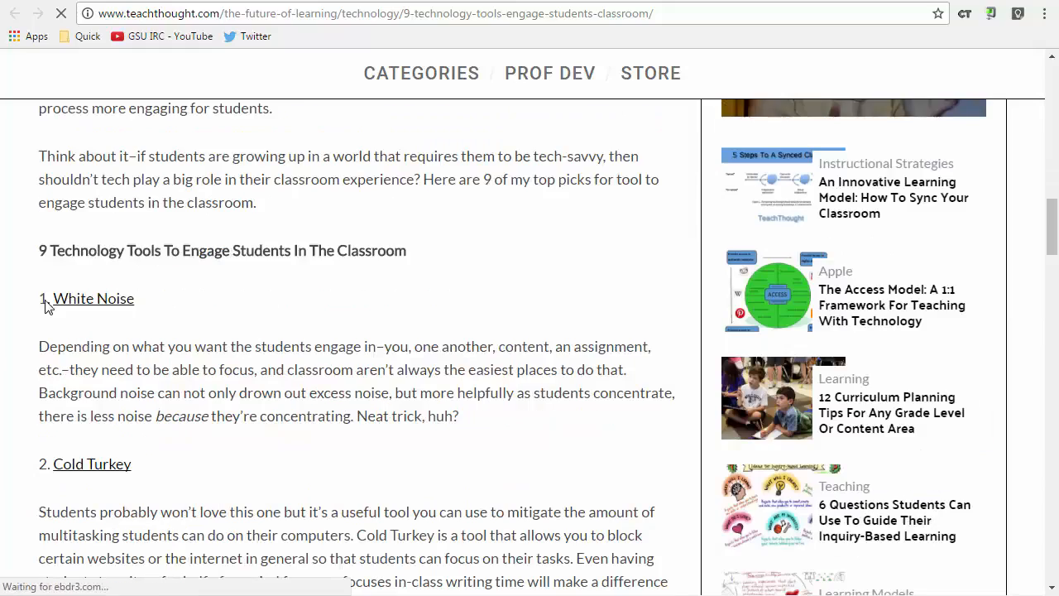
drag(39, 298, 459, 417)
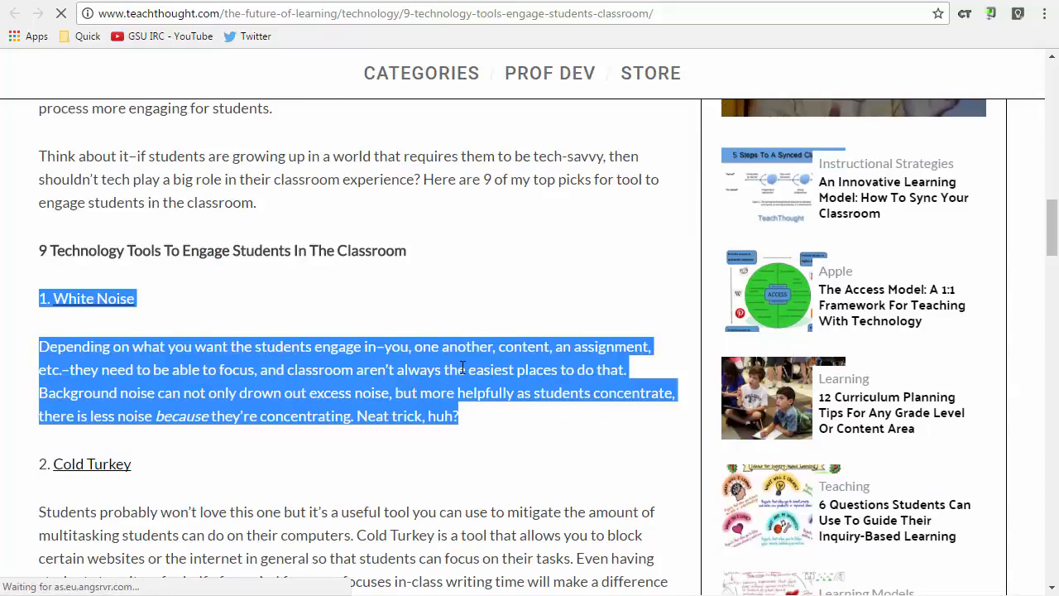
right_click(464, 381)
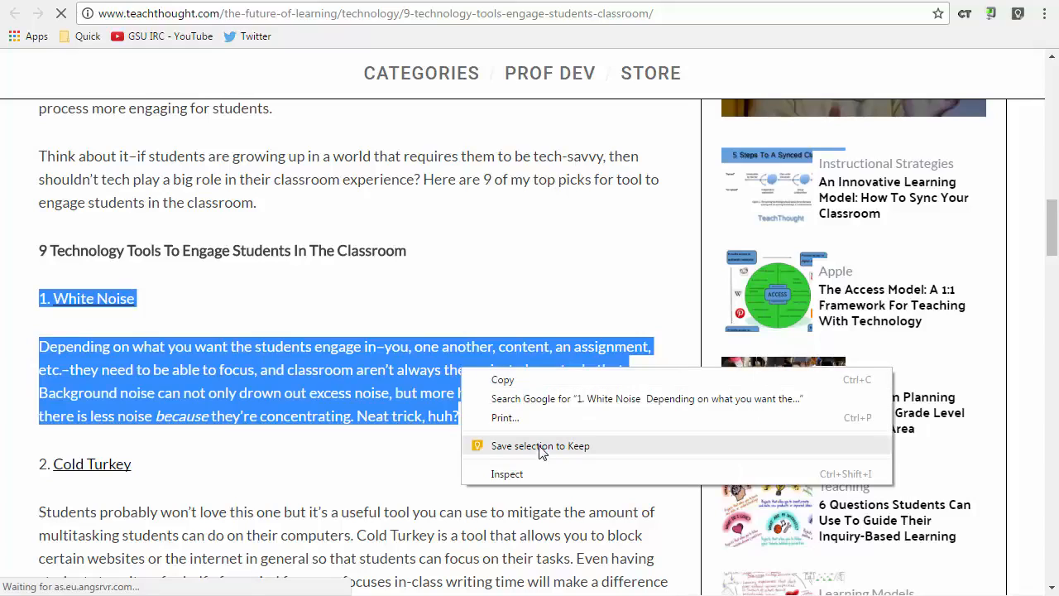
click(540, 445)
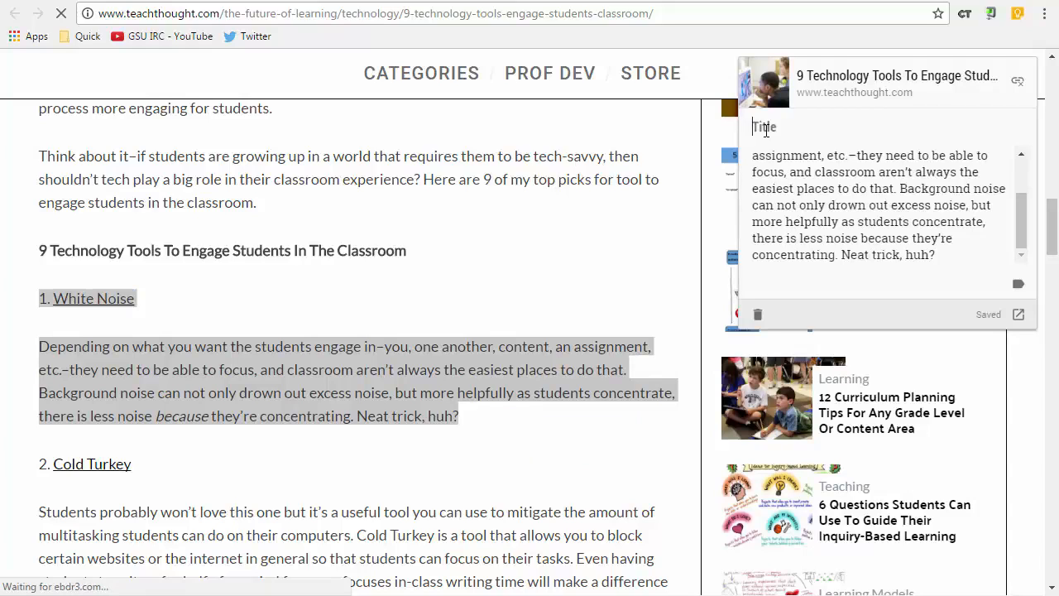
Title the saved note 'White Noise' and begin adding a label to it
text(White Noise)
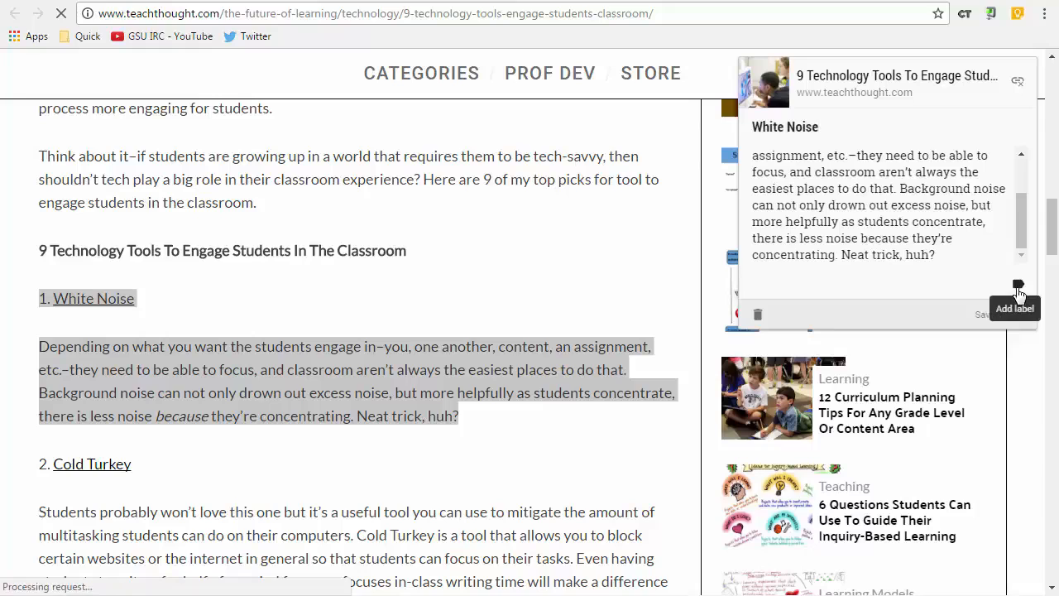
click(1016, 308)
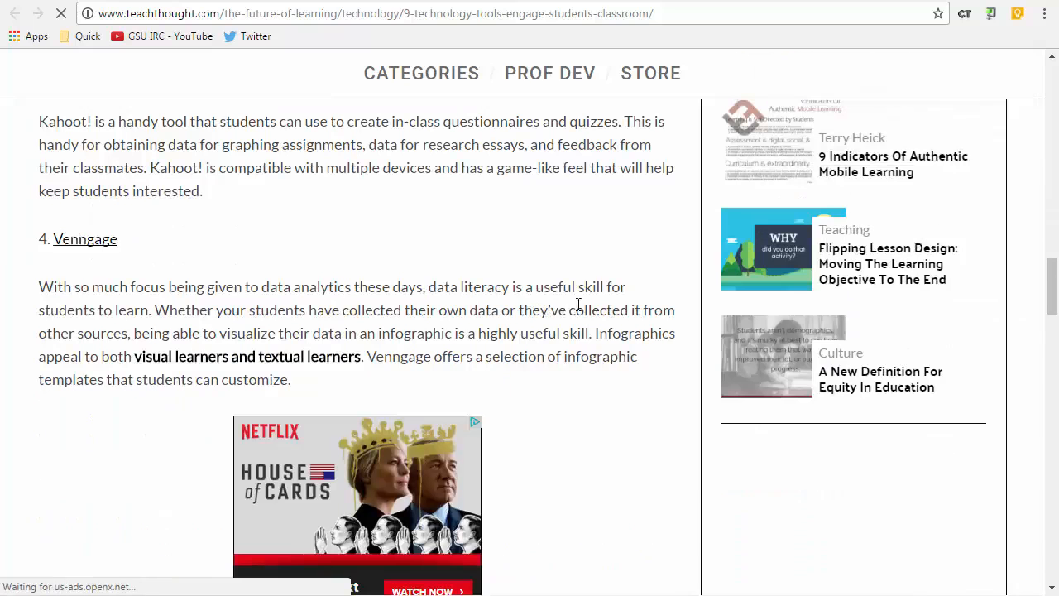
scroll(down, 3)
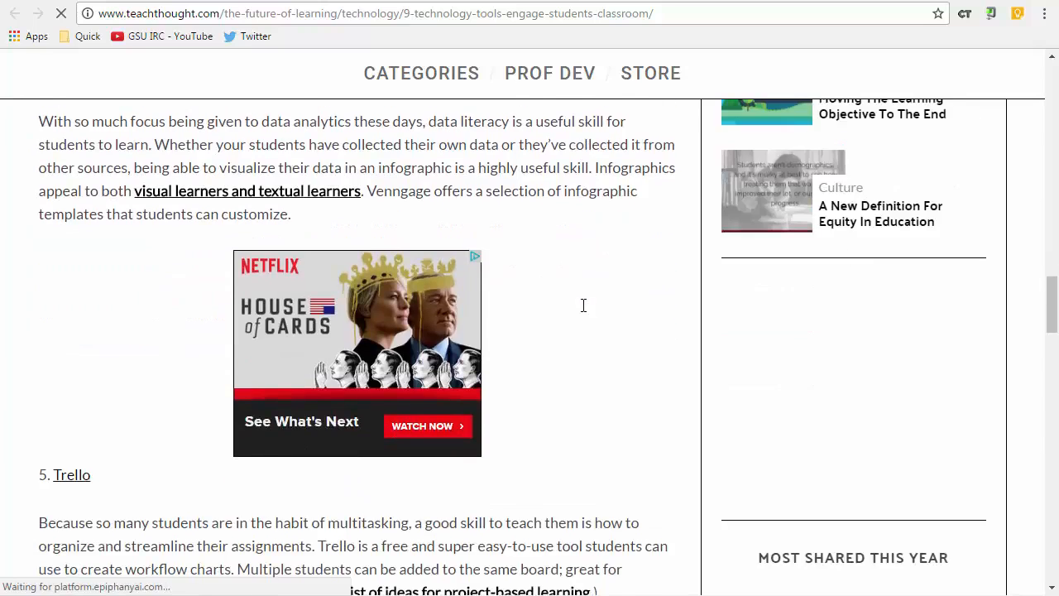
scroll(down, 3)
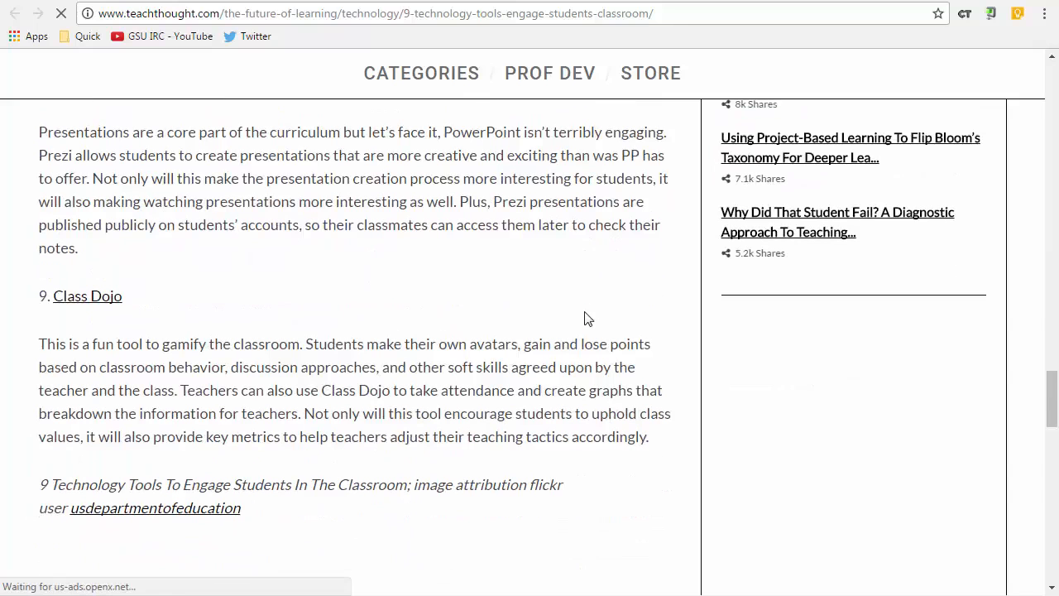
scroll(up, 3)
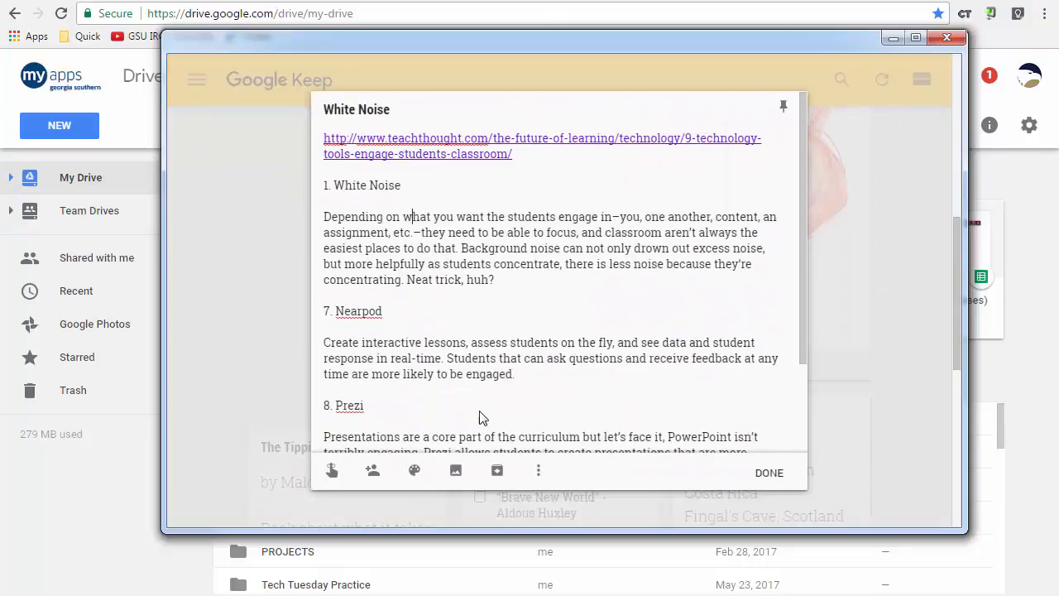
Create a new 'TechTuesday' label in the note's label menu and apply it
scroll(down, 3)
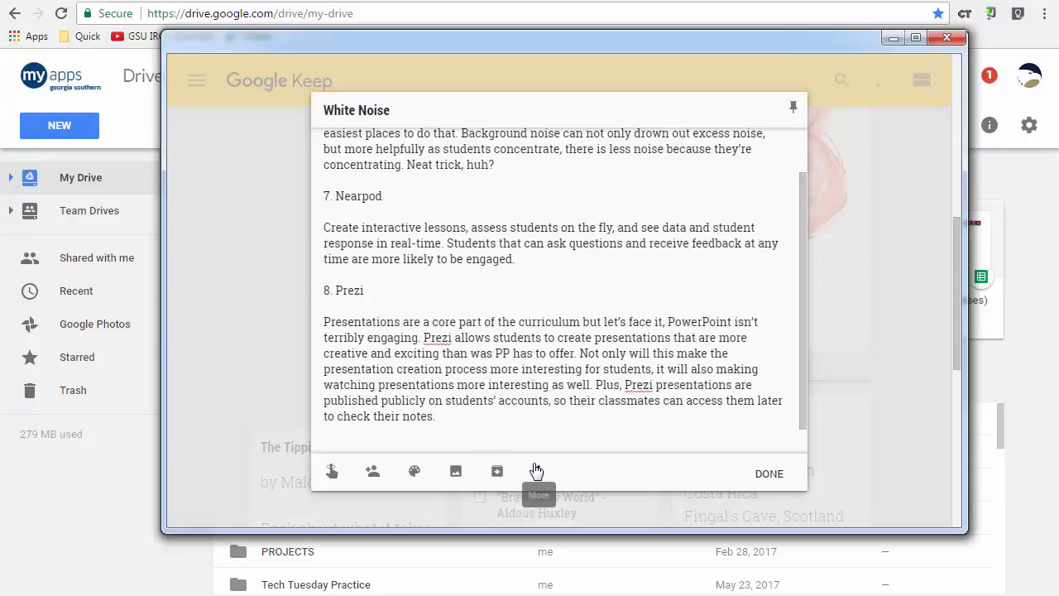
click(540, 470)
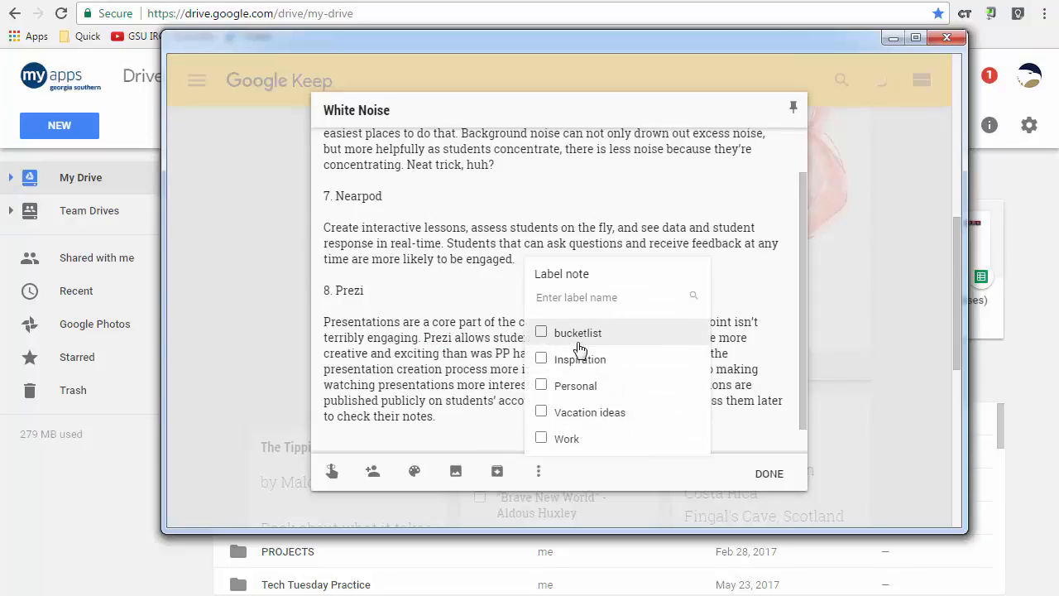
text(TechTuesday)
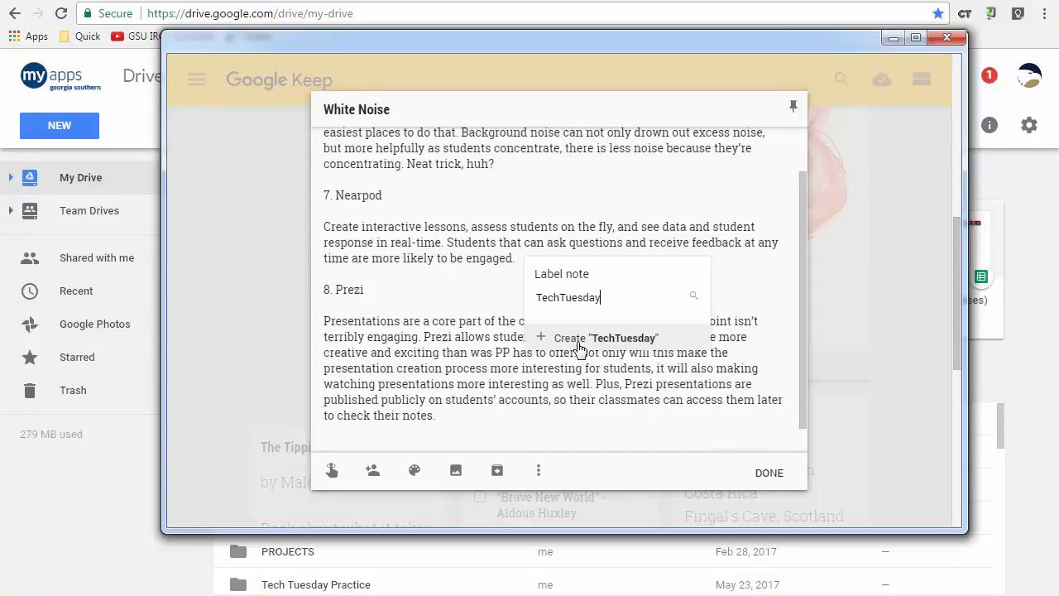
click(579, 338)
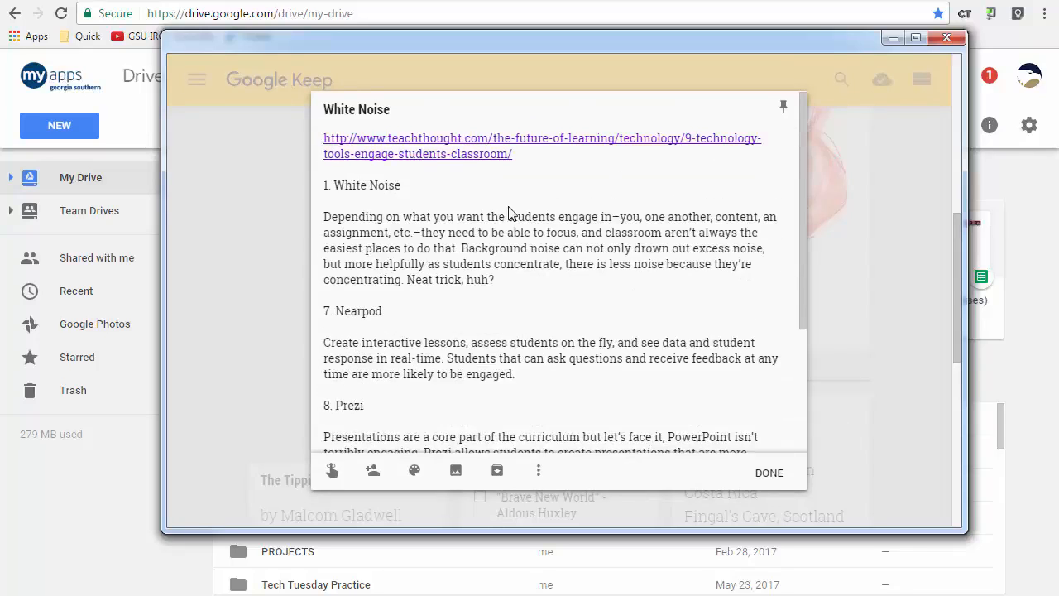
Finish the White Noise note with DONE, leaving the TeachThought article open
click(328, 326)
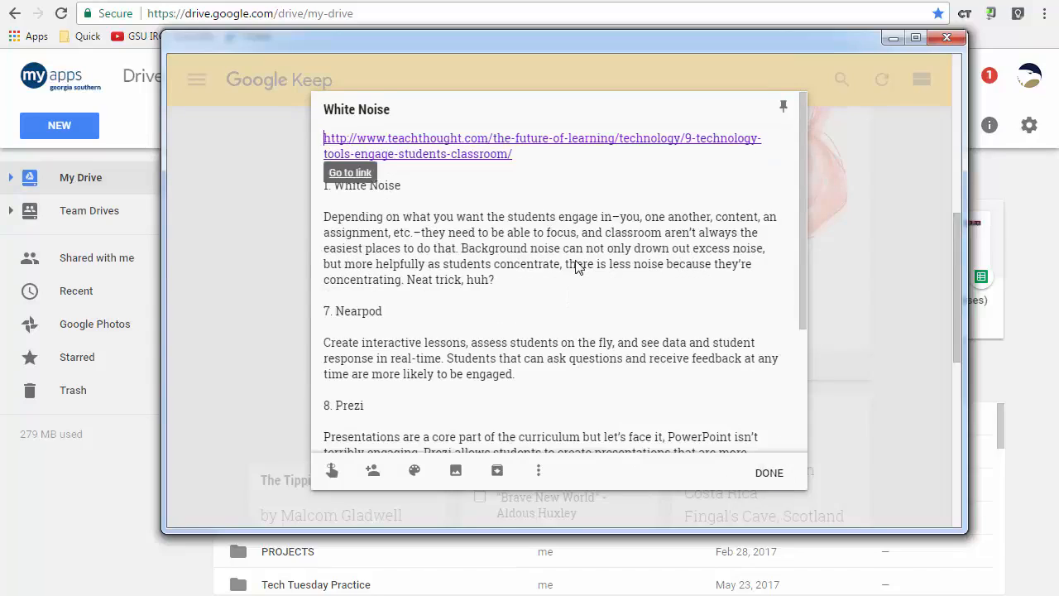
mouse_move(556, 291)
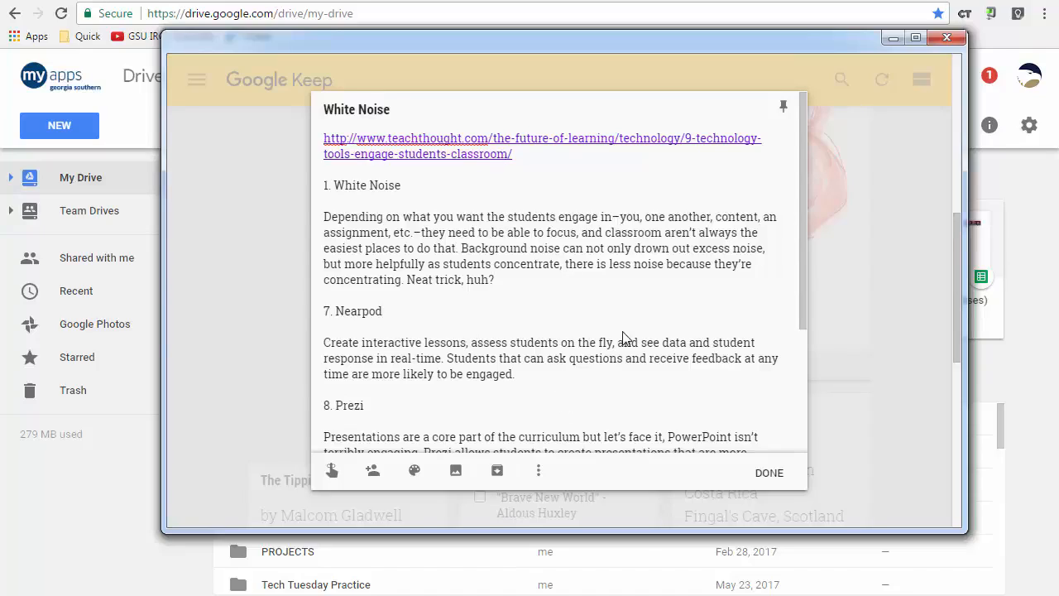
mouse_move(713, 470)
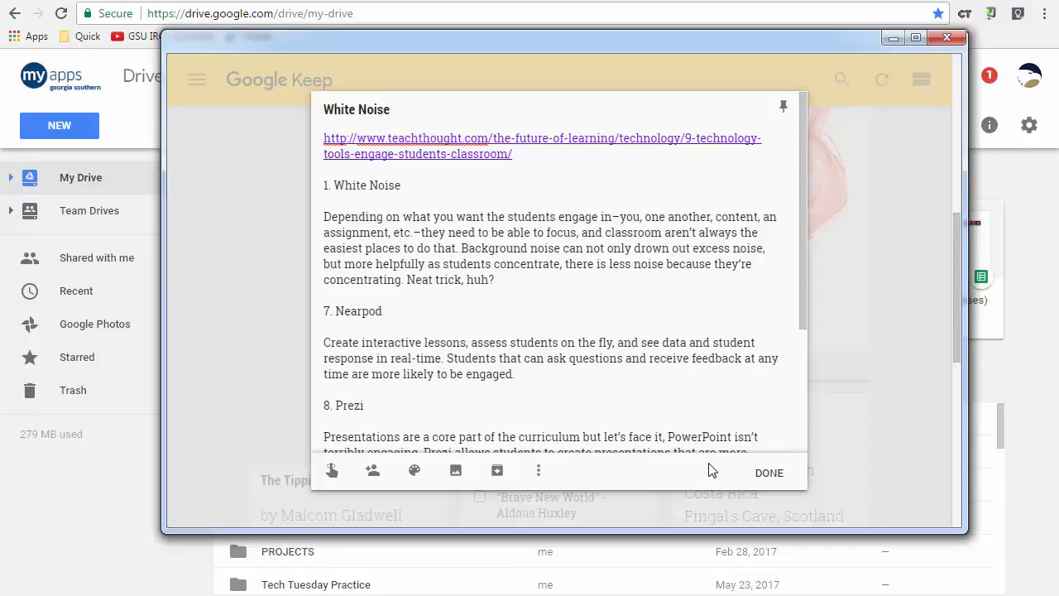
click(324, 388)
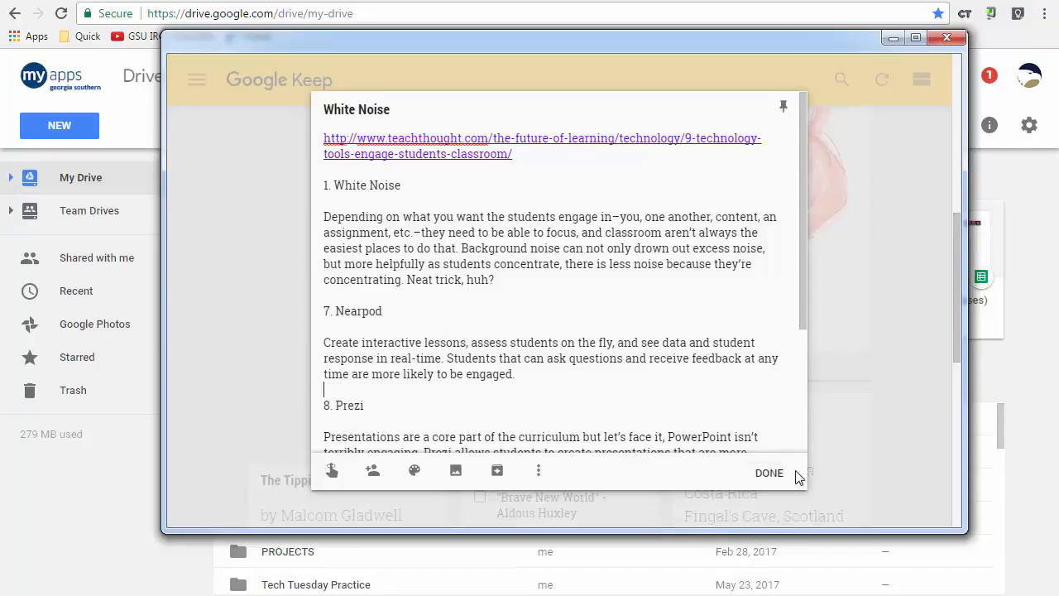
click(768, 473)
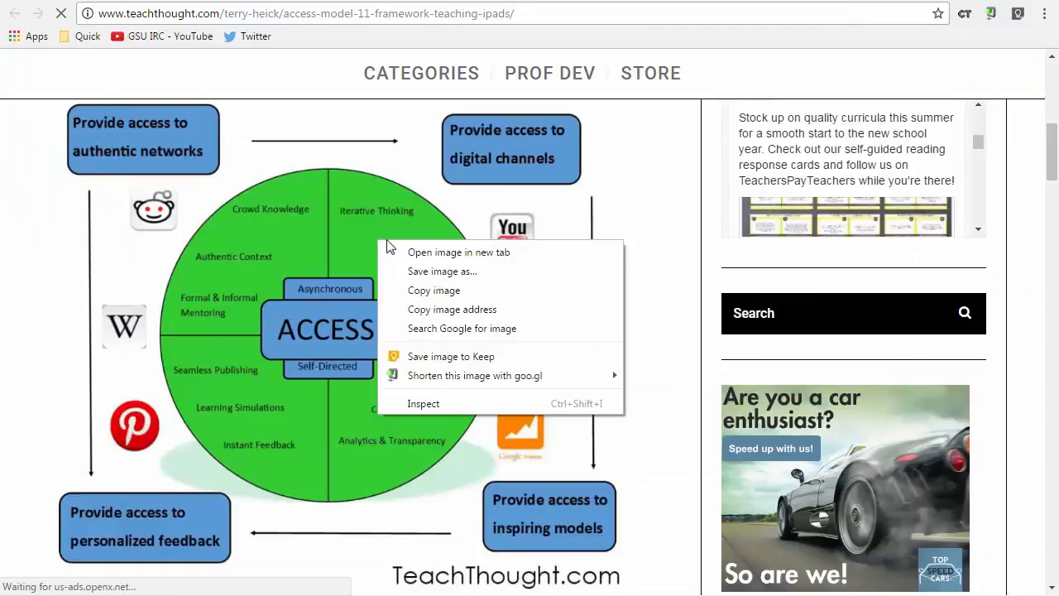
Save the Access Model infographic image to Keep as a note with the article link
click(438, 364)
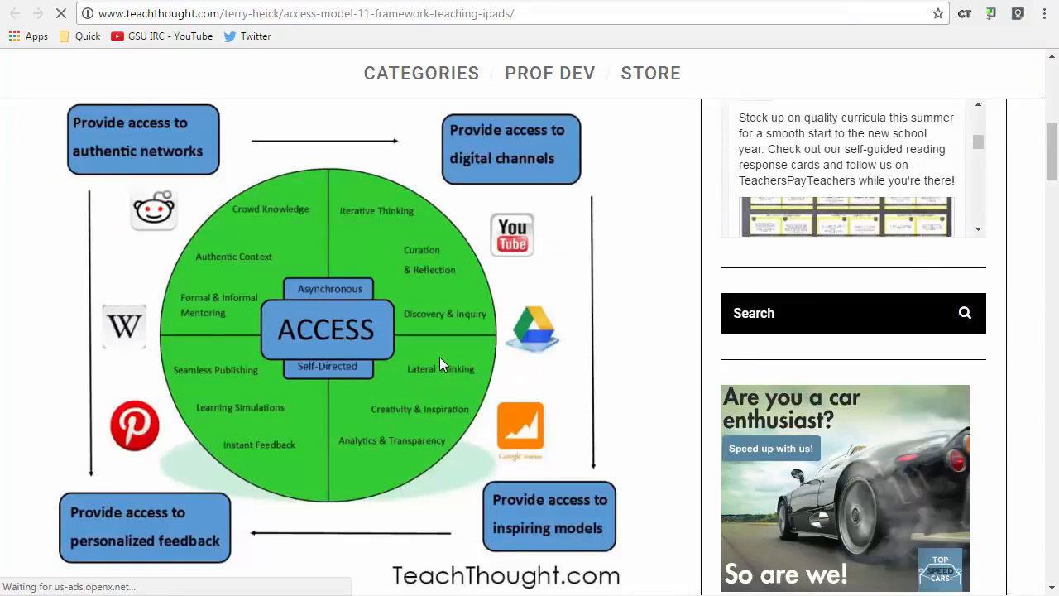
mouse_move(560, 378)
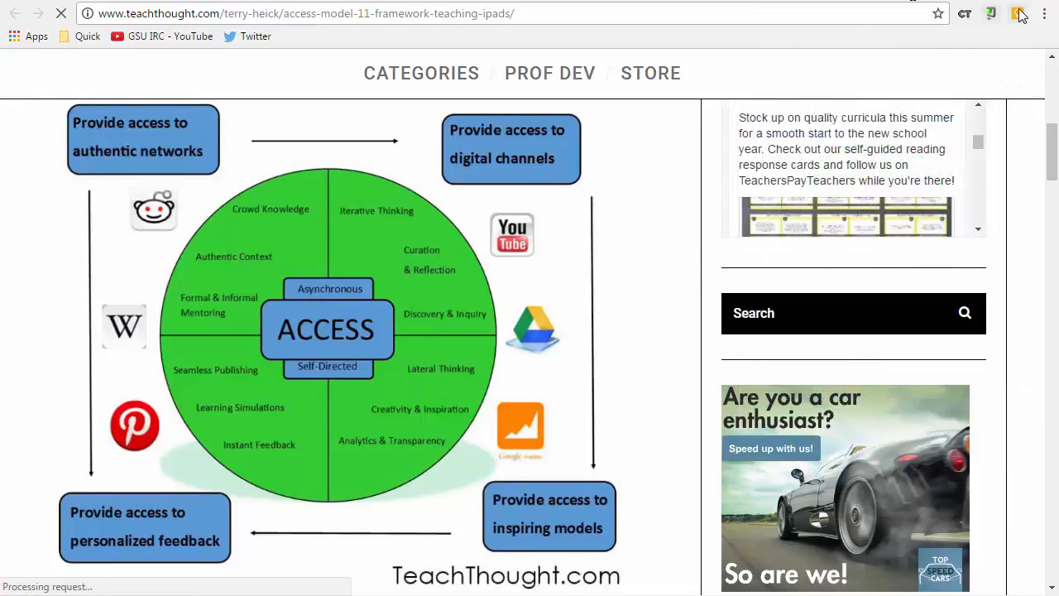
mouse_move(1016, 13)
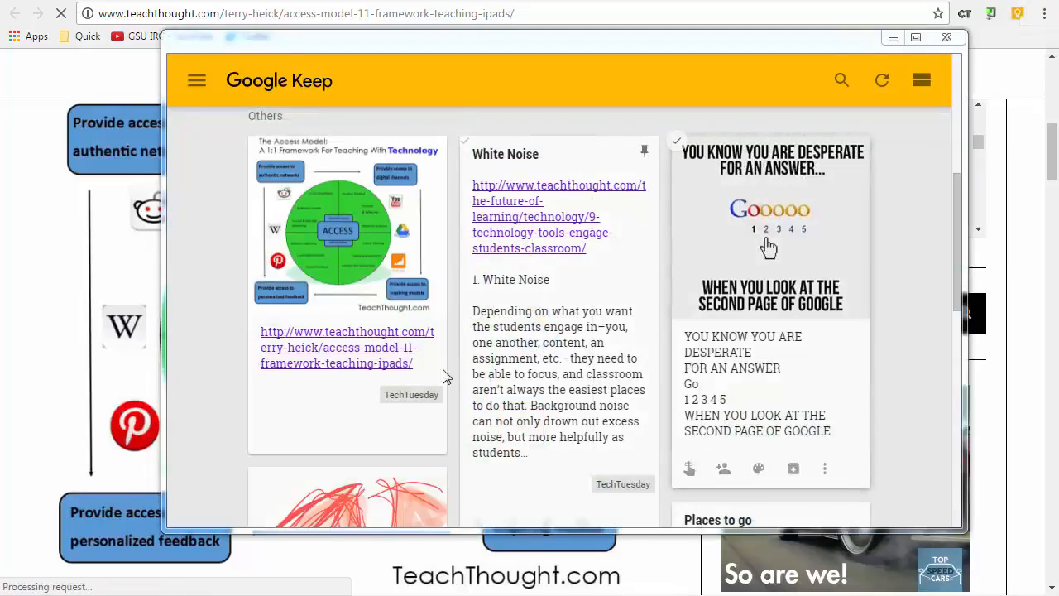
click(197, 80)
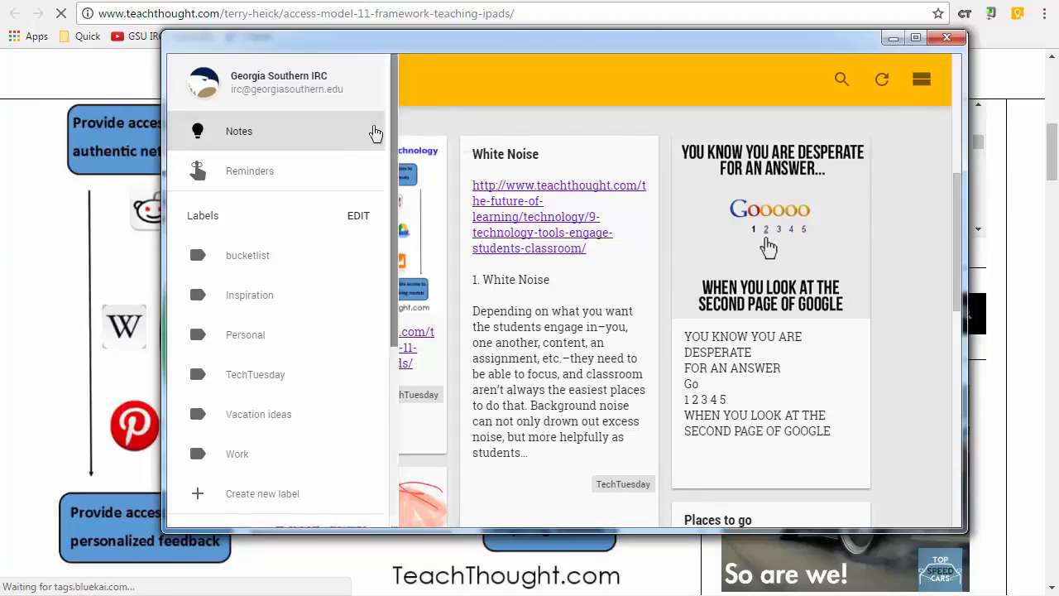
Enable 'Display rich link previews' in Keep Settings and save
scroll(down, 3)
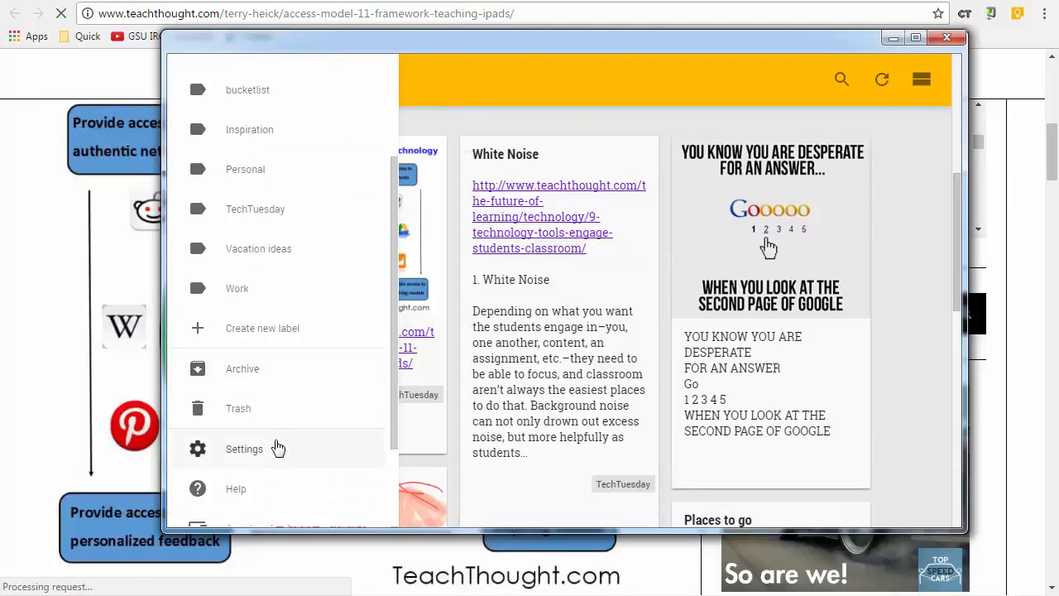
click(245, 448)
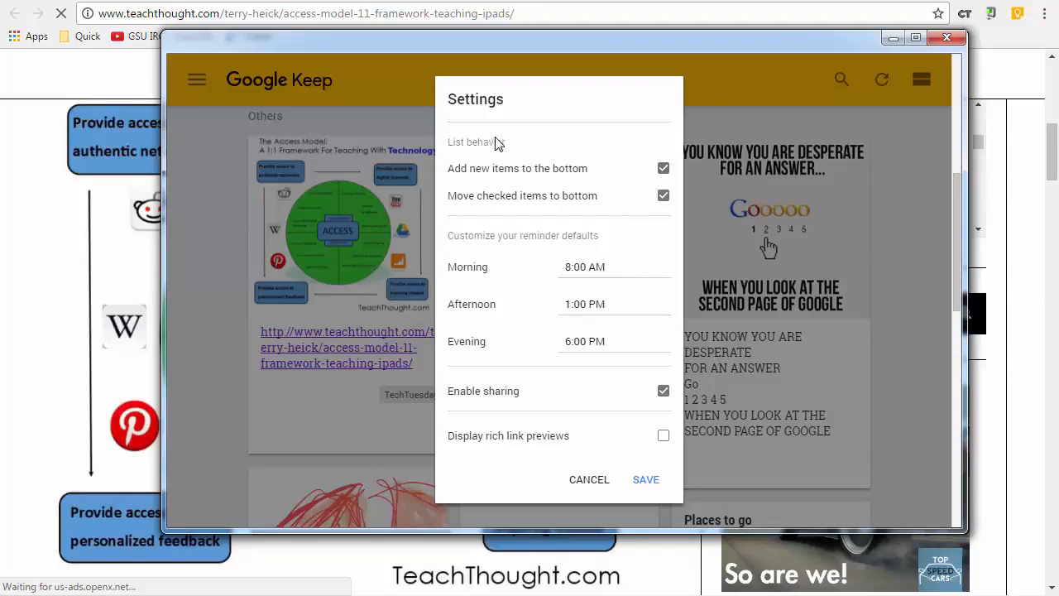
mouse_move(505, 175)
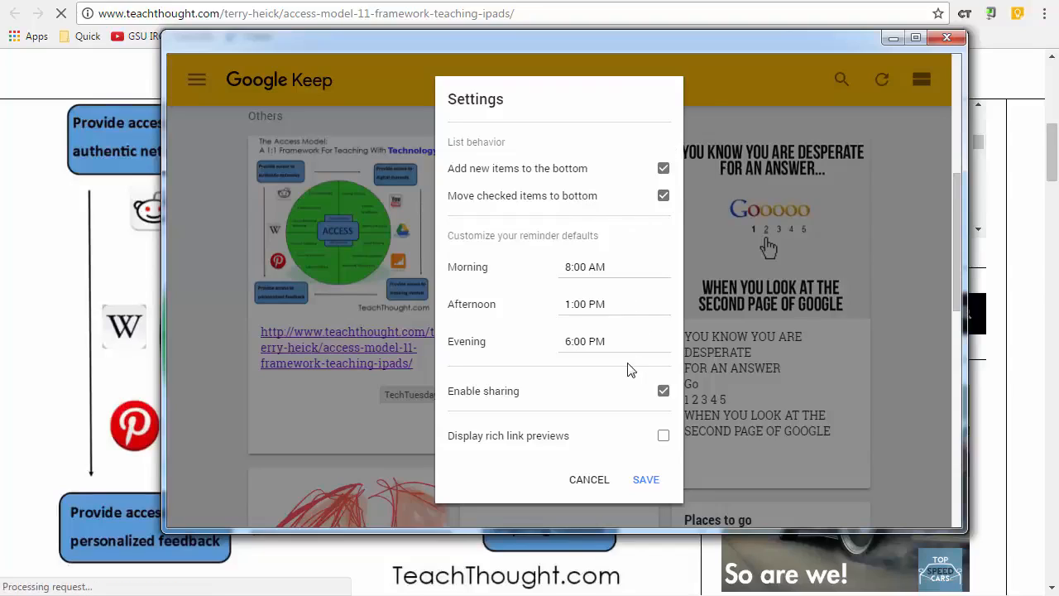
mouse_move(585, 397)
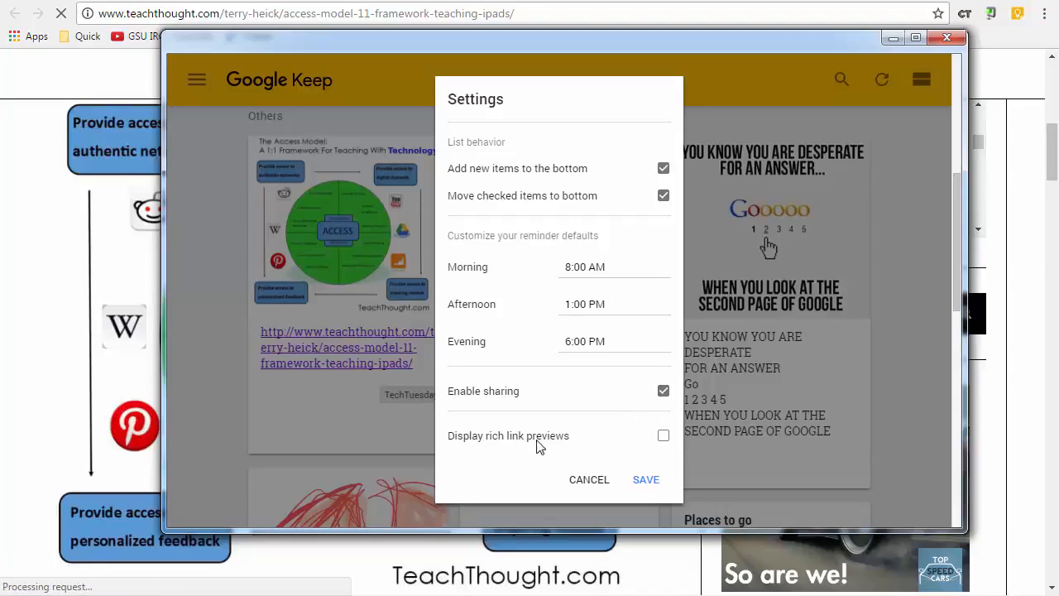
click(662, 436)
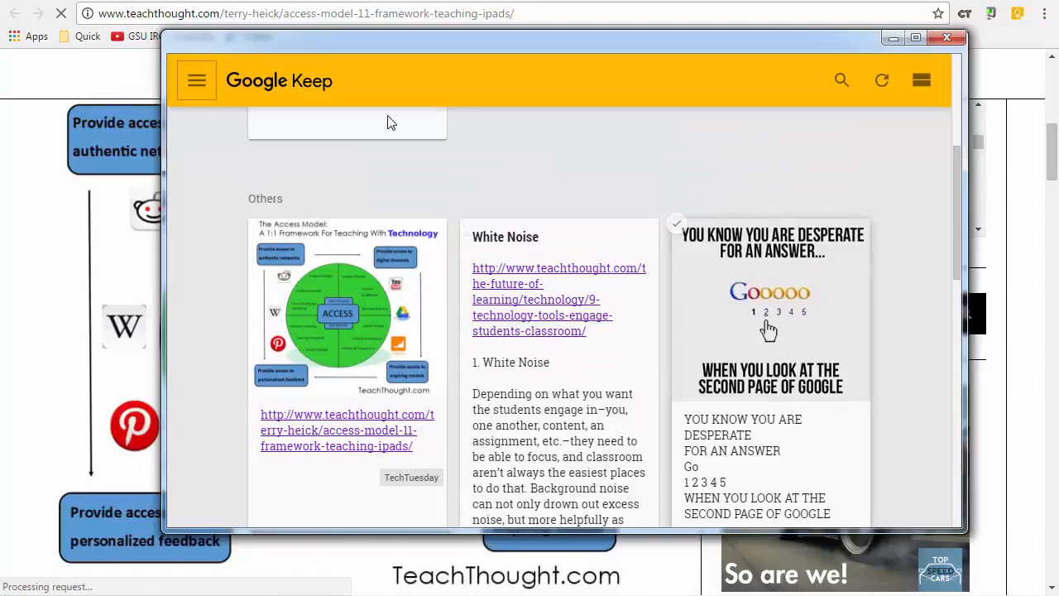
mouse_move(698, 92)
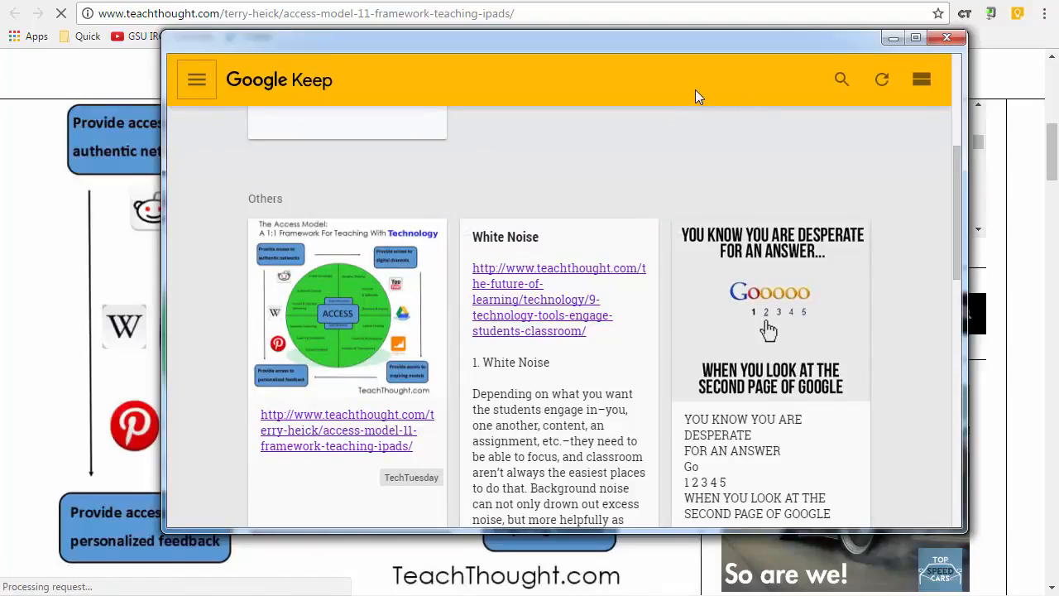
mouse_move(691, 58)
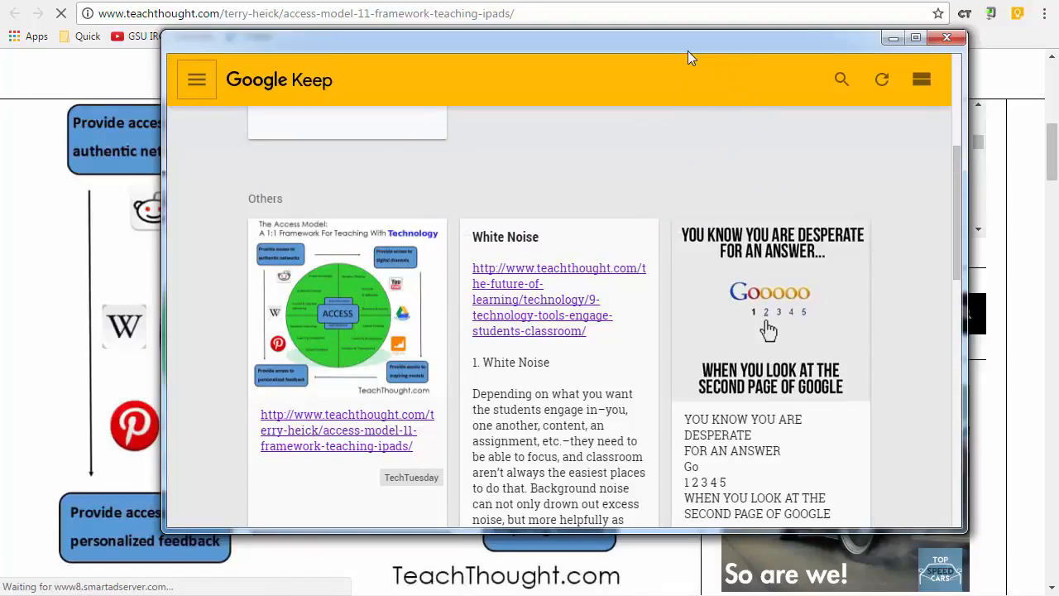
mouse_move(604, 156)
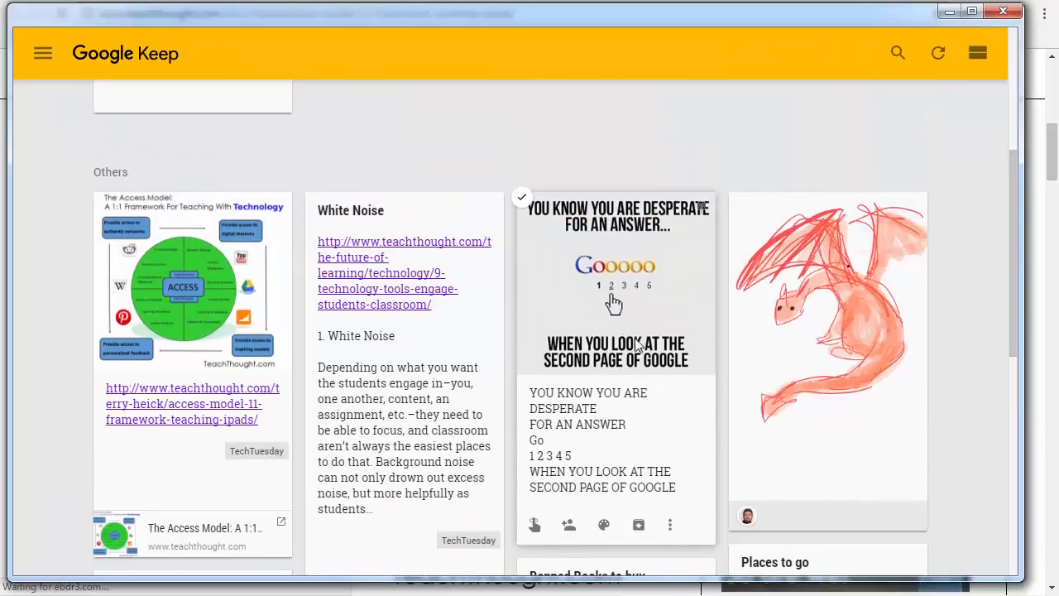
Copy the White Noise note to Google Docs from its More menu, opening the Demo document
scroll(down, 3)
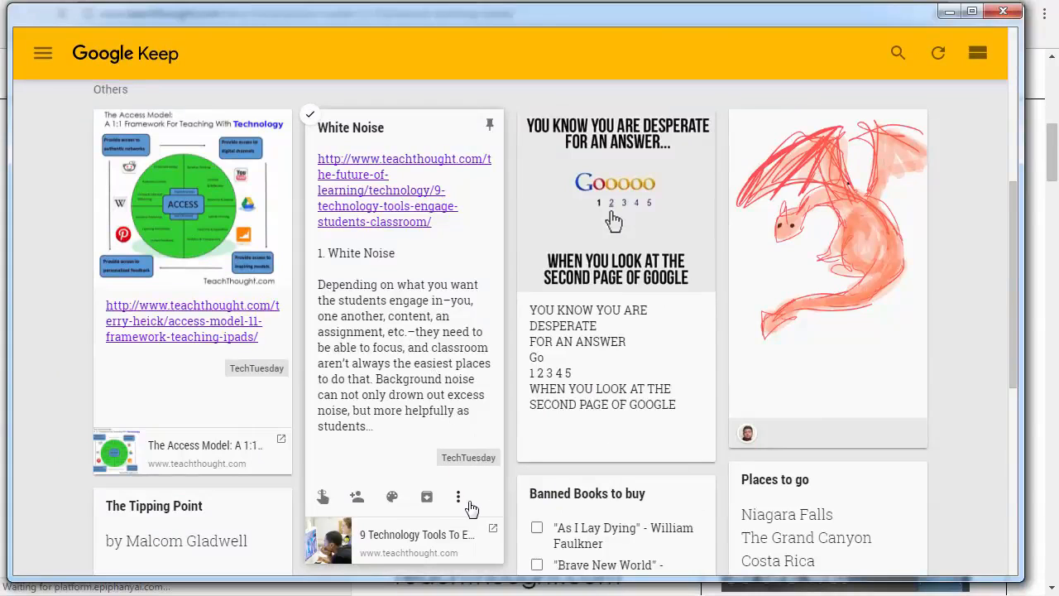
click(456, 497)
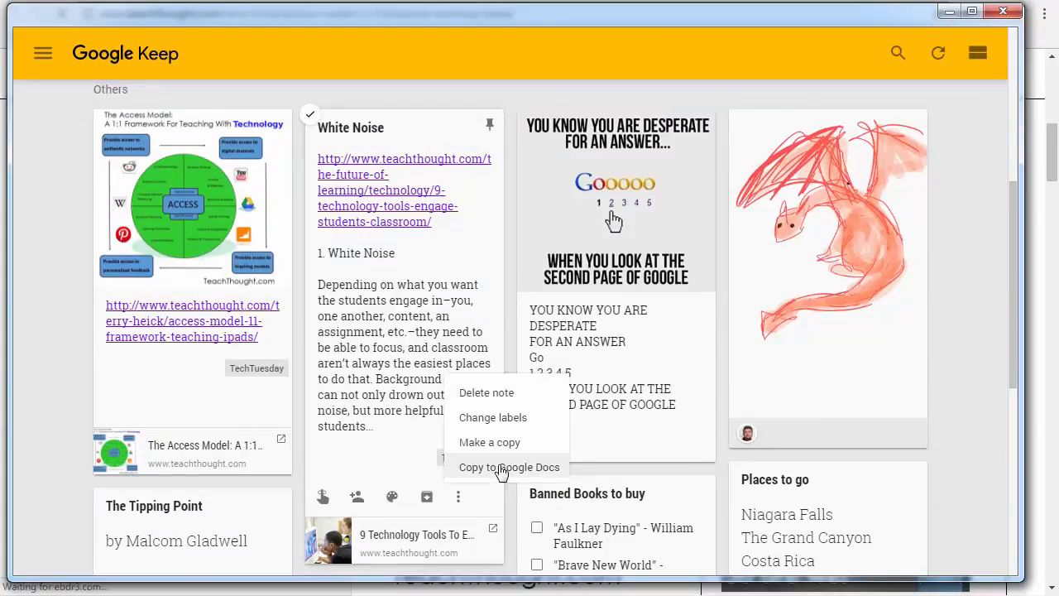
click(510, 467)
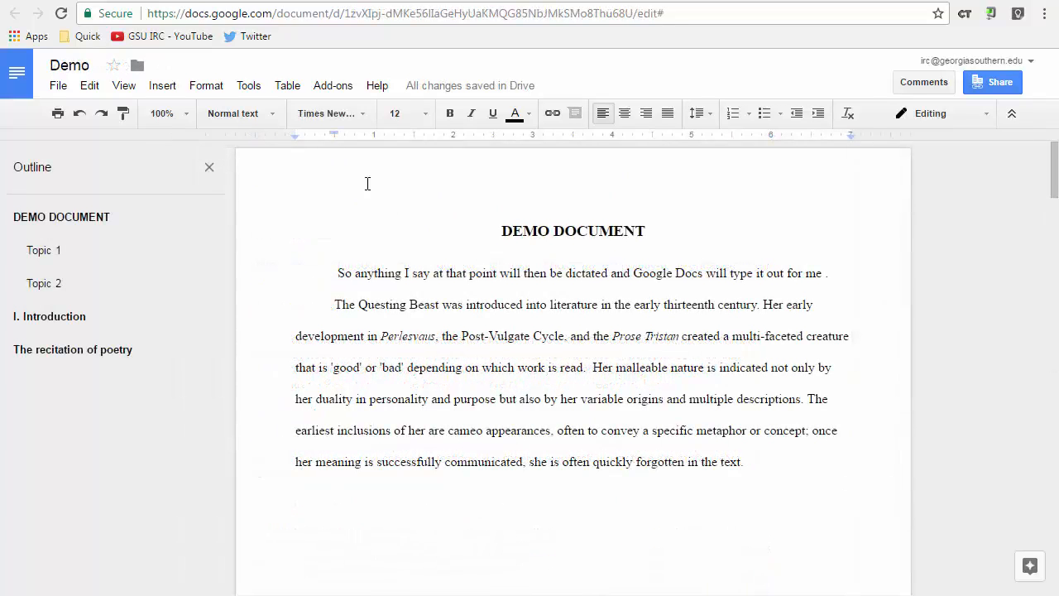
Show the Keep notepad beside the Demo document and scroll its notes to the Access Model infographic
click(248, 86)
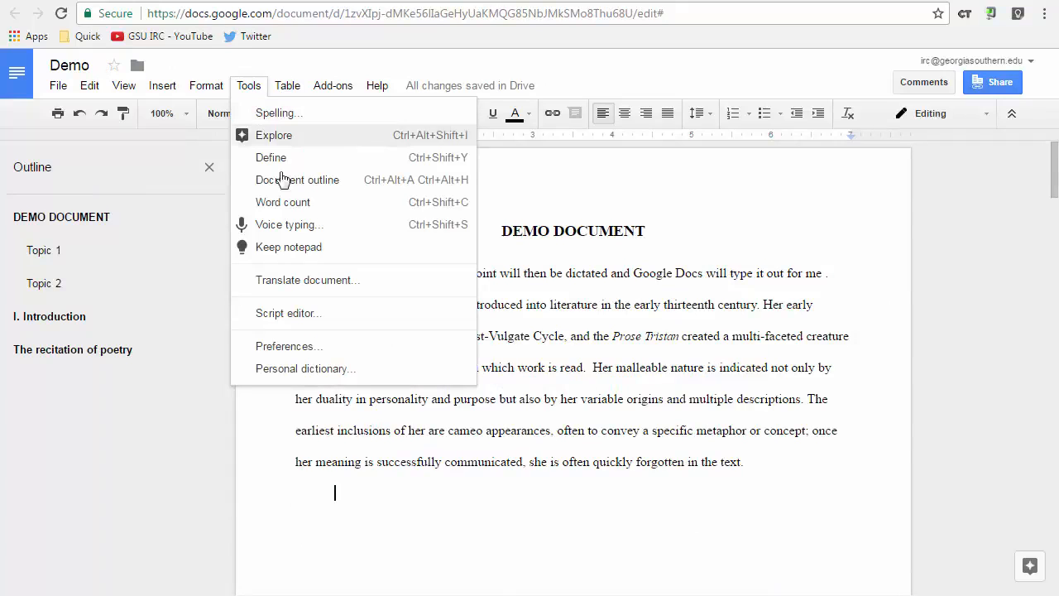
mouse_move(298, 252)
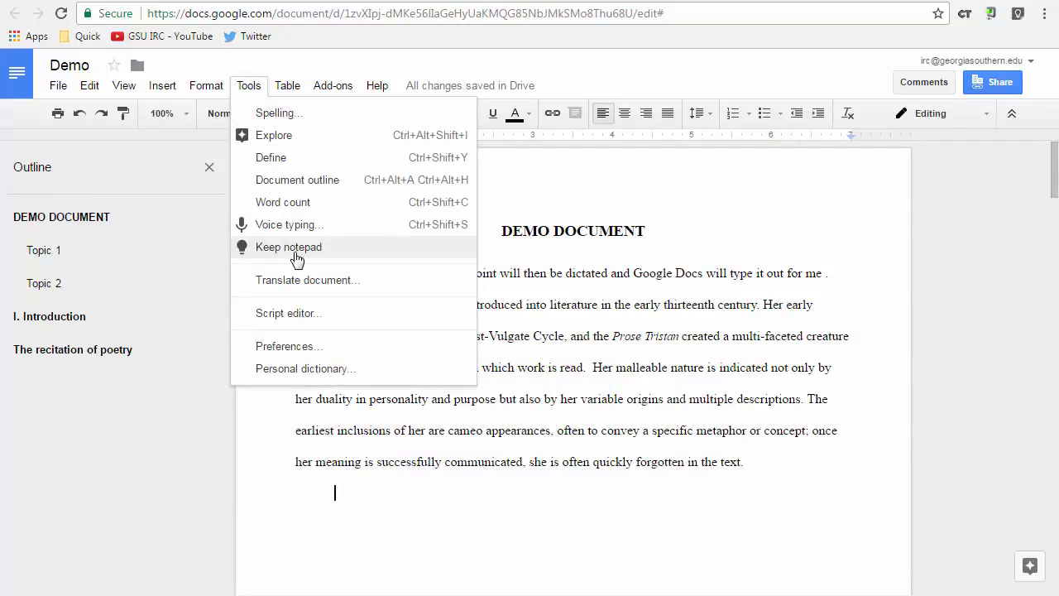
click(288, 247)
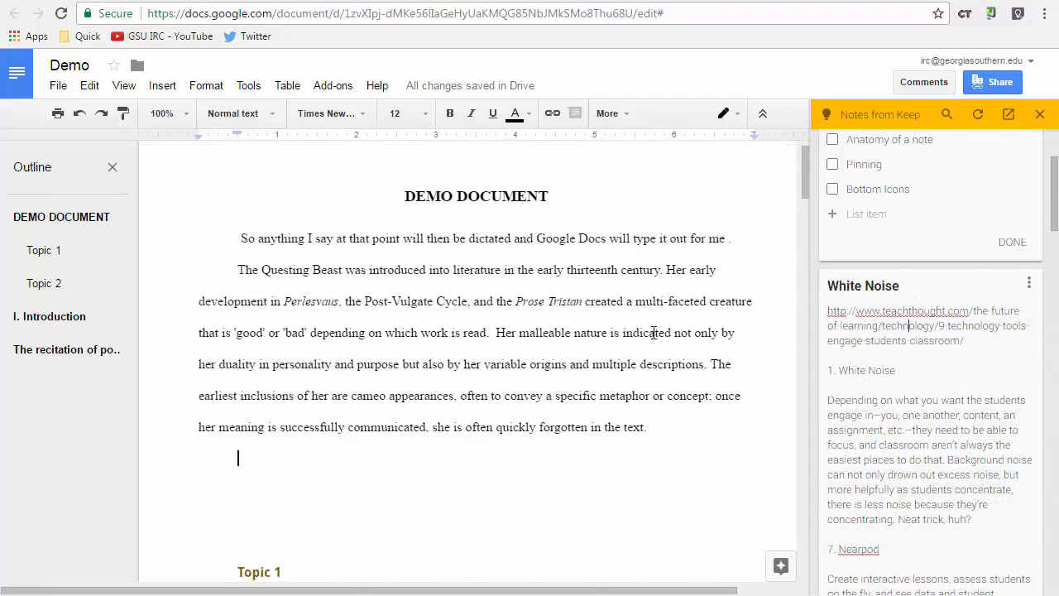
scroll(down, 3)
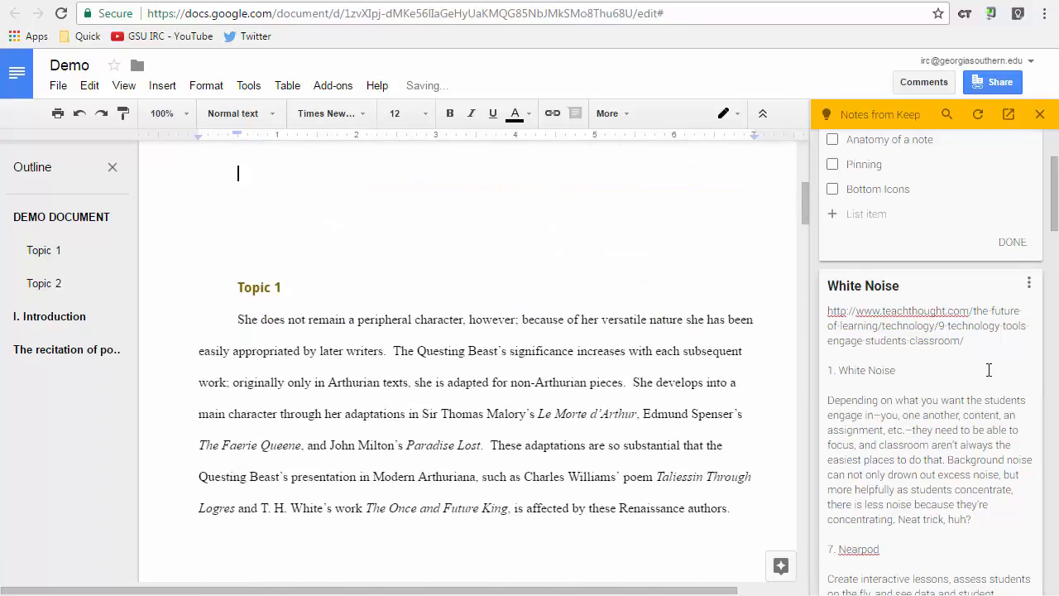
scroll(down, 3)
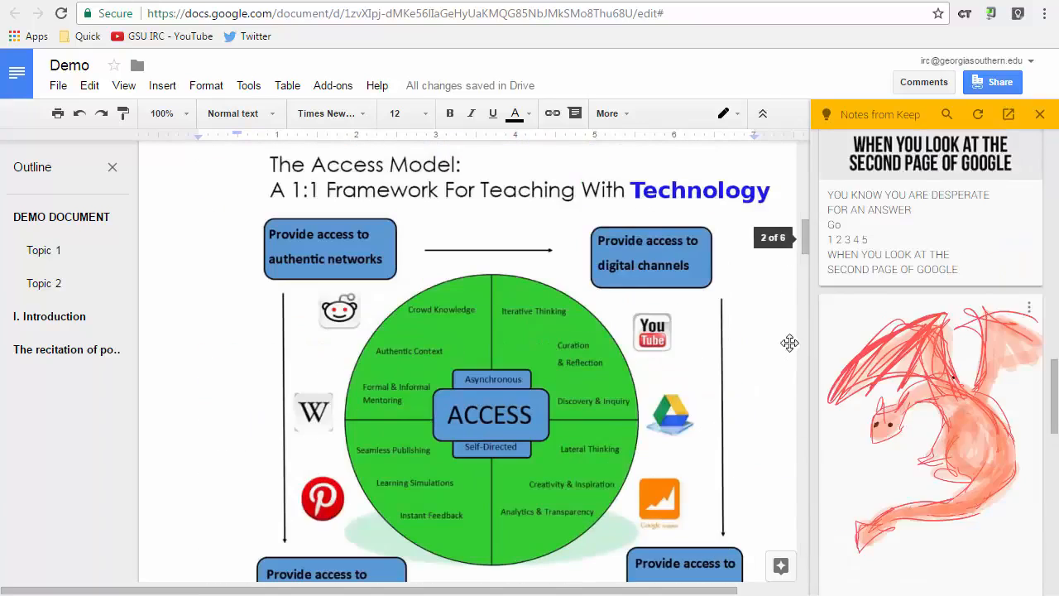
scroll(down, 3)
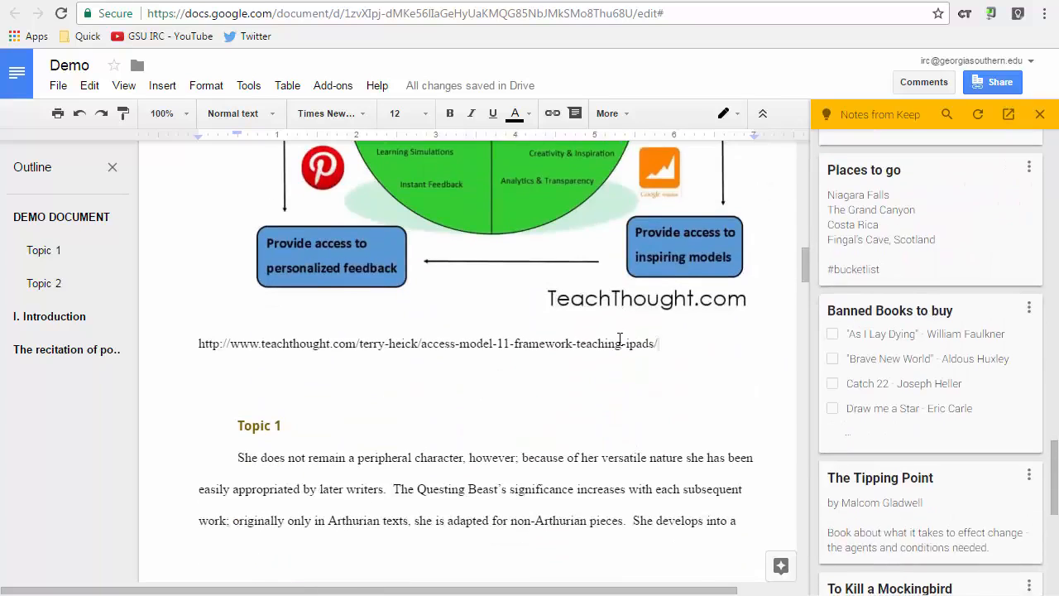
scroll(down, 3)
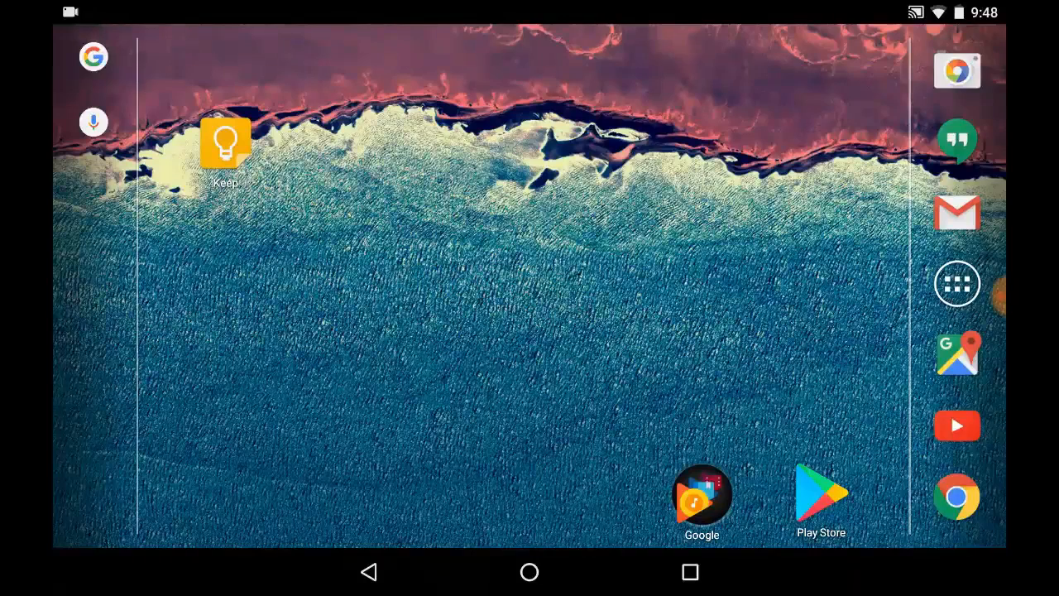
Browse the launcher's Widgets list down to the Google Keep note-list and quick-capture widgets
click(956, 283)
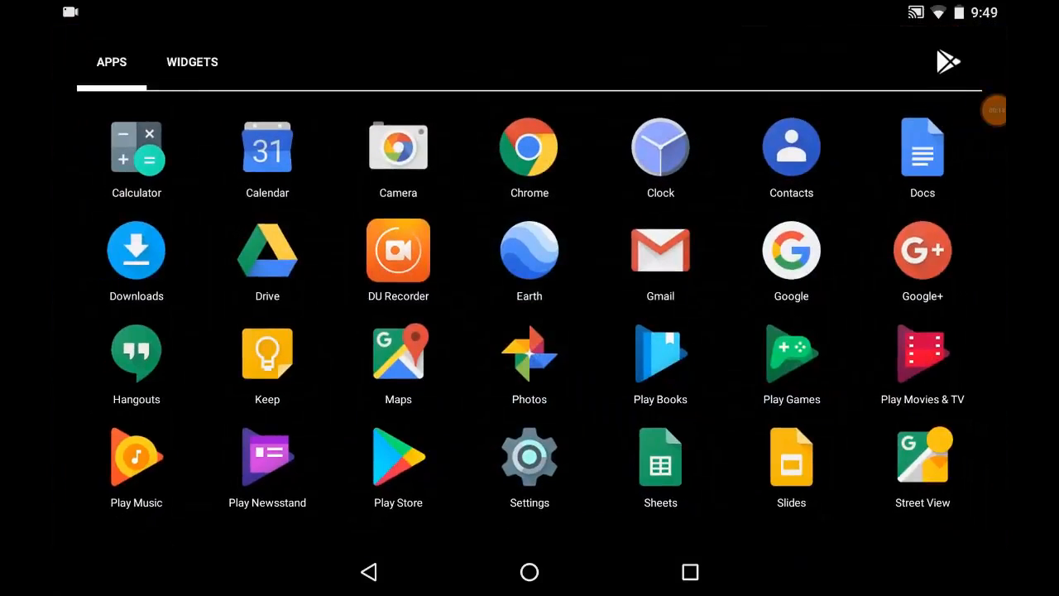
click(192, 61)
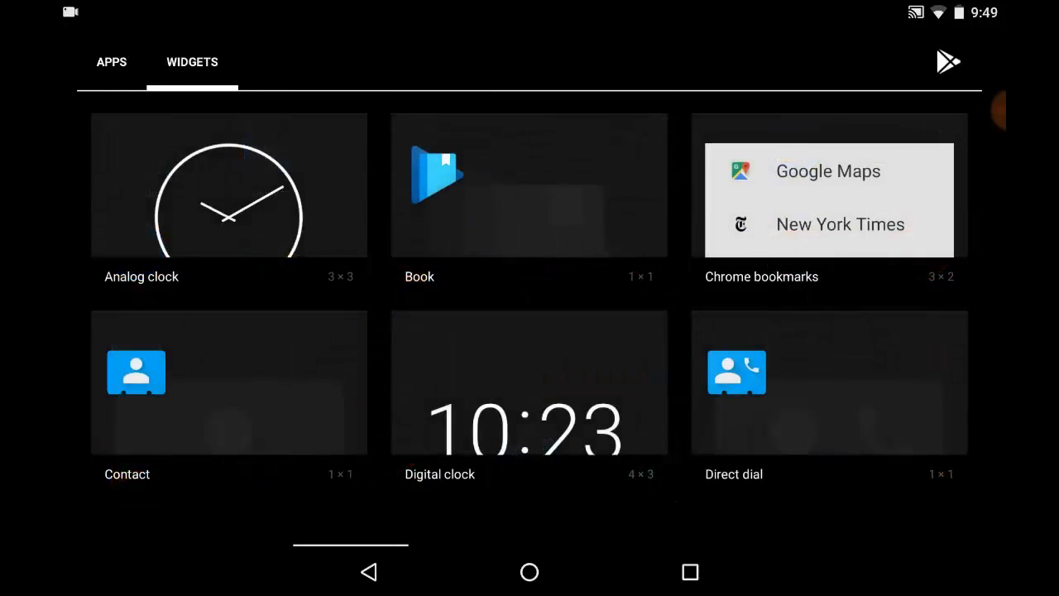
scroll(down, 3)
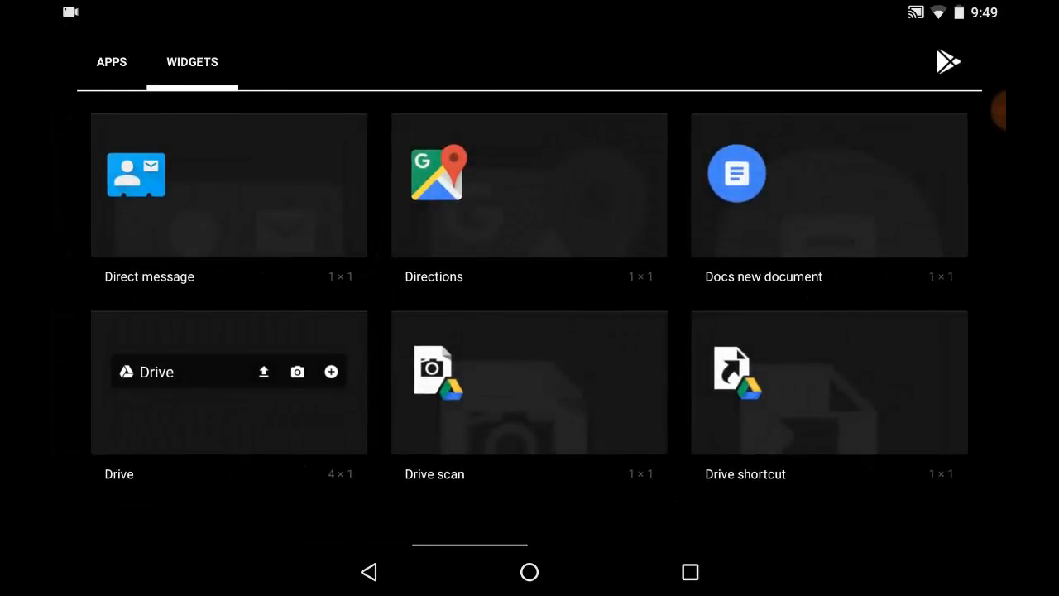
scroll(down, 3)
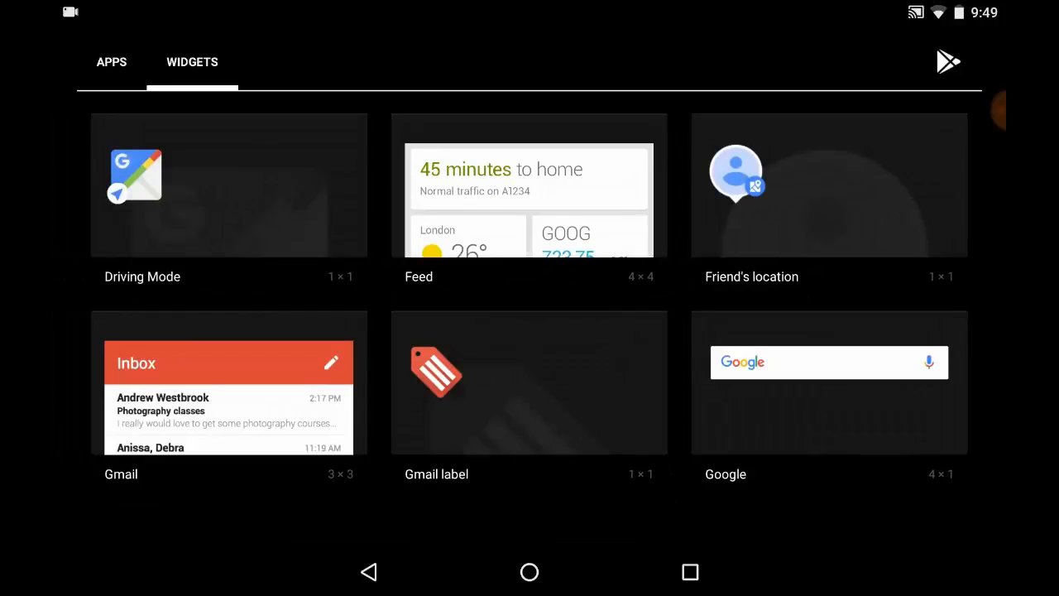
scroll(down, 3)
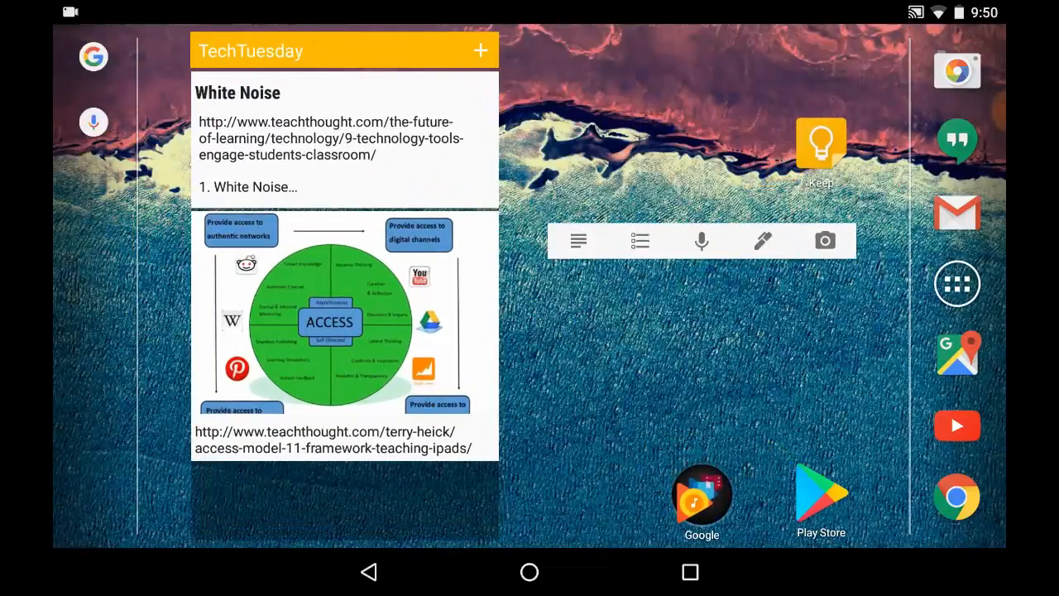
Start a voice note from the Keep widget, allow audio recording and dictate the sentence
click(702, 241)
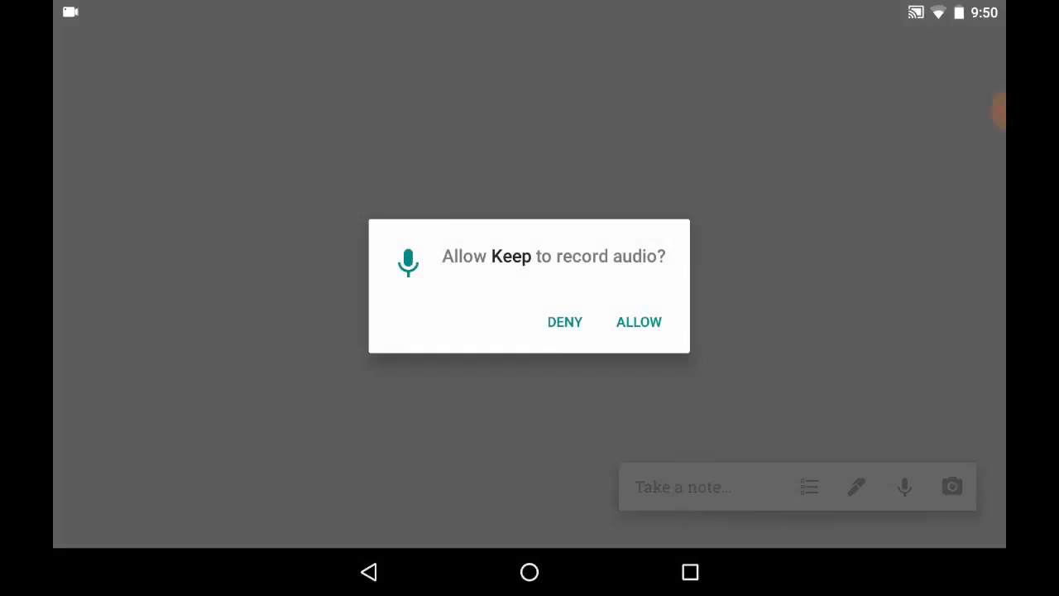
click(639, 321)
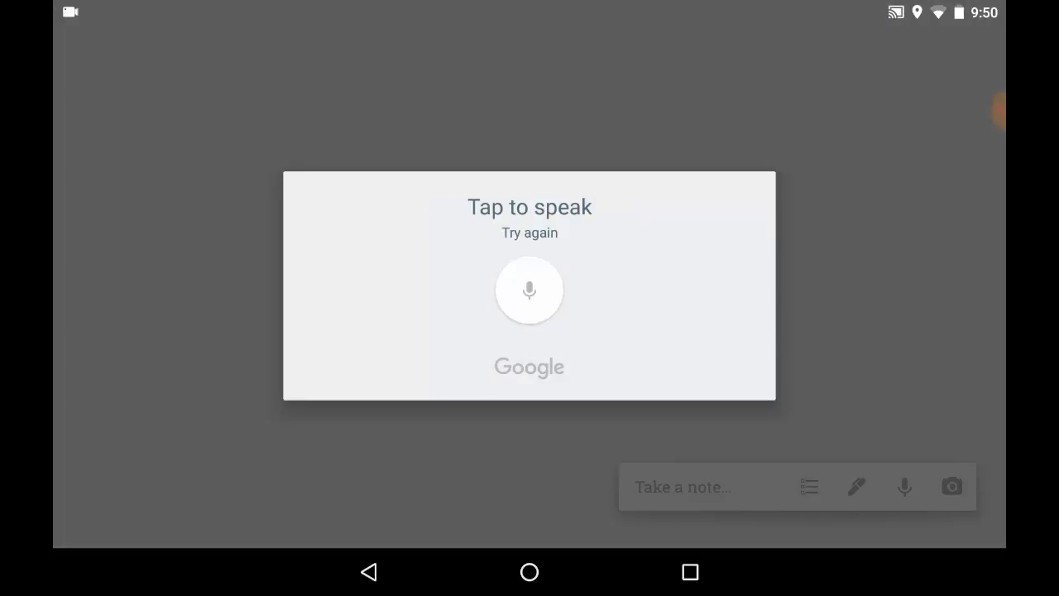
click(529, 290)
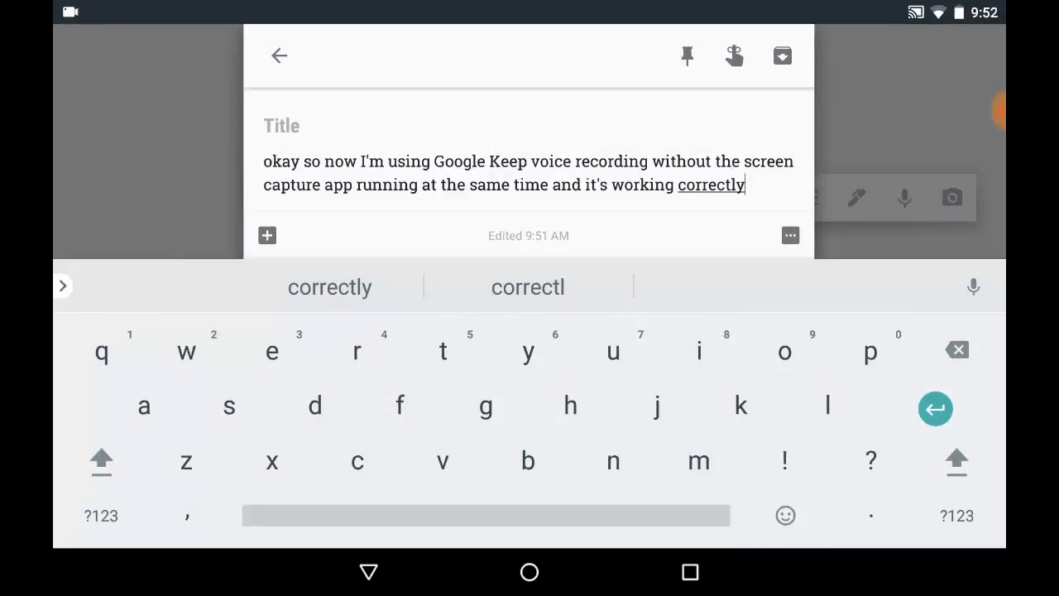
Title the note 'Voice recording' and save it back to the home screen
click(329, 286)
text(Vo)
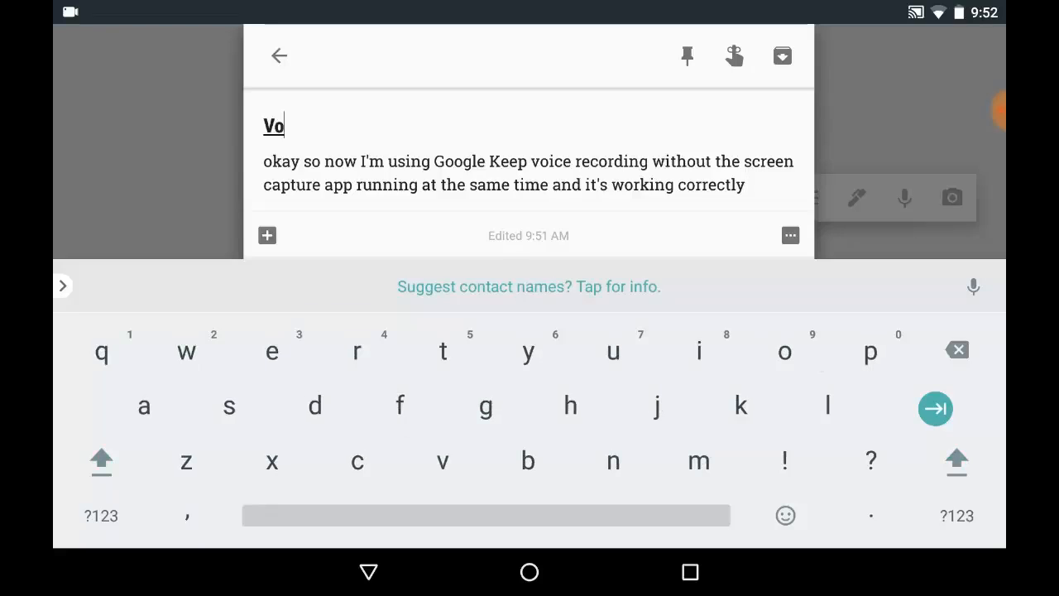
text(ice)
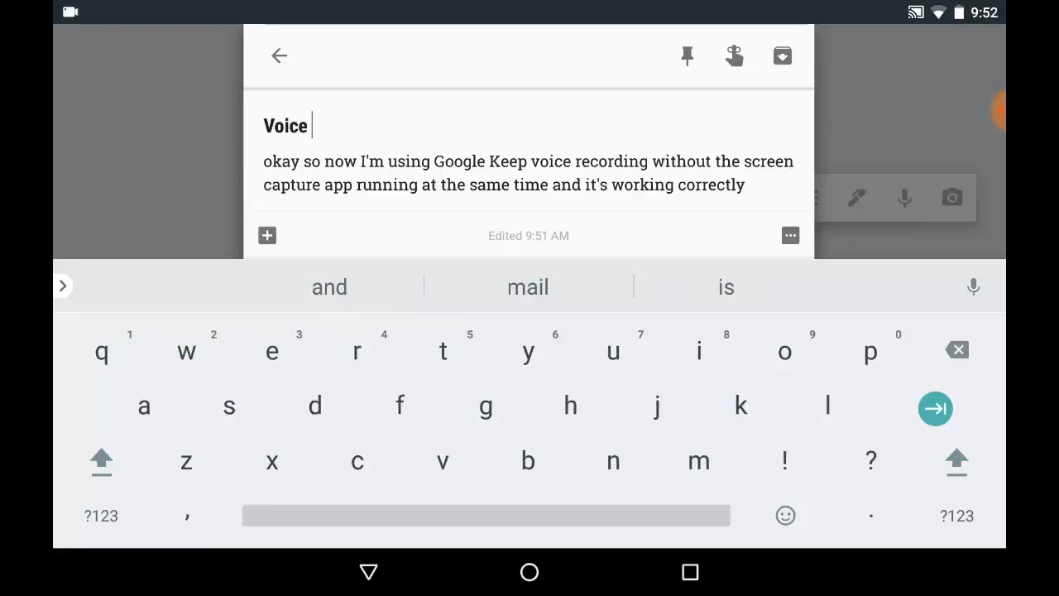
text(recording)
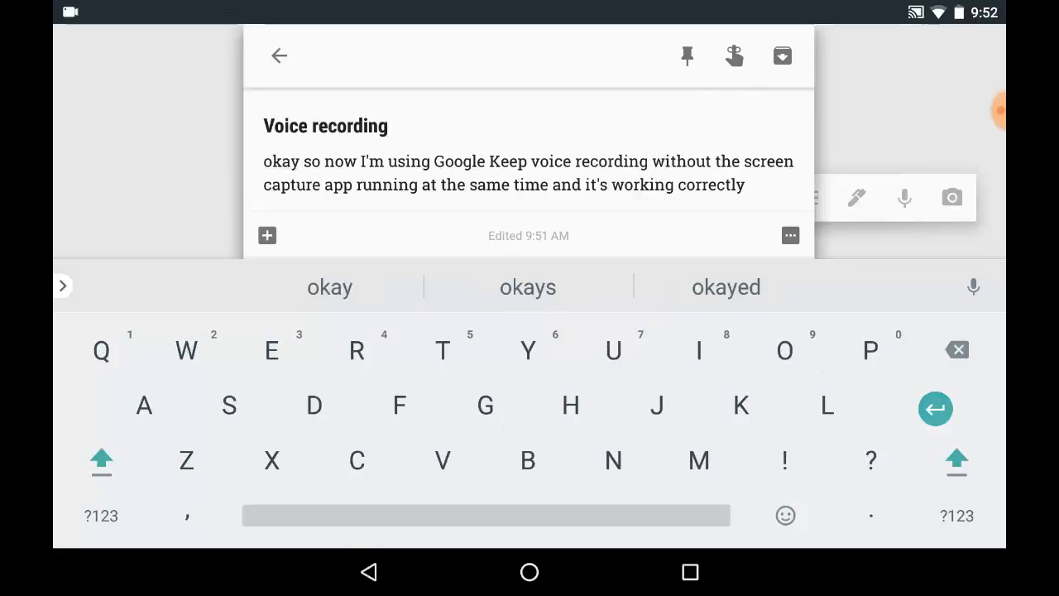
click(278, 56)
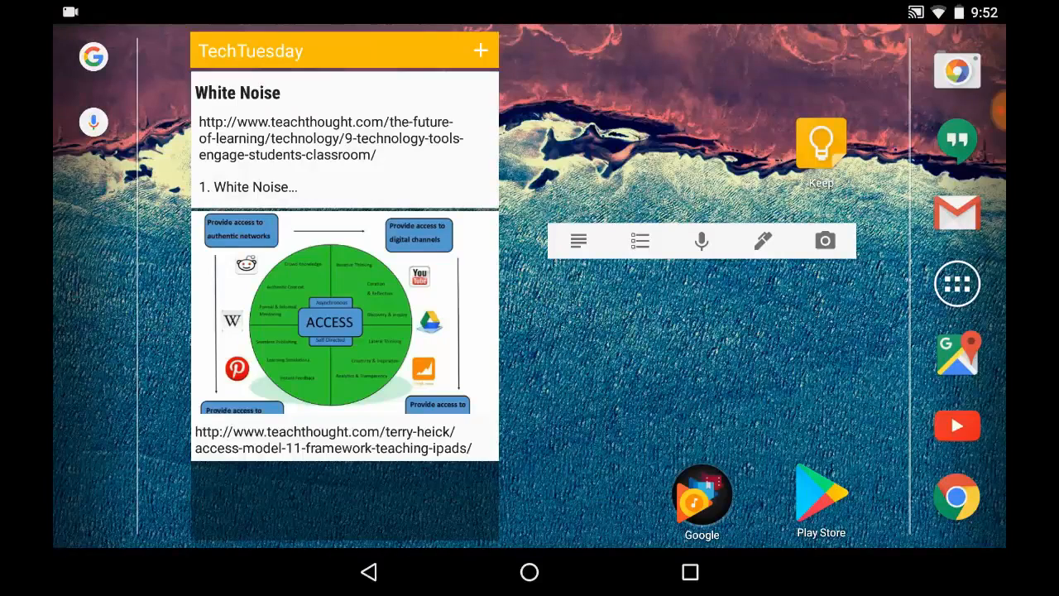
Start a drawing note and outline the hillside and tower with a thin dark pen
click(763, 242)
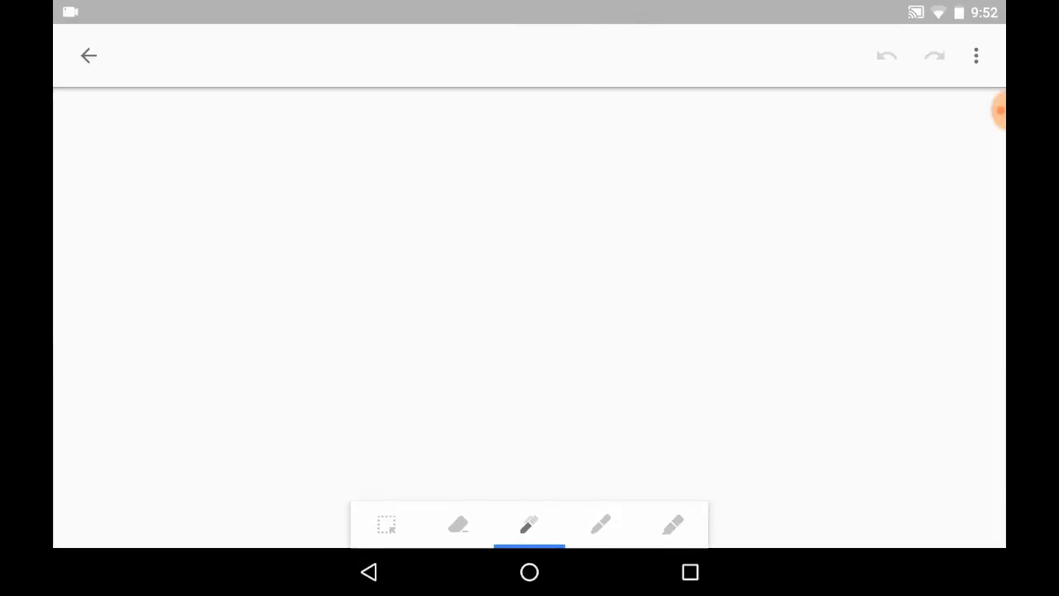
click(529, 524)
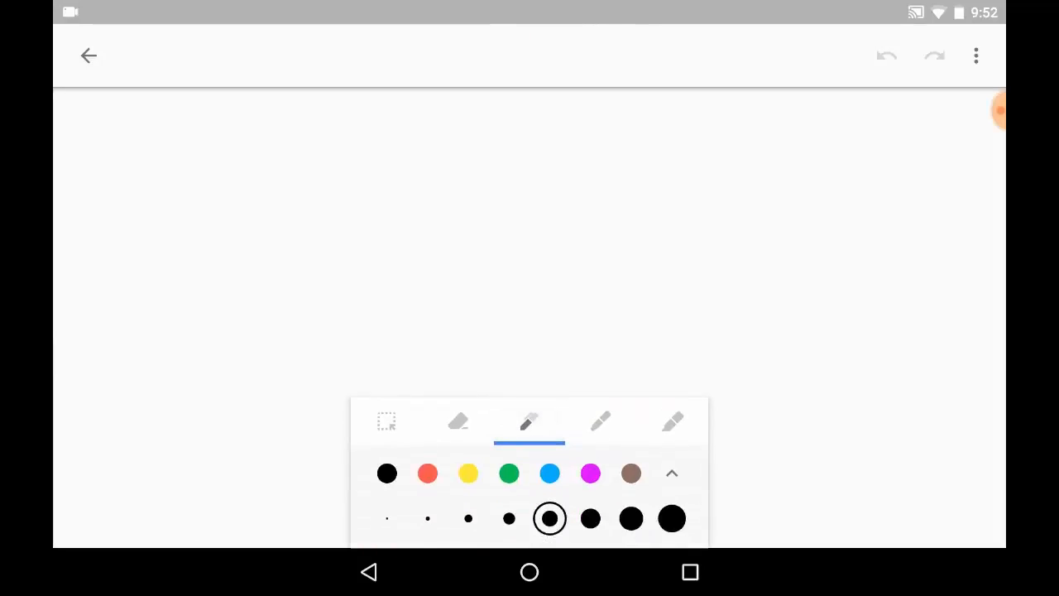
click(469, 518)
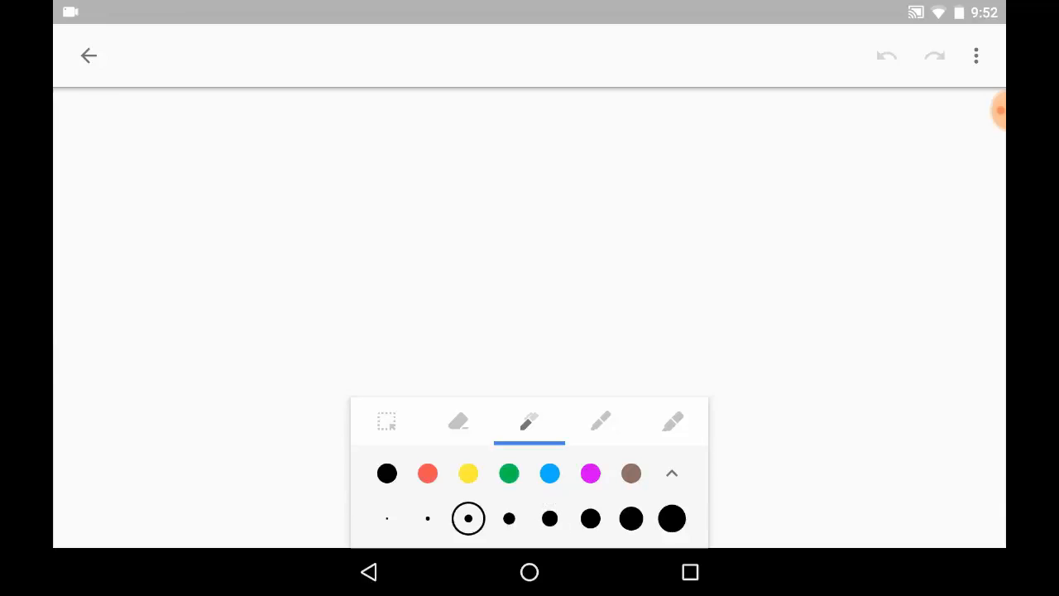
drag(75, 493, 356, 431)
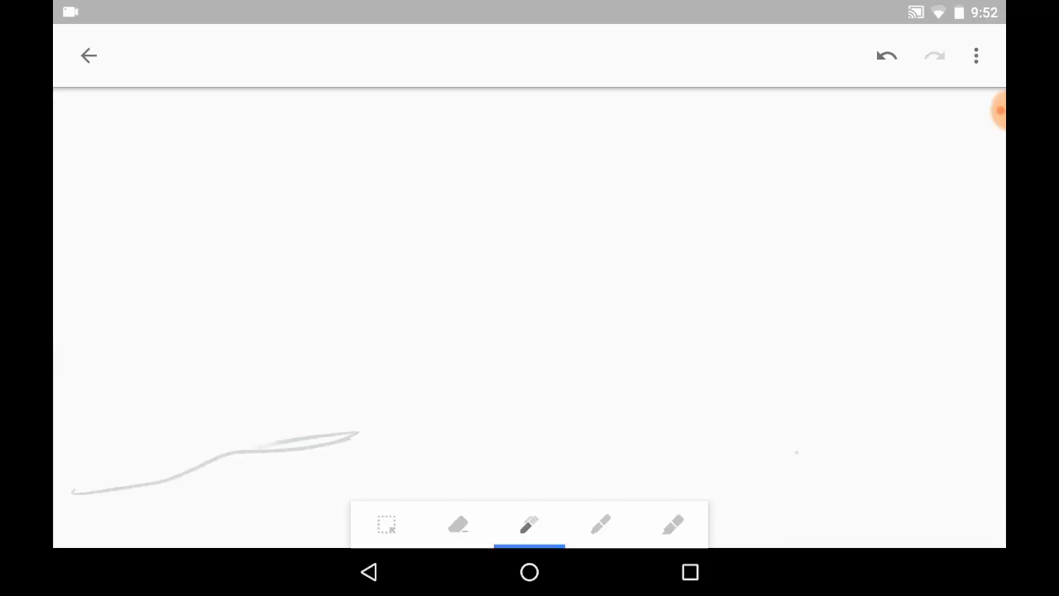
click(529, 525)
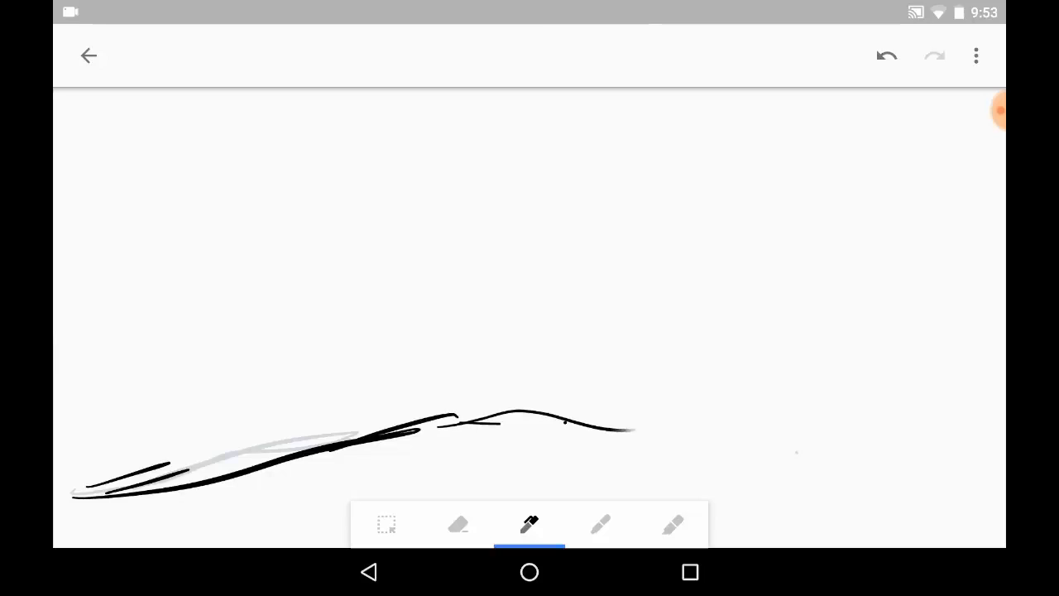
drag(629, 427, 993, 483)
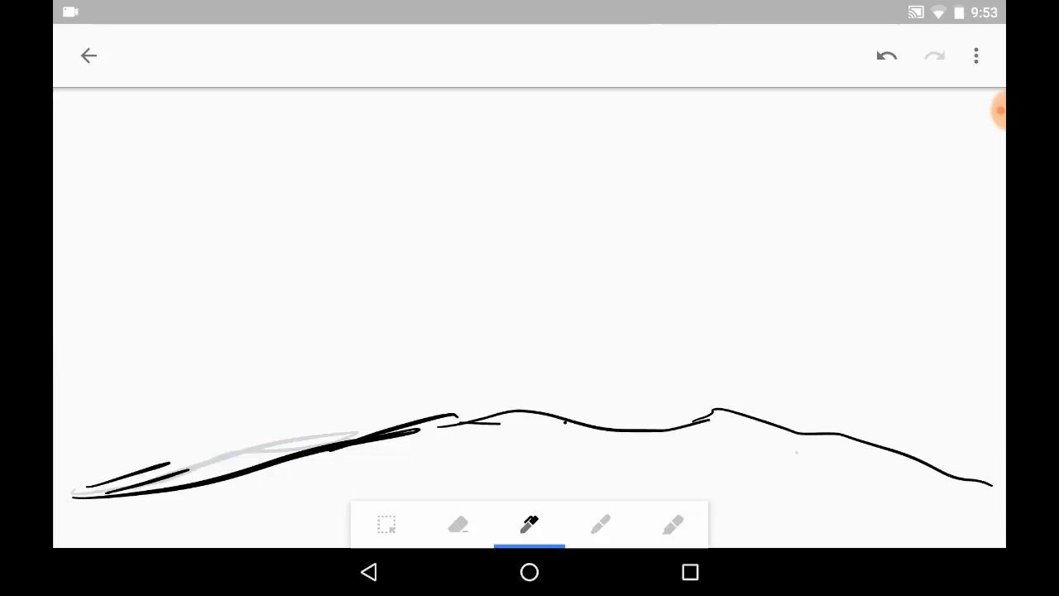
drag(516, 406, 515, 219)
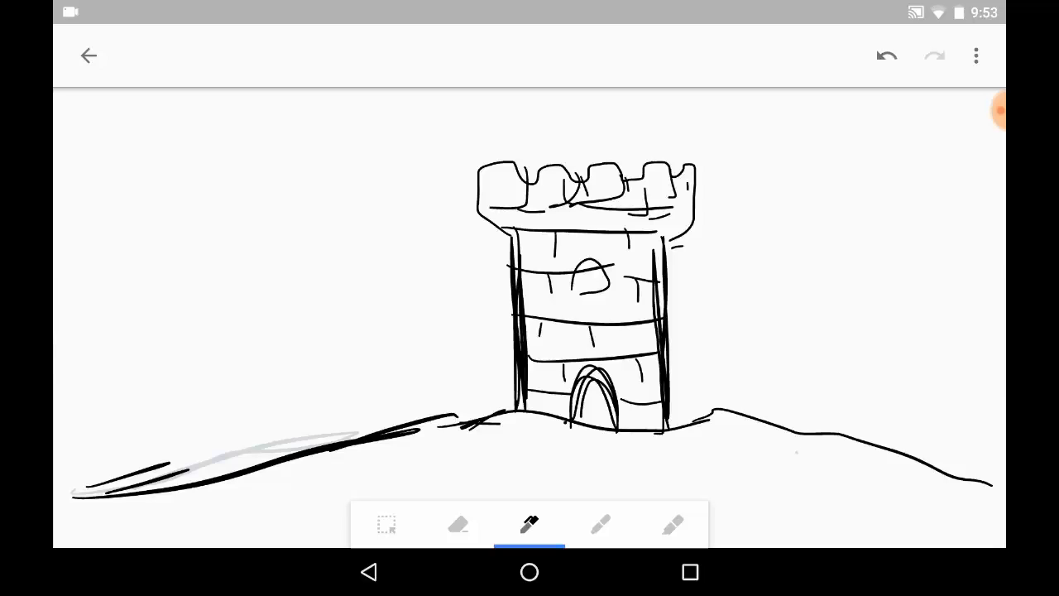
Colour the scene with the highlighter, adding a brown tree trunk and grey clouds
click(671, 526)
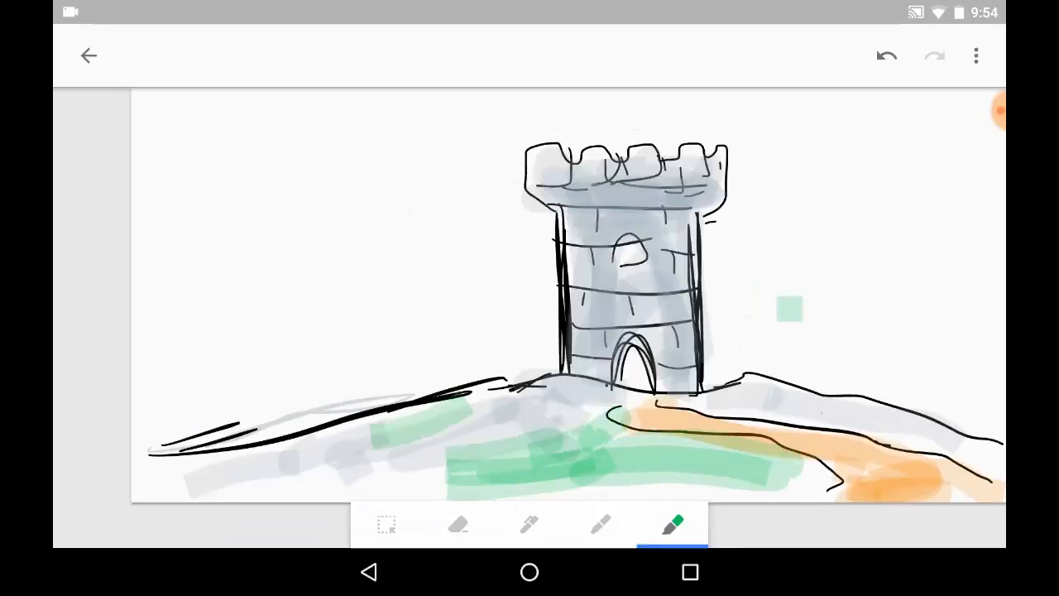
click(530, 523)
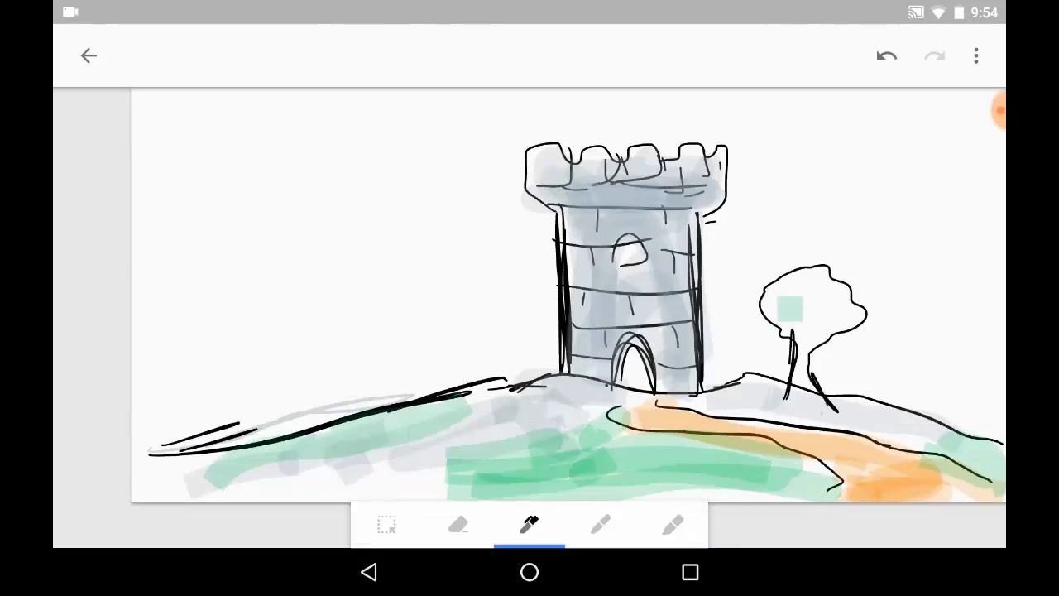
click(671, 524)
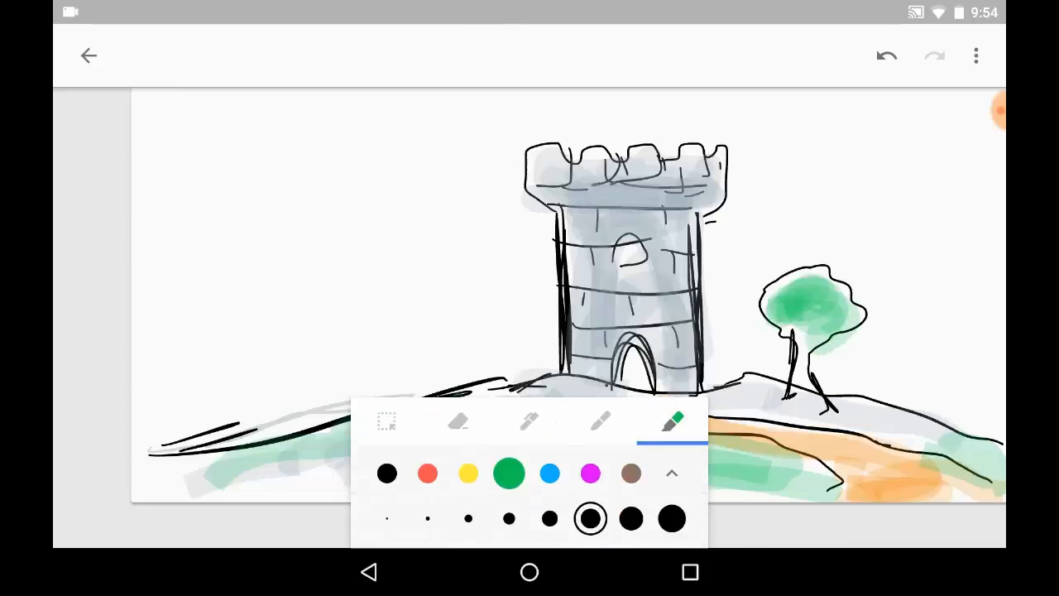
click(672, 474)
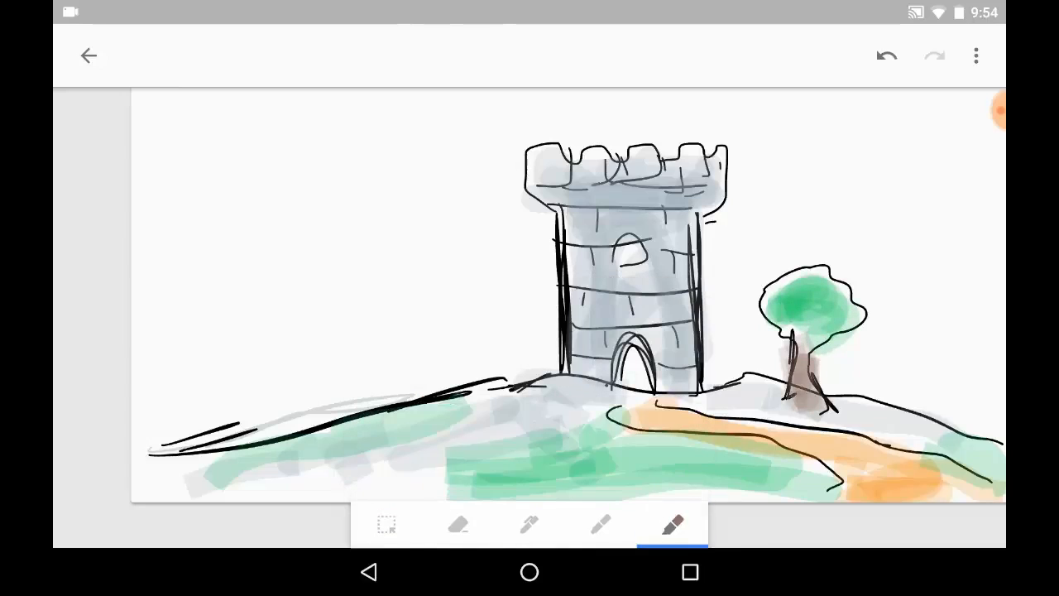
click(672, 523)
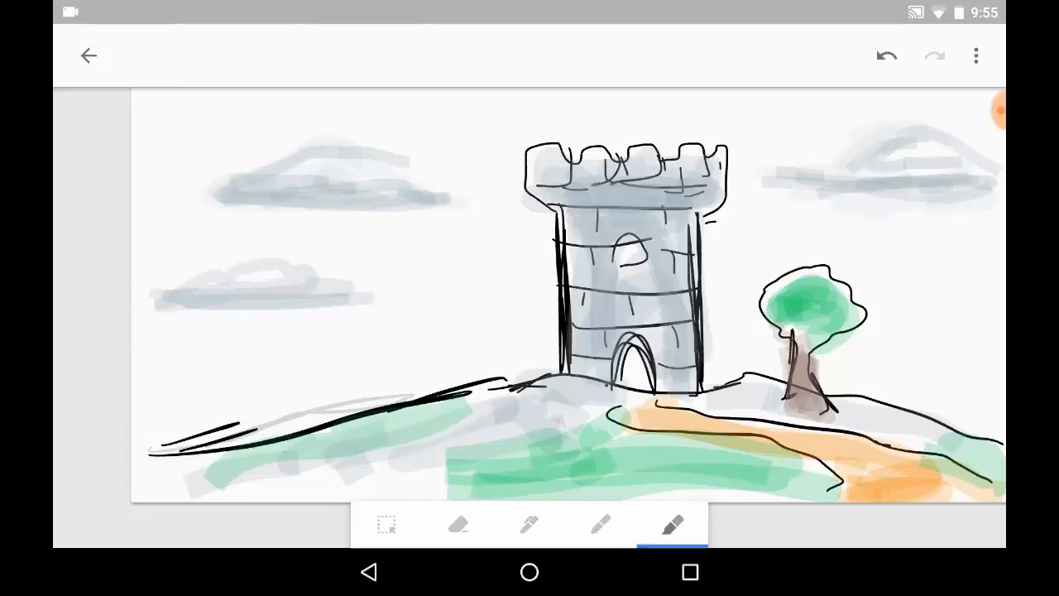
click(89, 57)
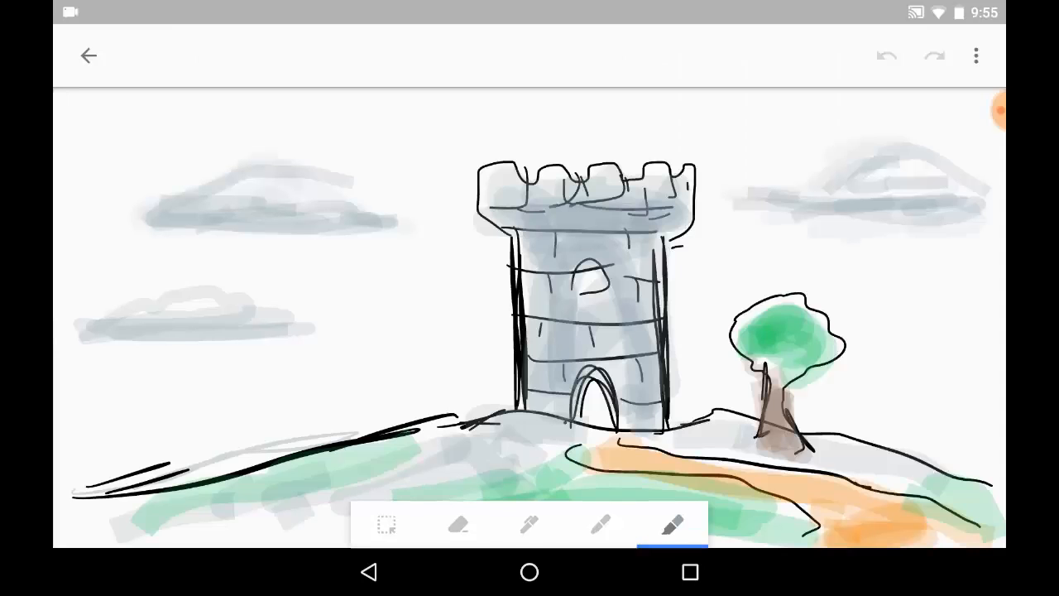
click(976, 56)
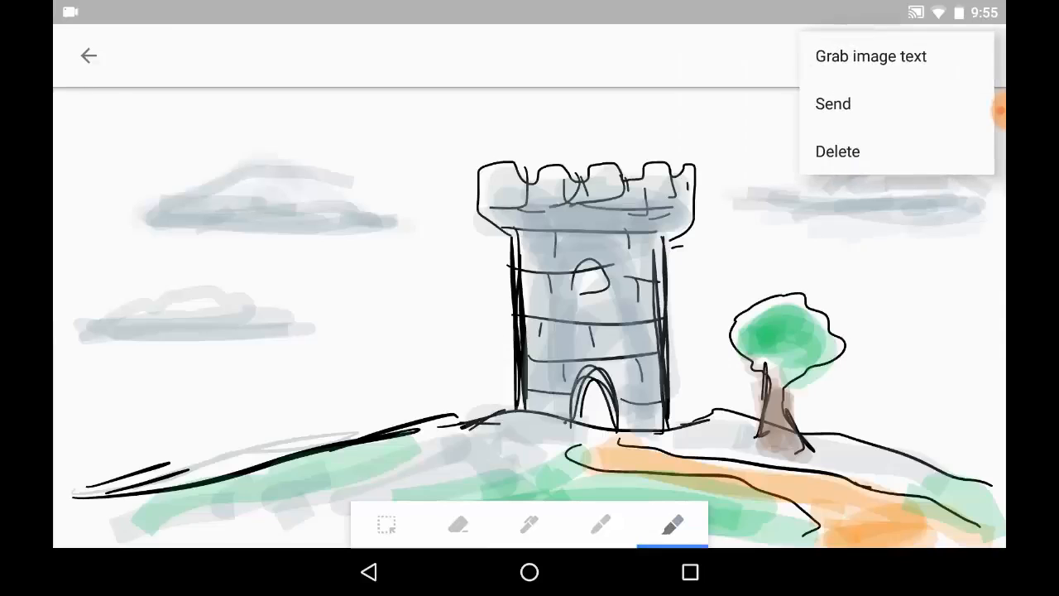